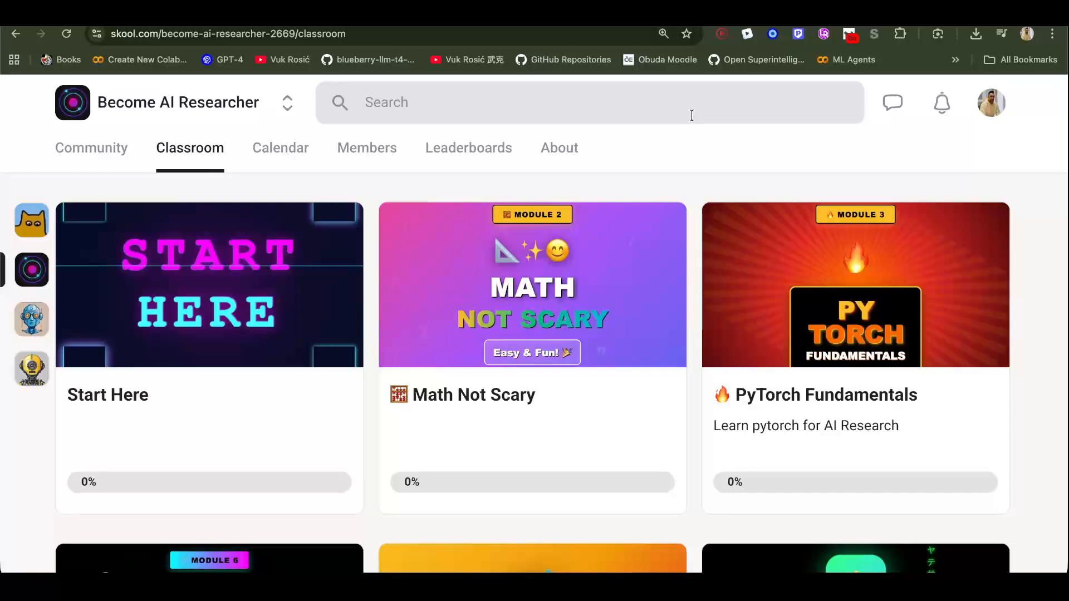
Step: Open the Start Here course and read The Learning Paradox lesson, highlighting the imposter syndrome phrase
{"action": "left_click", "coordinate": [208, 284]}
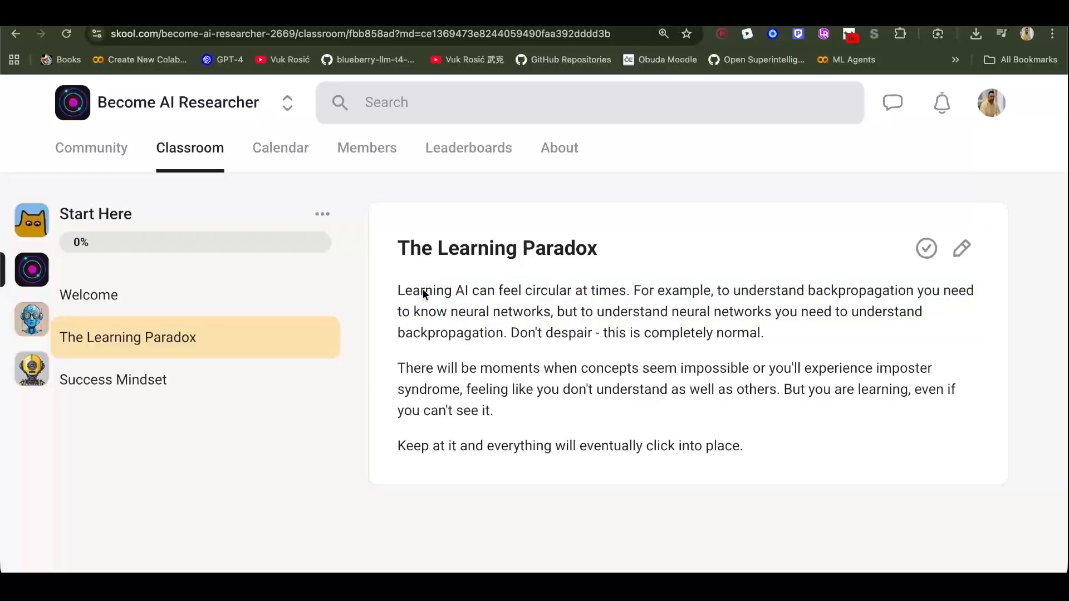
{"action": "left_click_drag", "start_coordinate": [397, 290], "coordinate": [652, 289]}
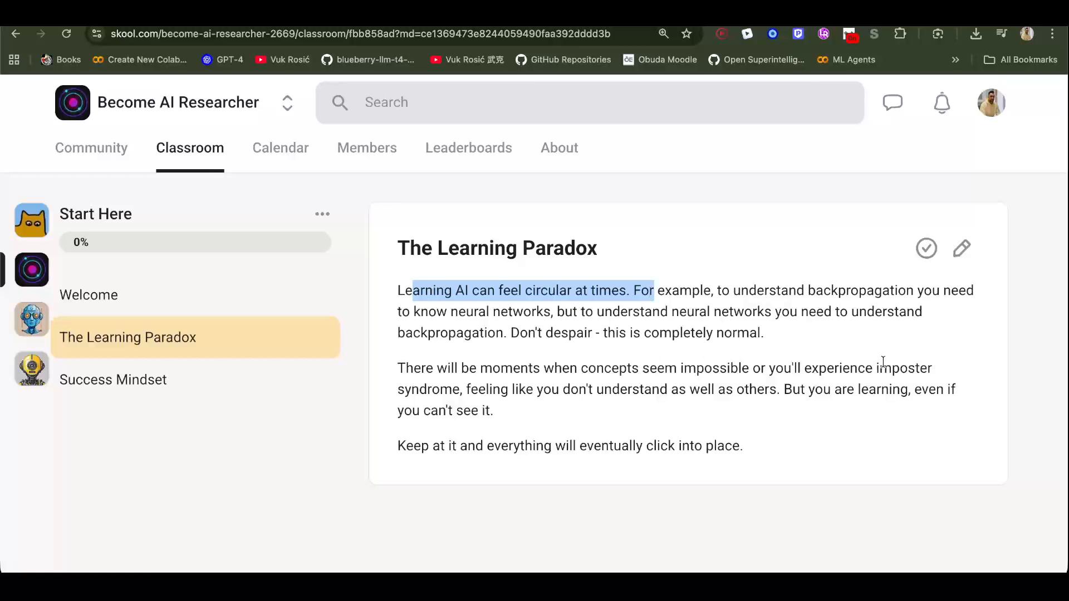
{"action": "double_click", "coordinate": [904, 368]}
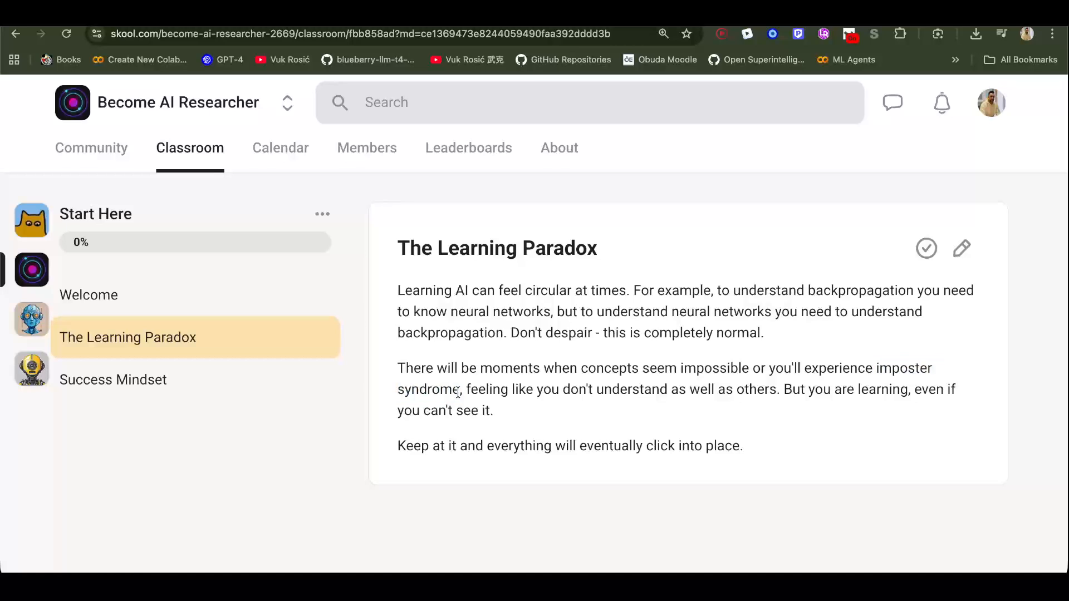
{"action": "left_click_drag", "start_coordinate": [876, 369], "coordinate": [460, 390]}
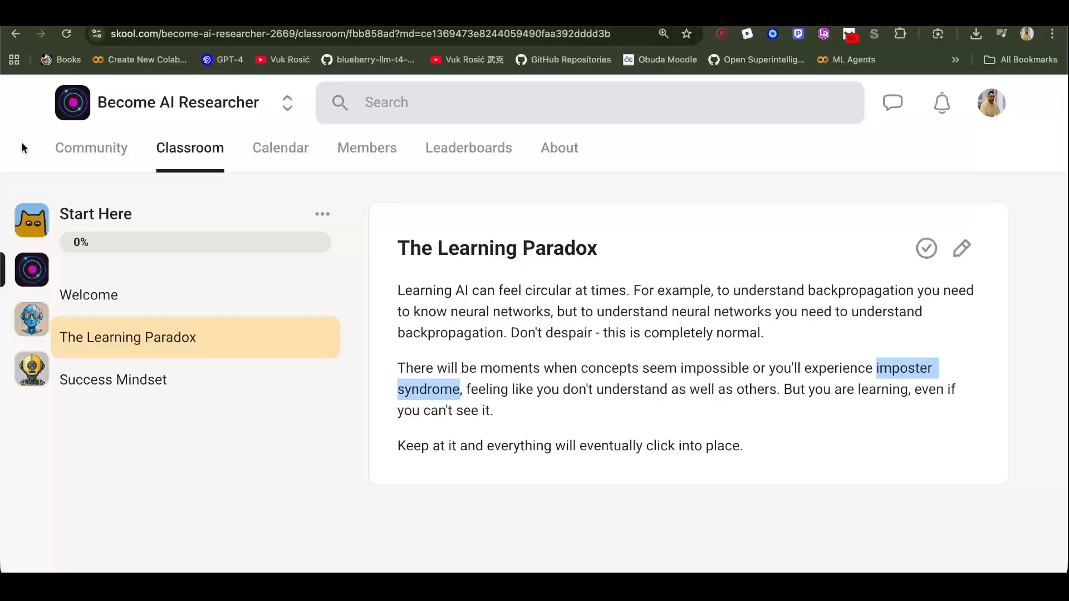
Step: Move on to the Success Mindset lesson
{"action": "left_click", "coordinate": [113, 380]}
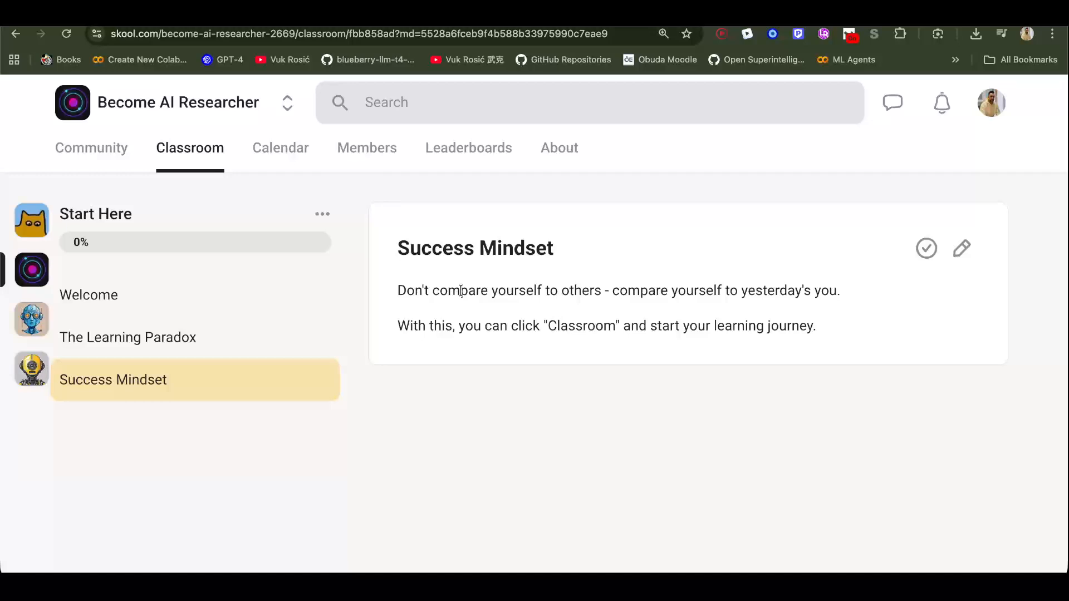
Step: From the Classroom overview, open Math Not Scary and read through the Functions lesson
{"action": "left_click", "coordinate": [190, 148]}
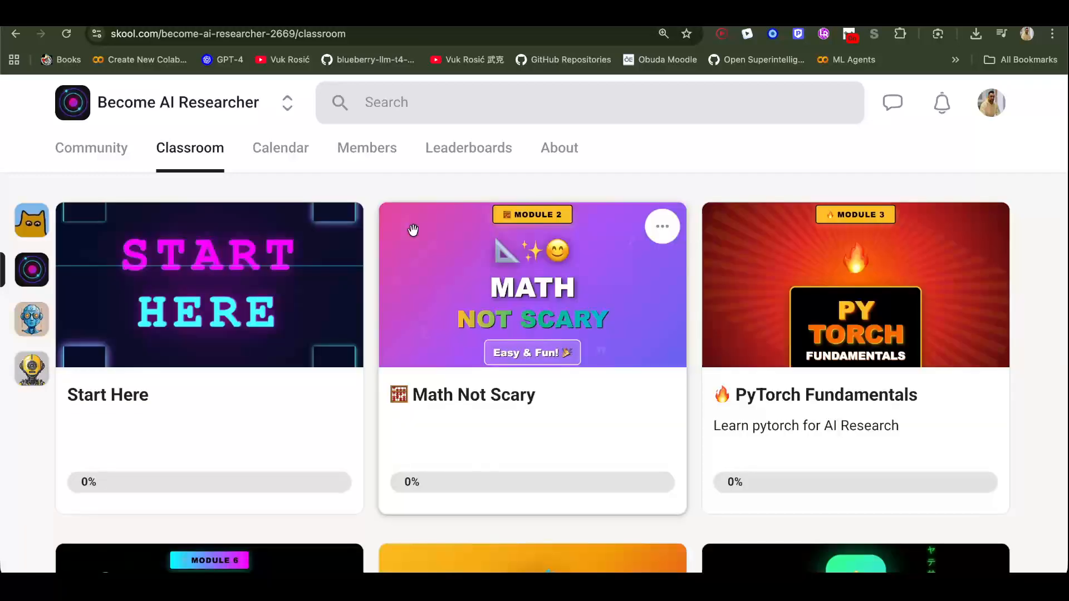
{"action": "left_click", "coordinate": [532, 284]}
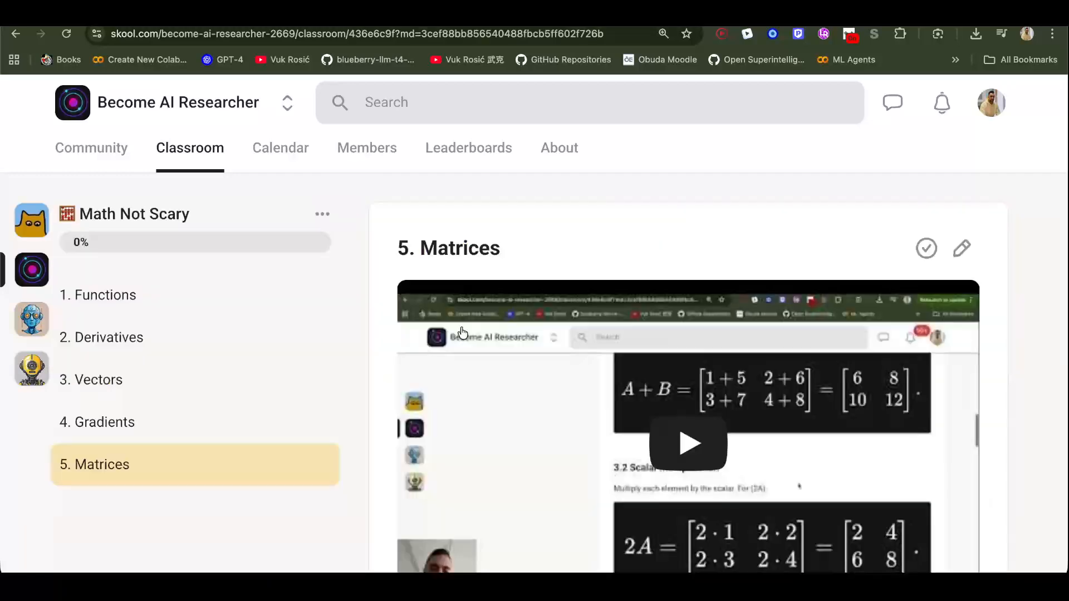
{"action": "left_click", "coordinate": [98, 294]}
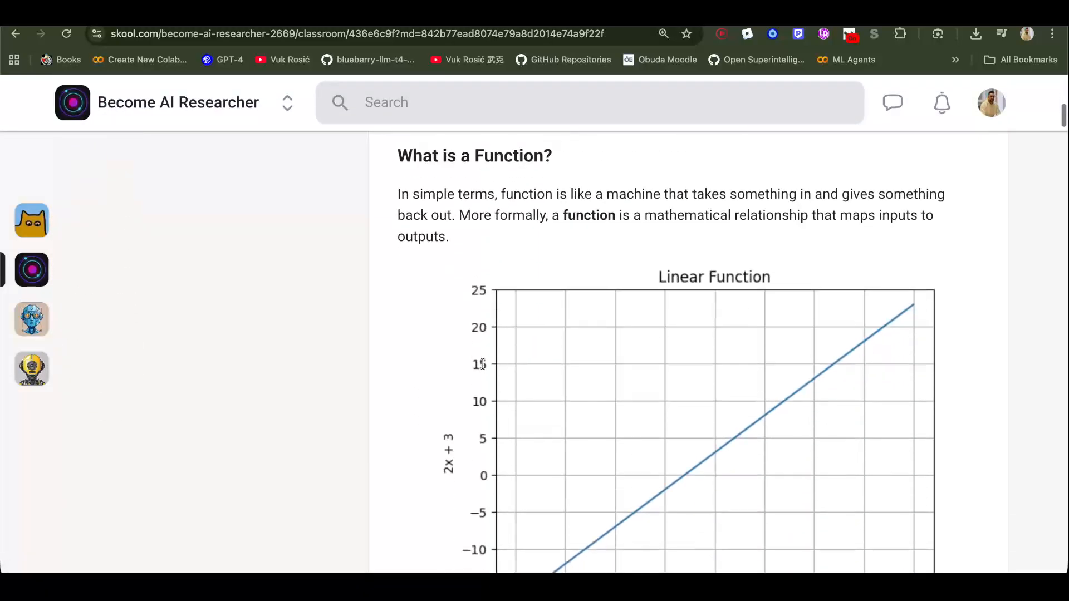
{"action": "scroll", "scroll_direction": "down", "scroll_amount": 3}
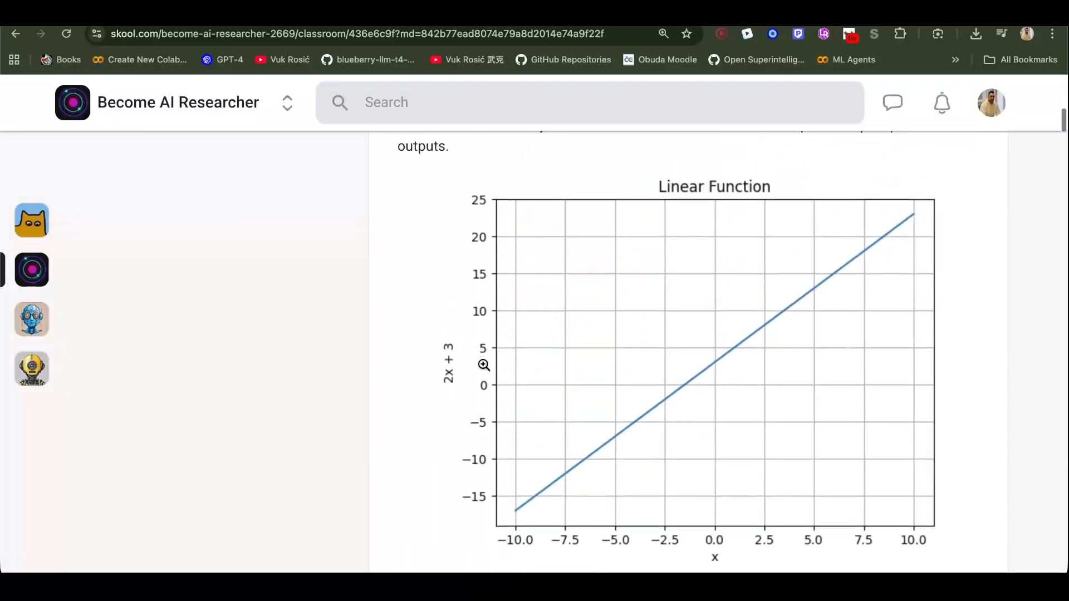
{"action": "scroll", "scroll_direction": "down", "scroll_amount": 3}
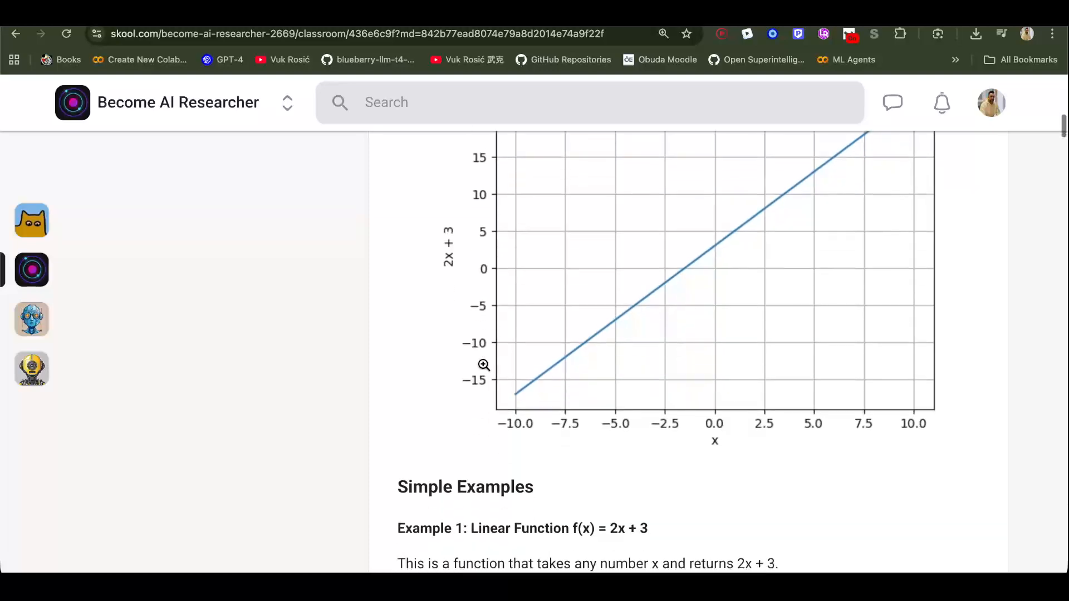
{"action": "scroll", "scroll_direction": "down", "scroll_amount": 3}
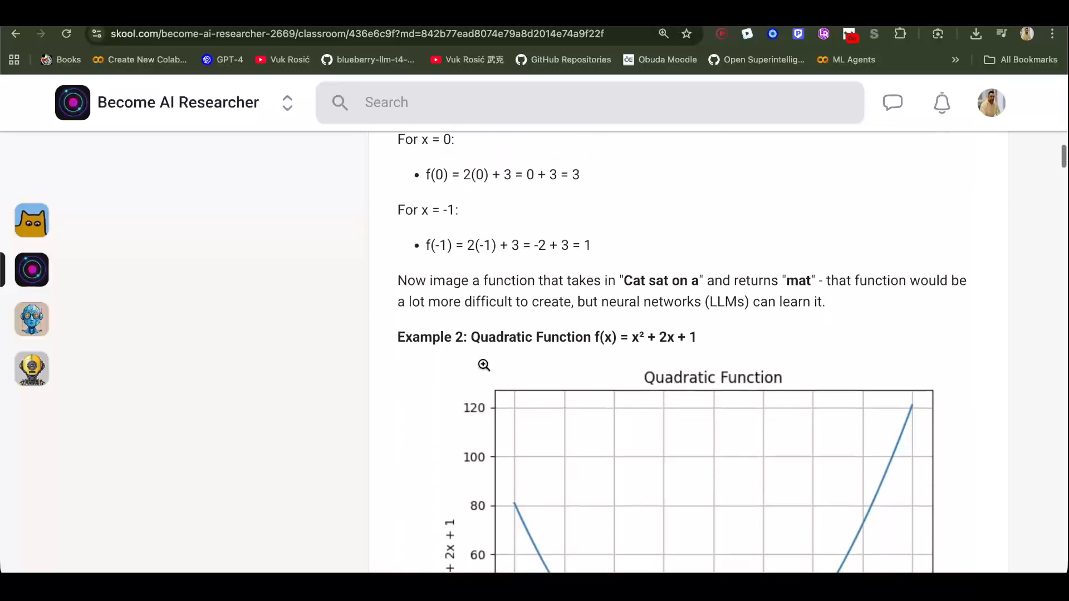
{"action": "scroll", "scroll_direction": "down", "scroll_amount": 3}
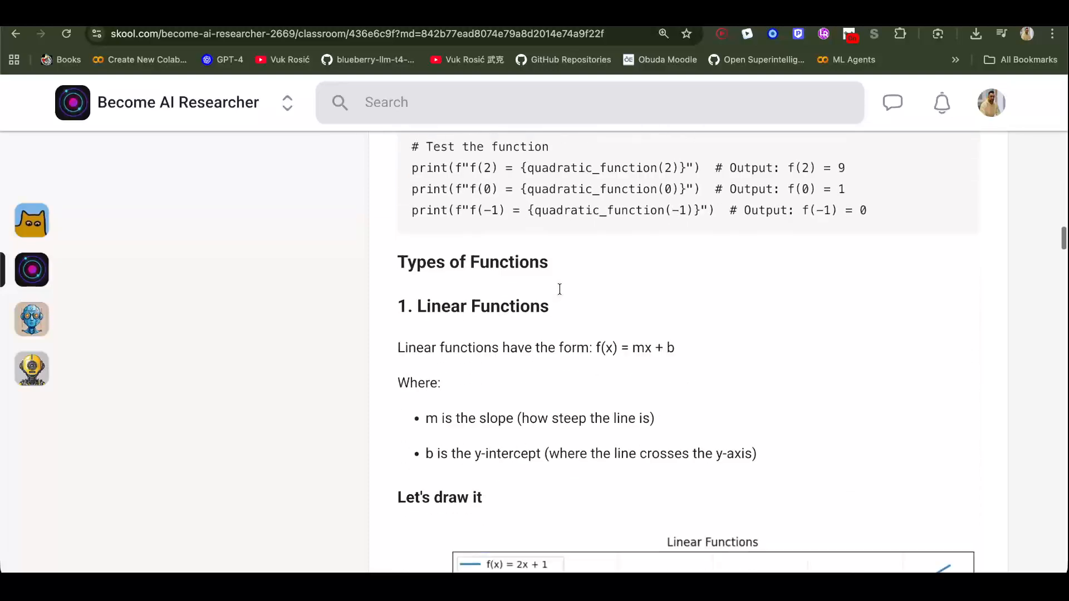
{"action": "scroll", "scroll_direction": "down", "scroll_amount": 3}
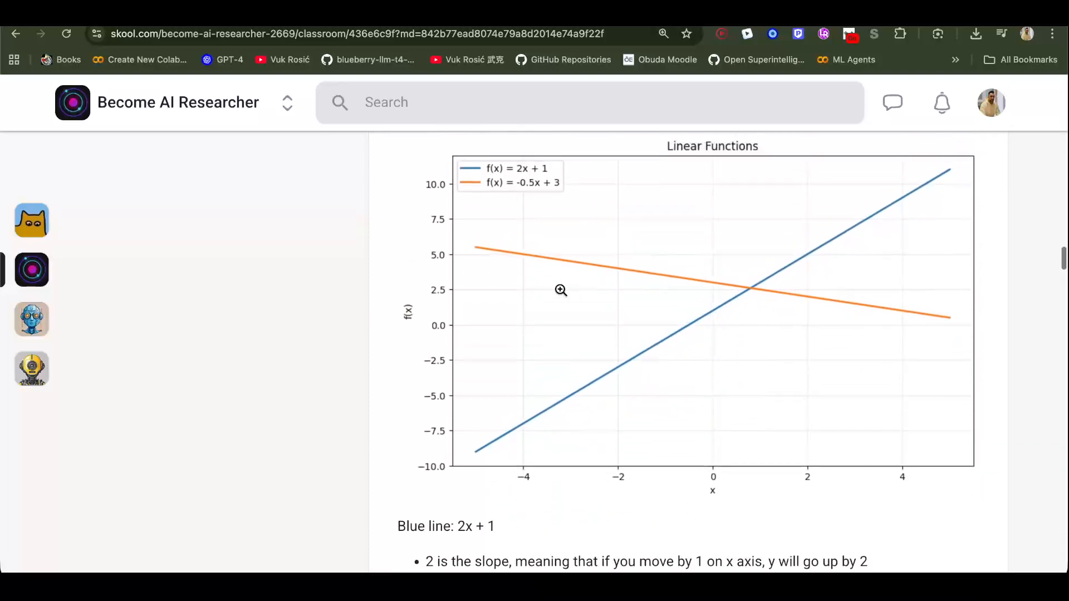
{"action": "scroll", "scroll_direction": "down", "scroll_amount": 3}
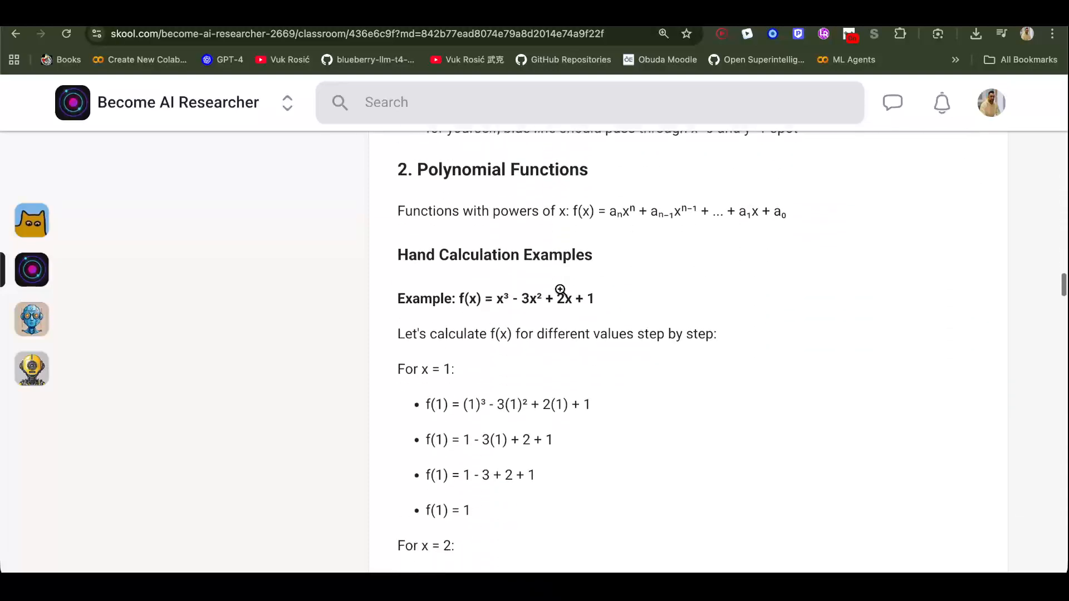
Step: Continue reading down the lesson notes into the Derivatives material
{"action": "scroll", "scroll_direction": "down", "scroll_amount": 3}
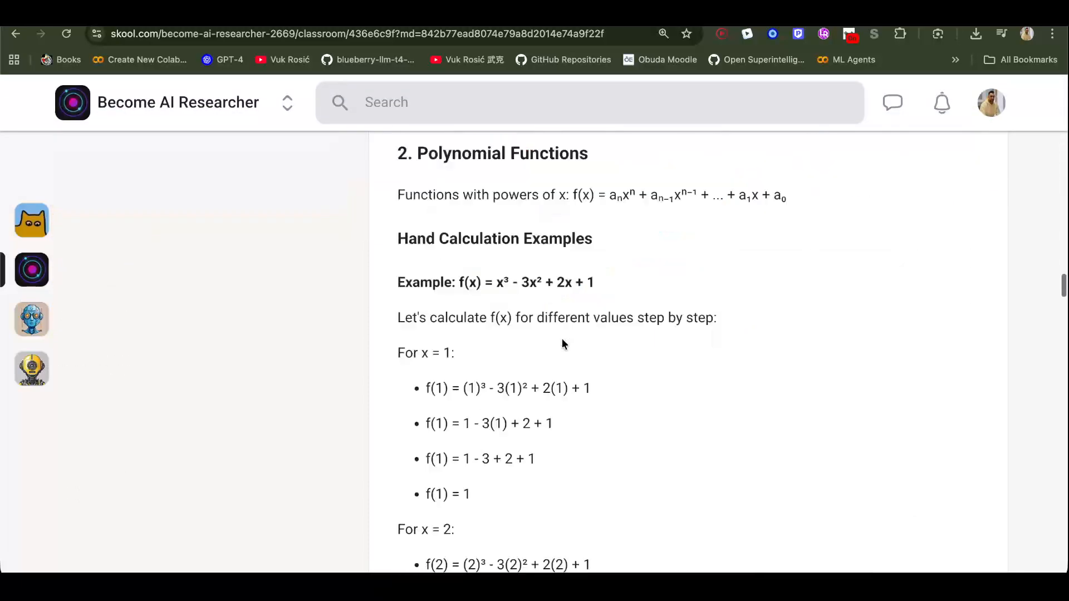
{"action": "scroll", "scroll_direction": "down", "scroll_amount": 3}
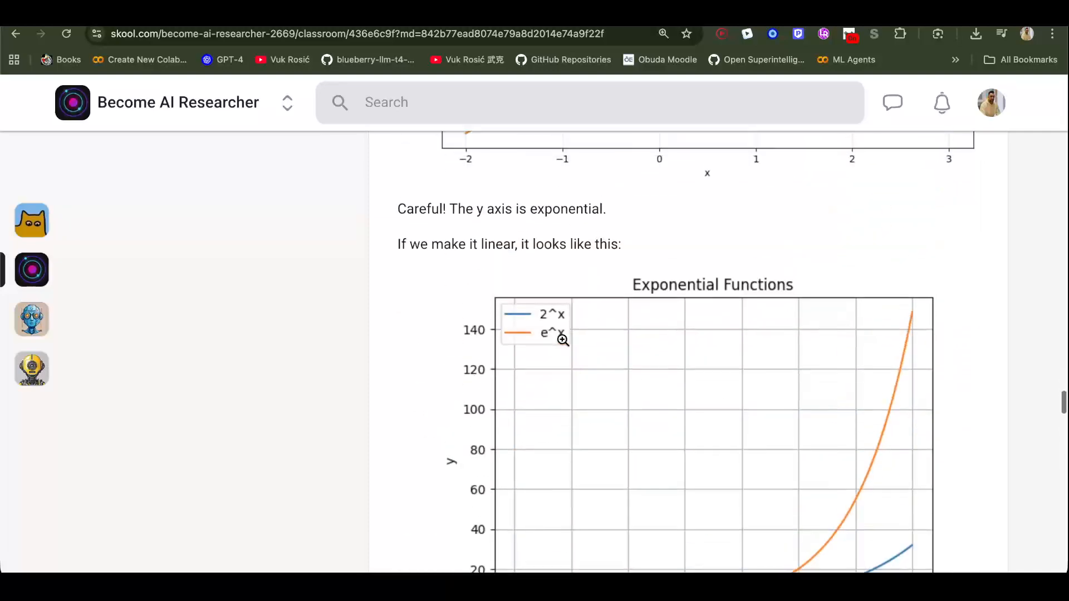
{"action": "scroll", "scroll_direction": "down", "scroll_amount": 3}
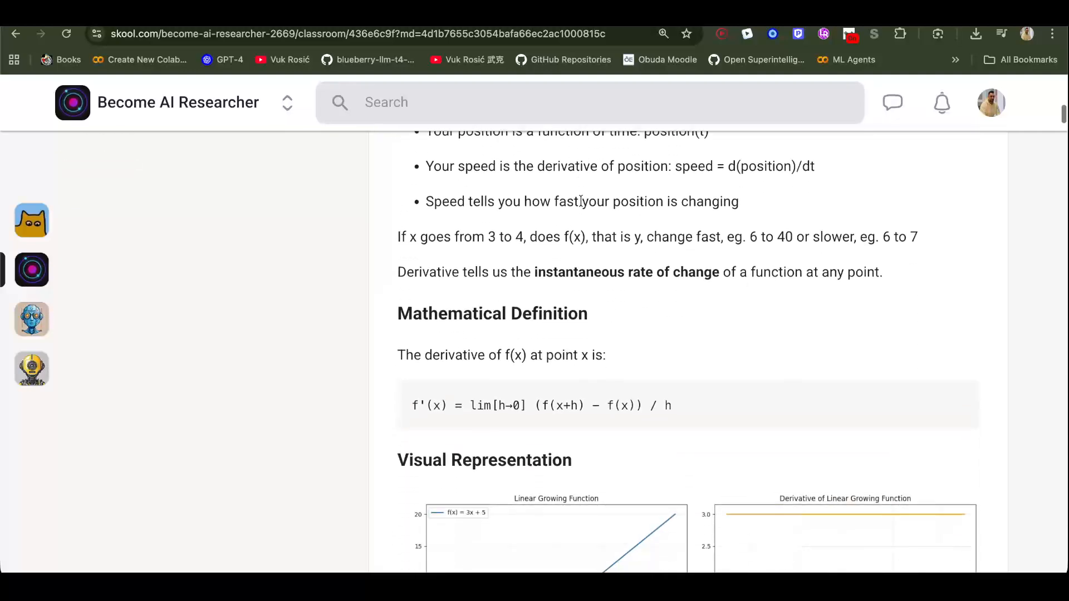
{"action": "scroll", "scroll_direction": "down", "scroll_amount": 3}
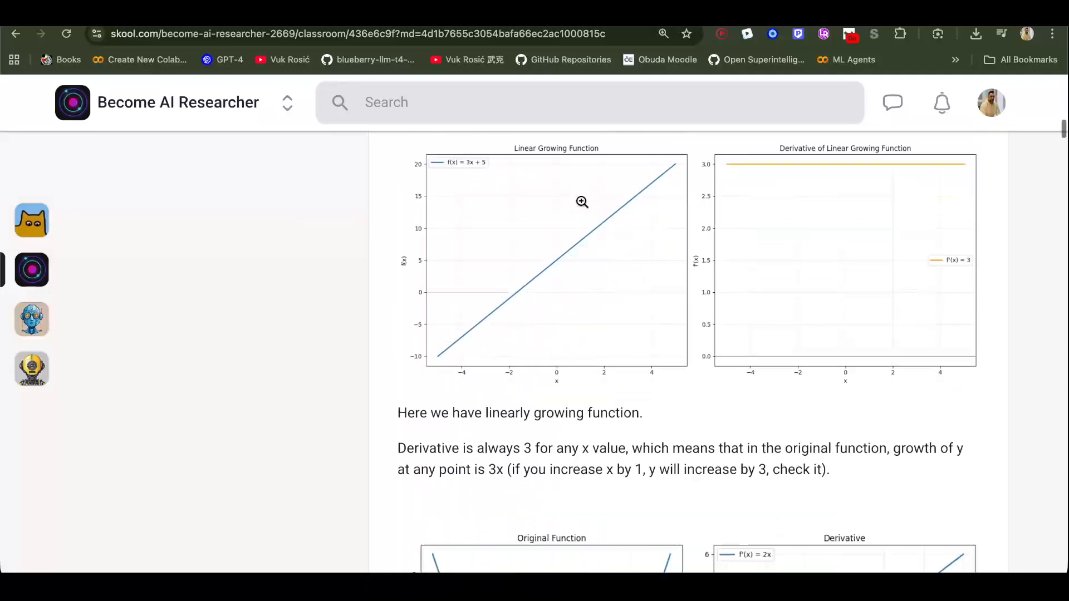
{"action": "scroll", "scroll_direction": "down", "scroll_amount": 3}
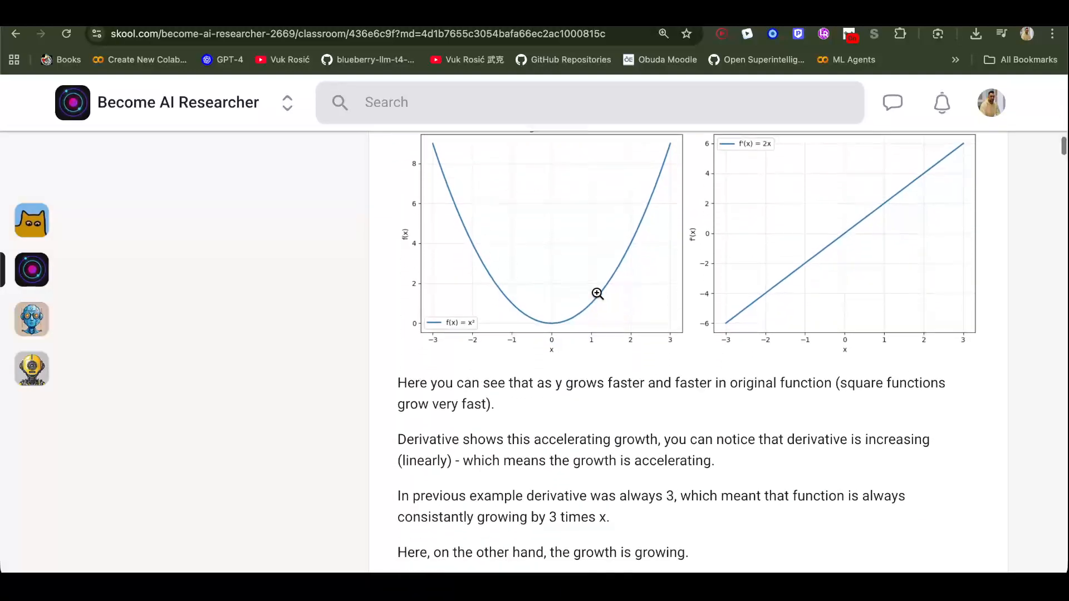
{"action": "scroll", "scroll_direction": "down", "scroll_amount": 3}
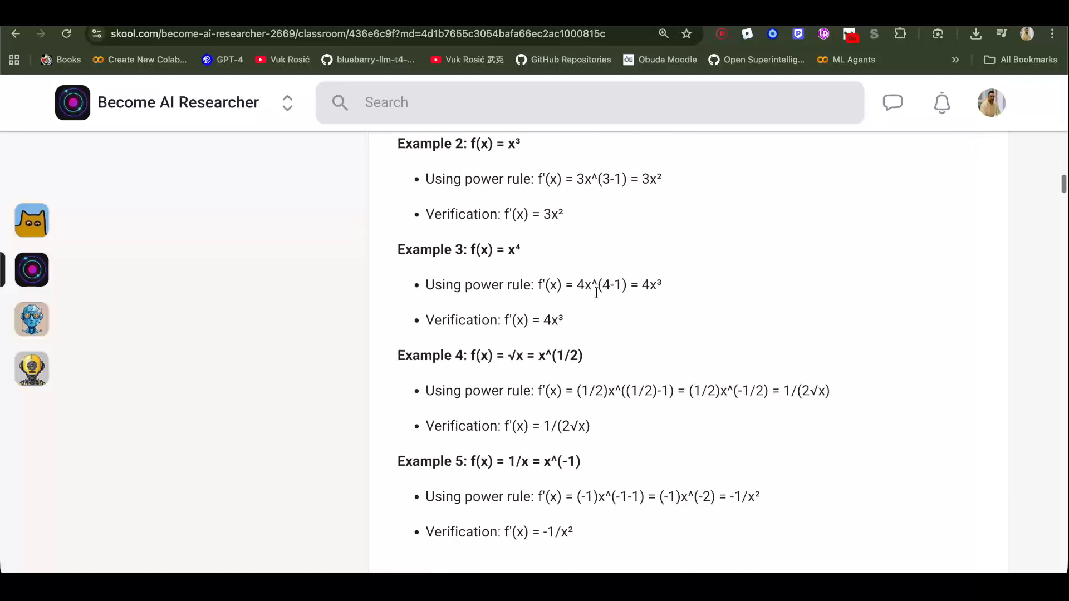
{"action": "scroll", "scroll_direction": "down", "scroll_amount": 3}
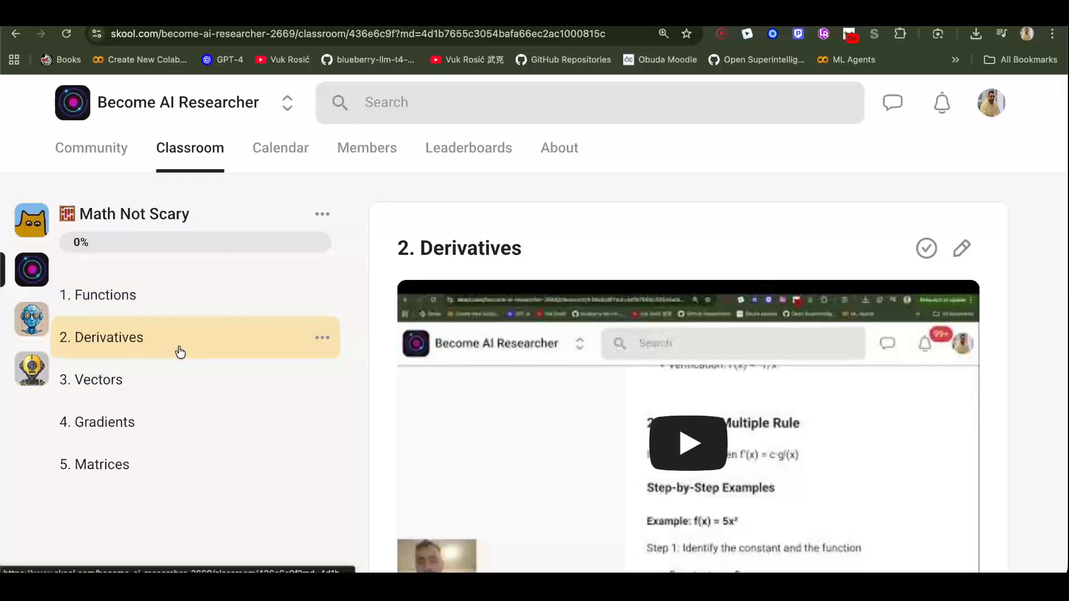
{"action": "scroll", "scroll_direction": "down", "scroll_amount": 3}
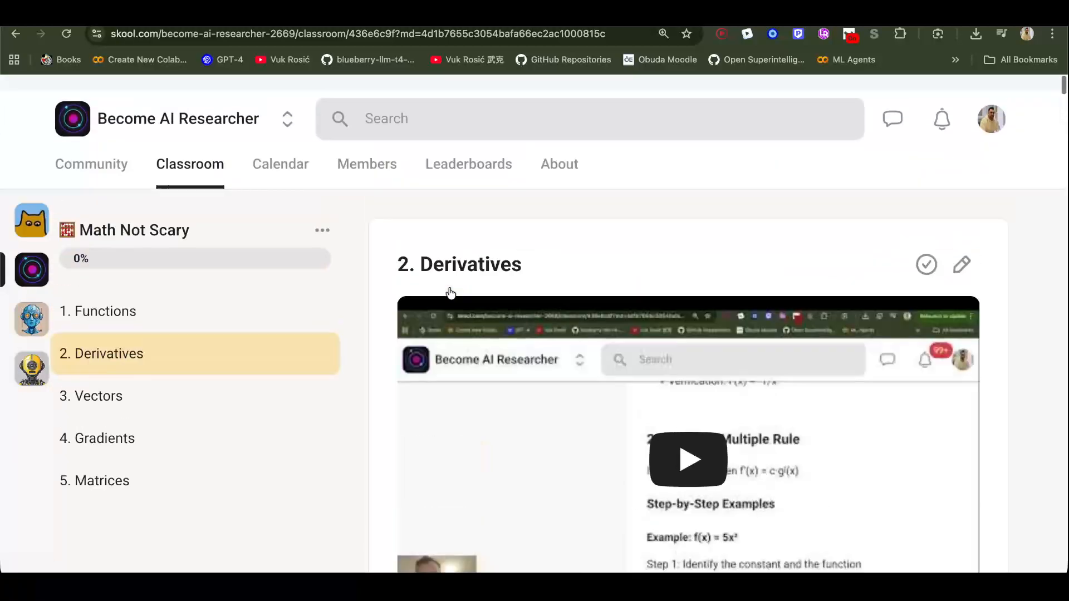
{"action": "left_click", "coordinate": [99, 397]}
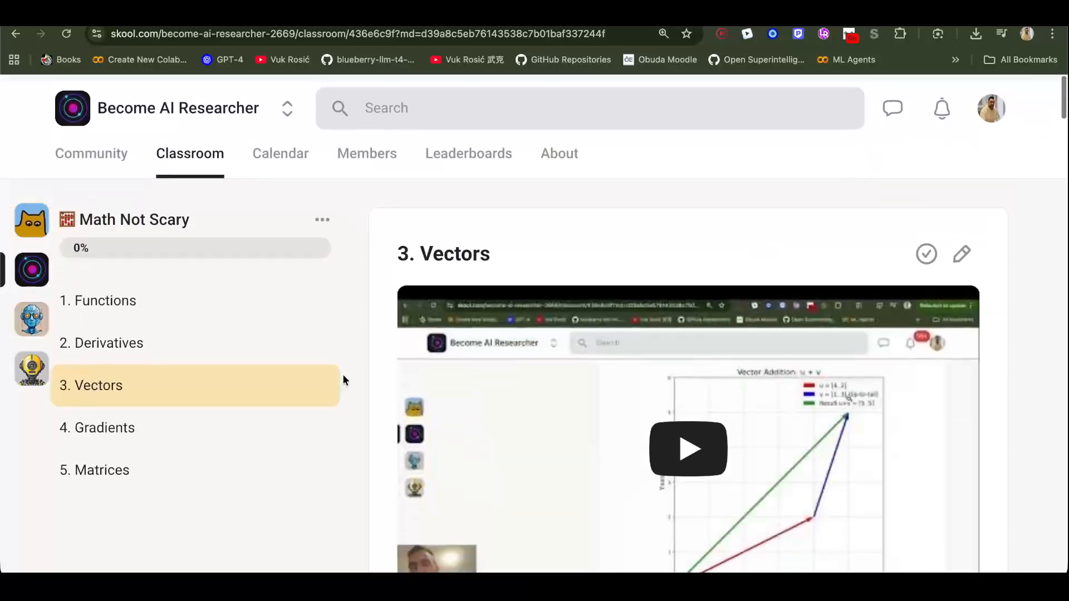
{"action": "left_click", "coordinate": [106, 428]}
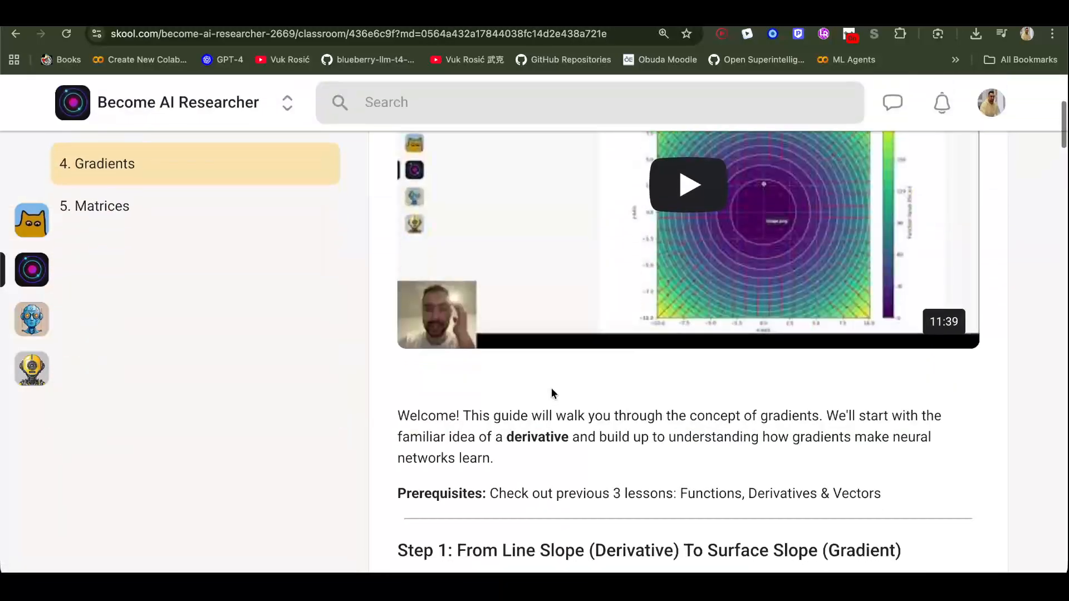
{"action": "scroll", "scroll_direction": "down", "scroll_amount": 3}
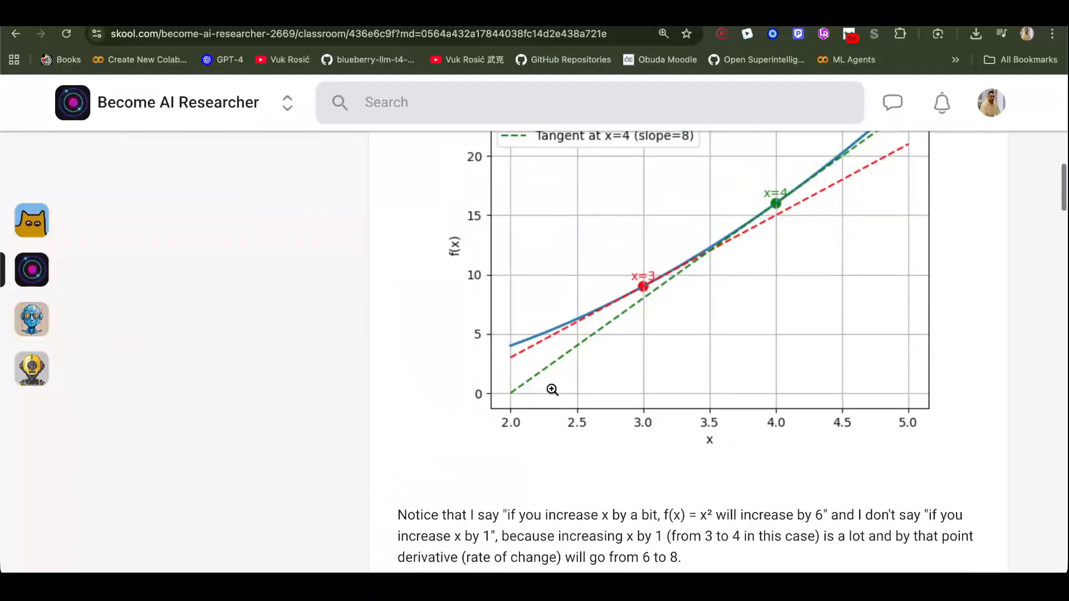
{"action": "scroll", "scroll_direction": "down", "scroll_amount": 3}
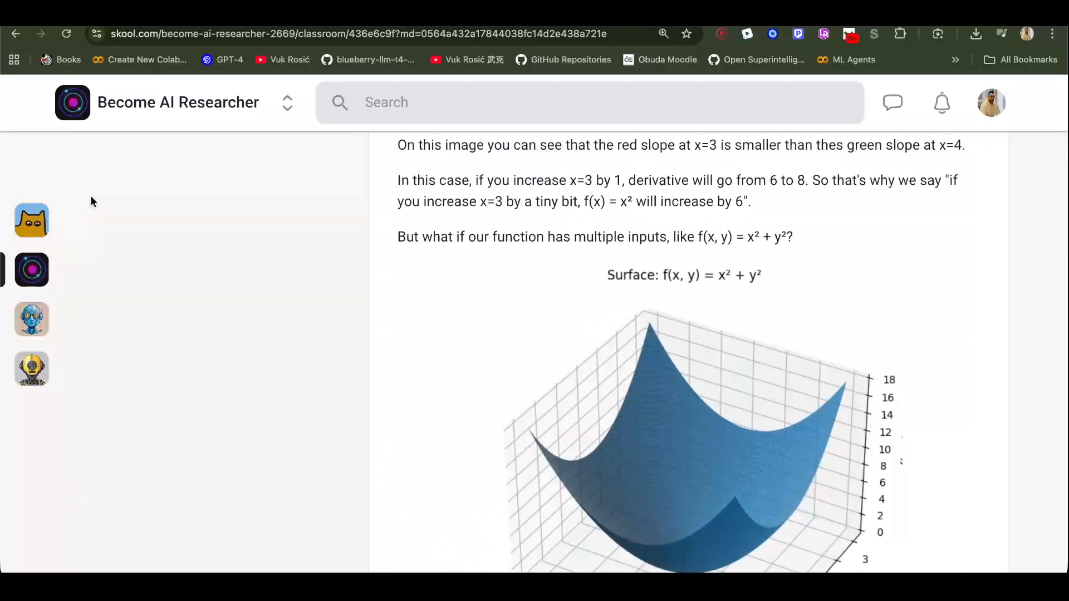
{"action": "scroll", "scroll_direction": "down", "scroll_amount": 3}
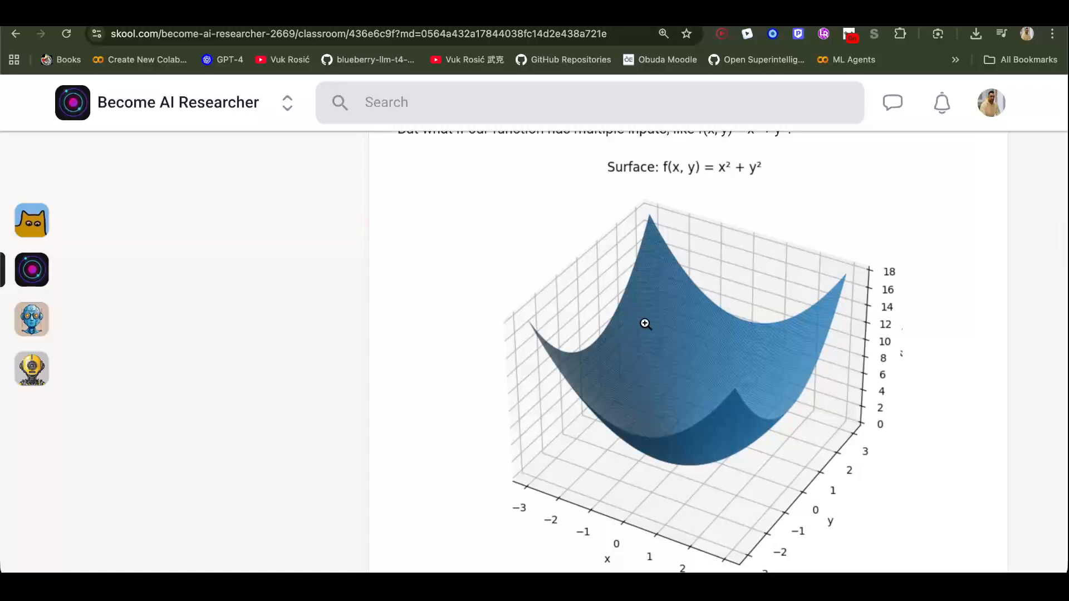
{"action": "mouse_move", "coordinate": [648, 322]}
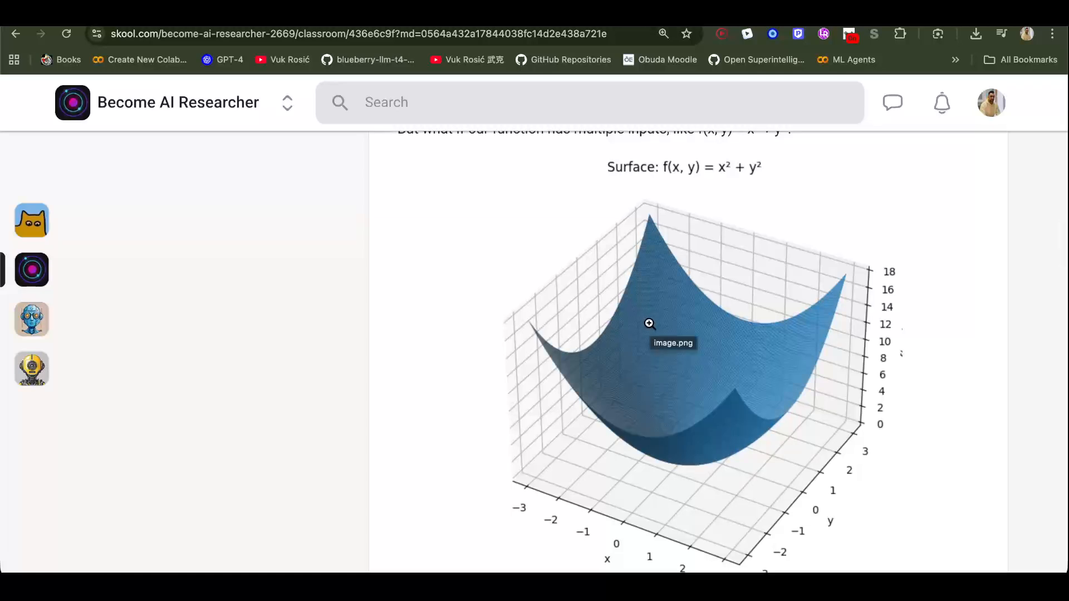
{"action": "mouse_move", "coordinate": [643, 278]}
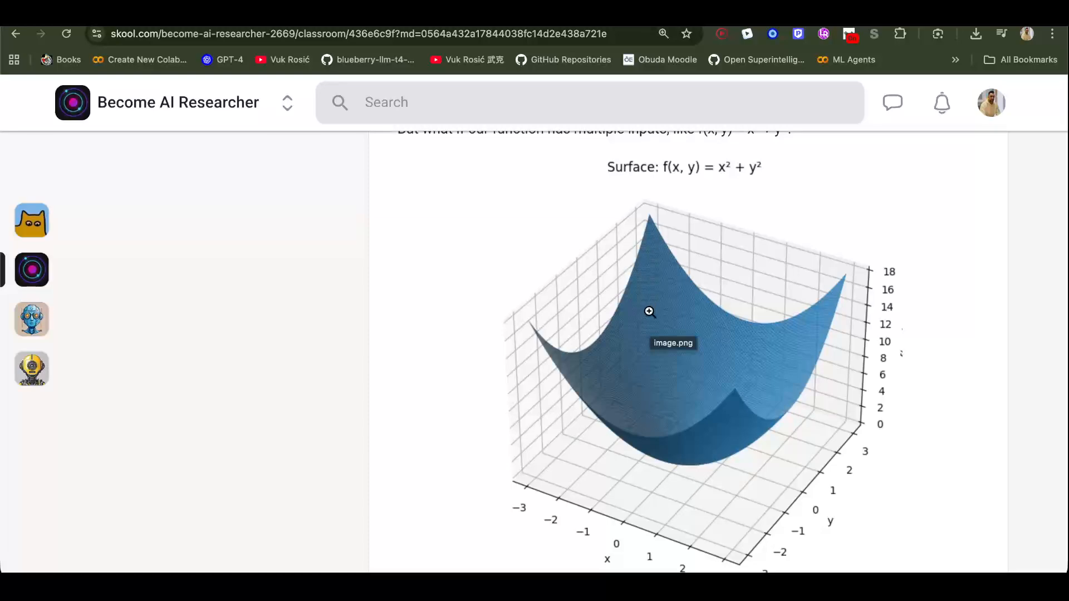
{"action": "scroll", "scroll_direction": "down", "scroll_amount": 3}
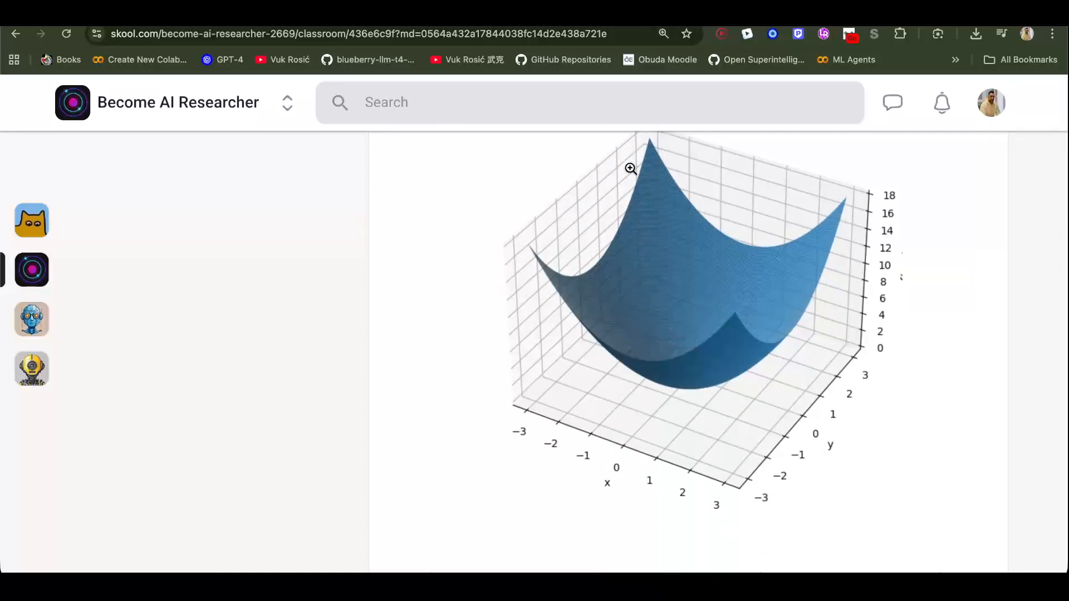
{"action": "scroll", "scroll_direction": "down", "scroll_amount": 3}
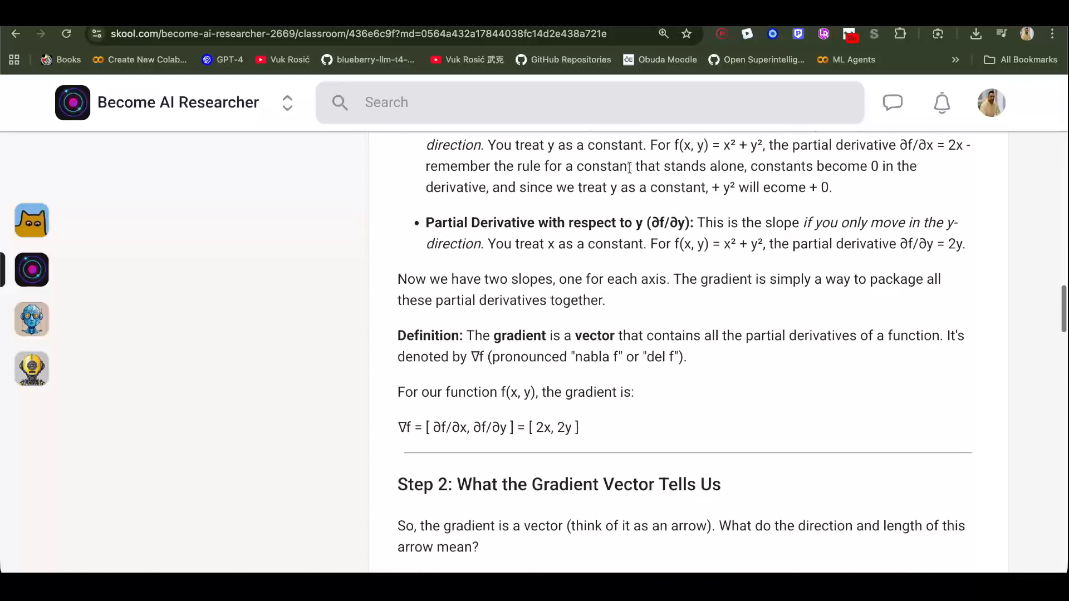
{"action": "scroll", "scroll_direction": "down", "scroll_amount": 3}
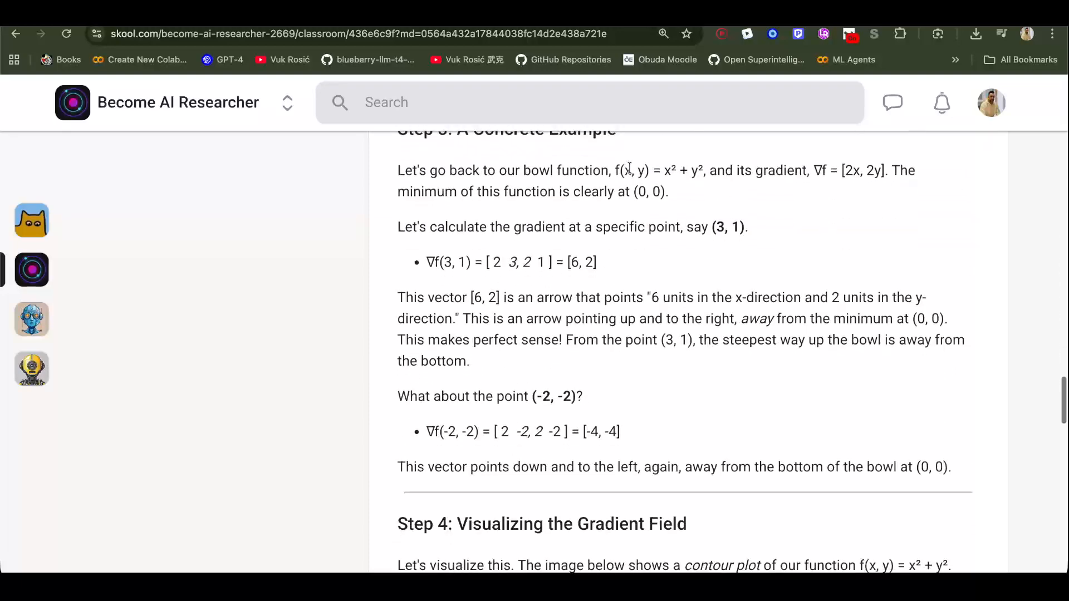
{"action": "scroll", "scroll_direction": "down", "scroll_amount": 3}
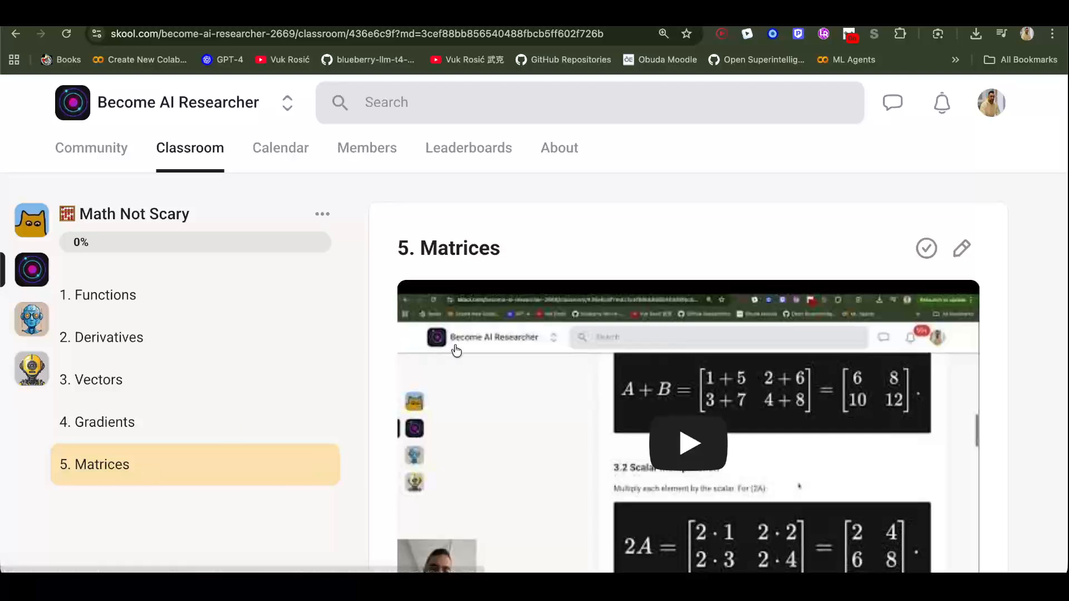
Step: Read down the Matrices lesson, then return to the Classroom course grid
{"action": "scroll", "scroll_direction": "down", "scroll_amount": 3}
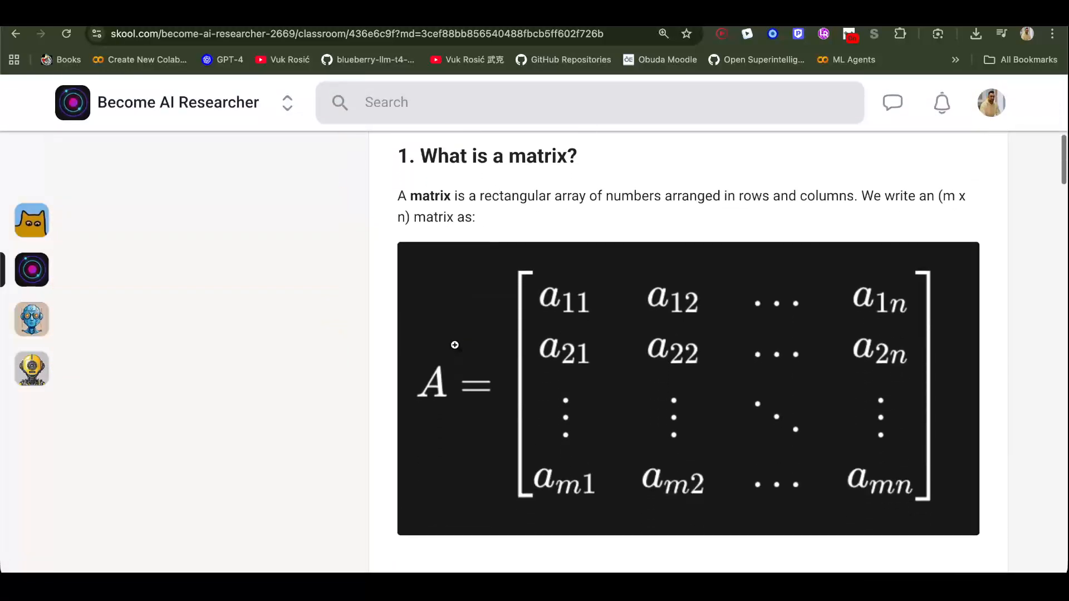
{"action": "scroll", "scroll_direction": "down", "scroll_amount": 3}
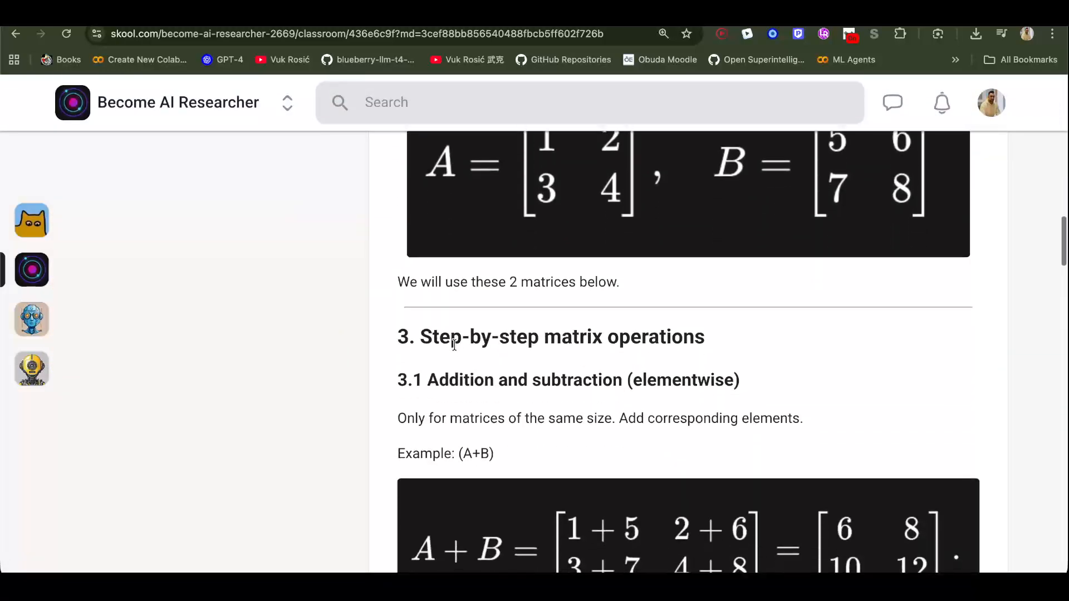
{"action": "scroll", "scroll_direction": "down", "scroll_amount": 3}
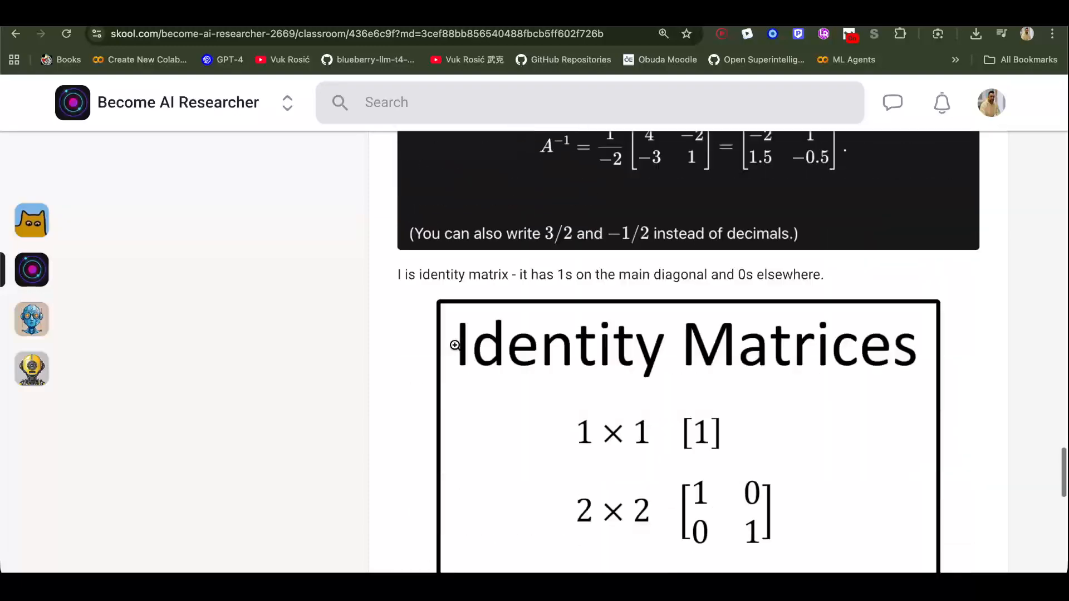
{"action": "scroll", "scroll_direction": "down", "scroll_amount": 3}
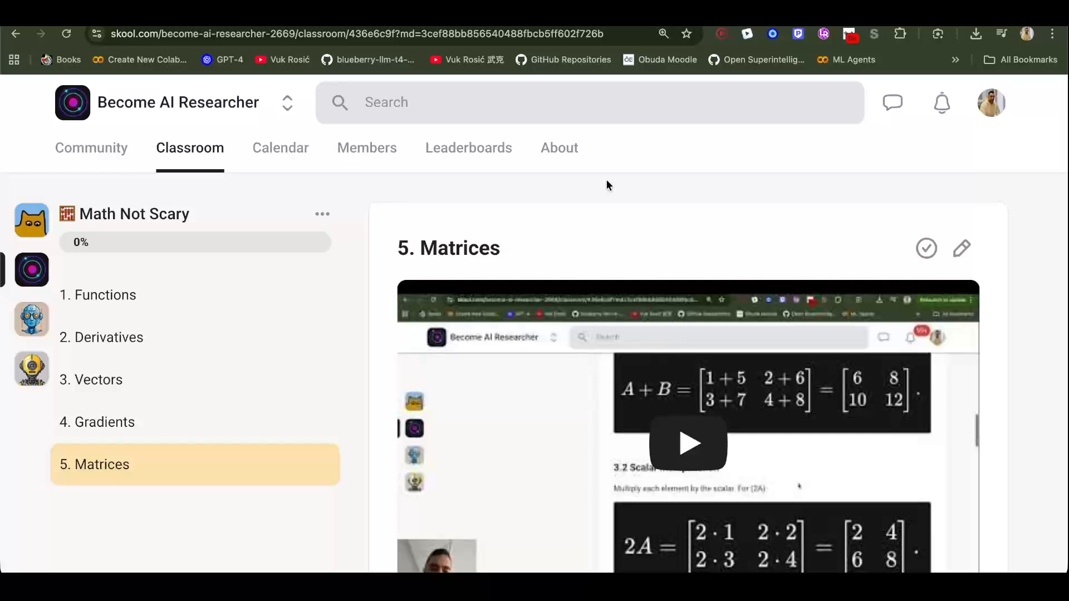
{"action": "left_click", "coordinate": [190, 148]}
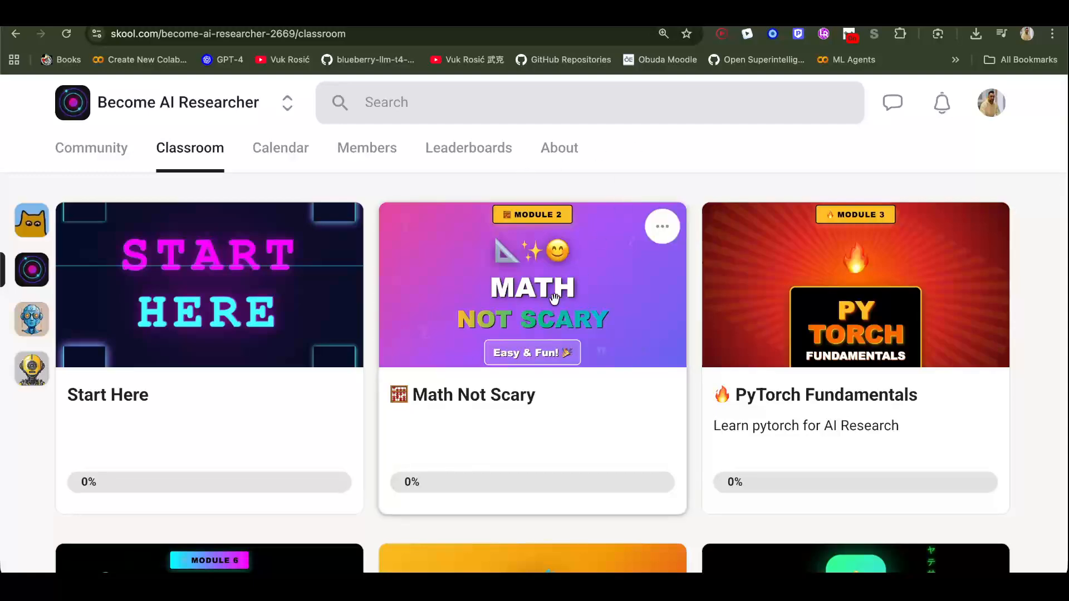
{"action": "scroll", "scroll_direction": "down", "scroll_amount": 3}
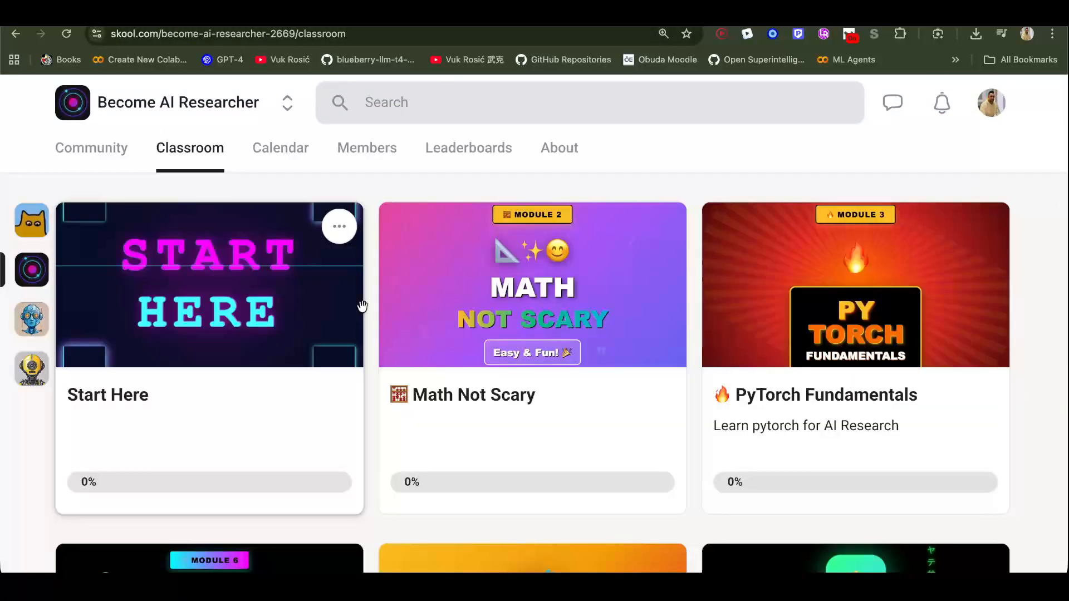
{"action": "left_click", "coordinate": [854, 284]}
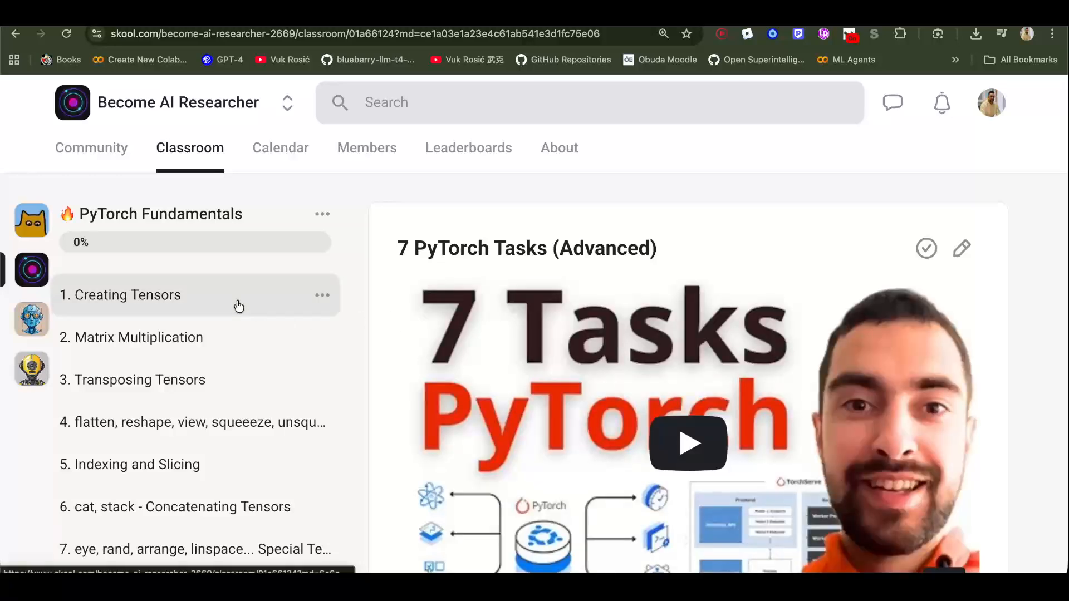
{"action": "left_click", "coordinate": [124, 294]}
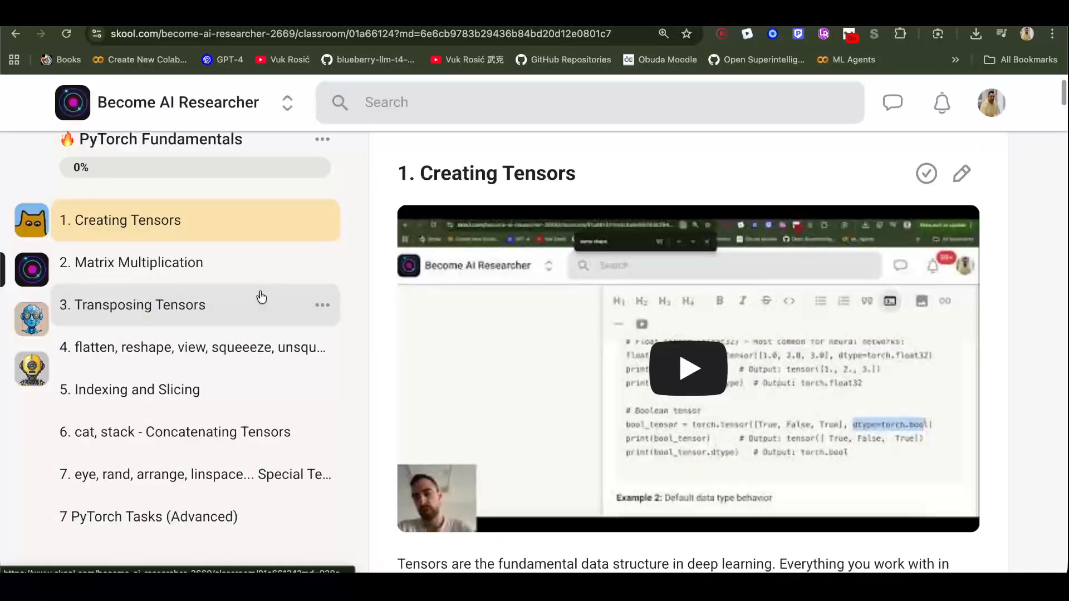
{"action": "mouse_move", "coordinate": [136, 263]}
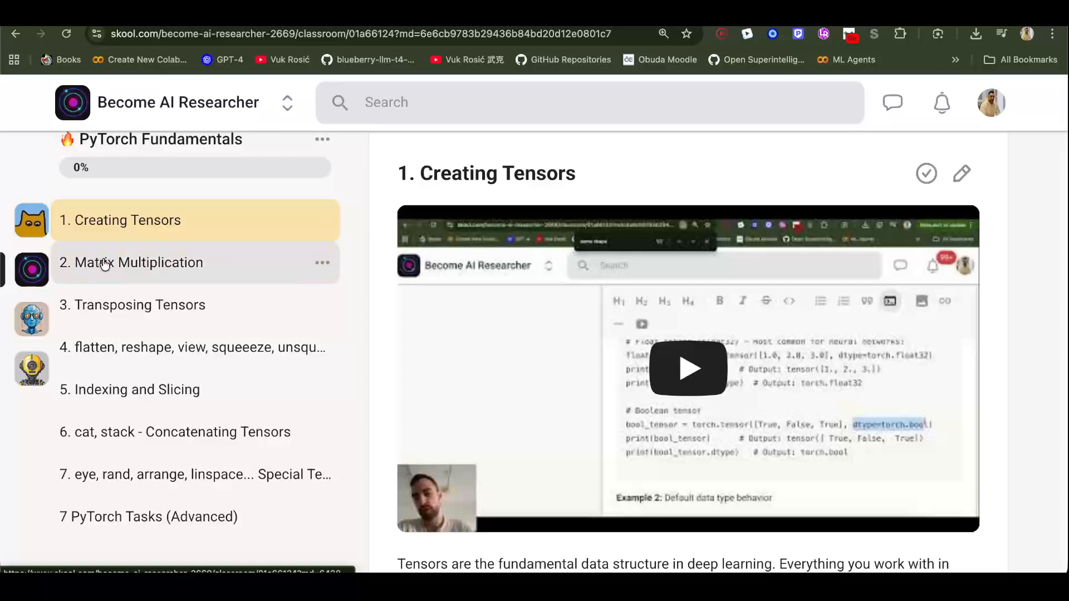
{"action": "left_click", "coordinate": [140, 263]}
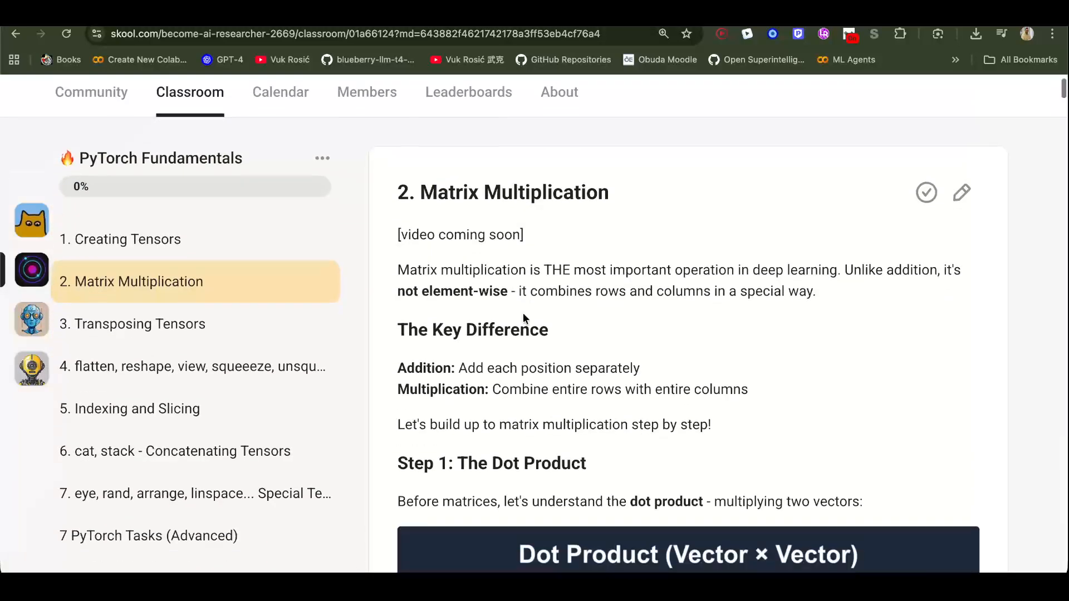
{"action": "scroll", "scroll_direction": "down", "scroll_amount": 3}
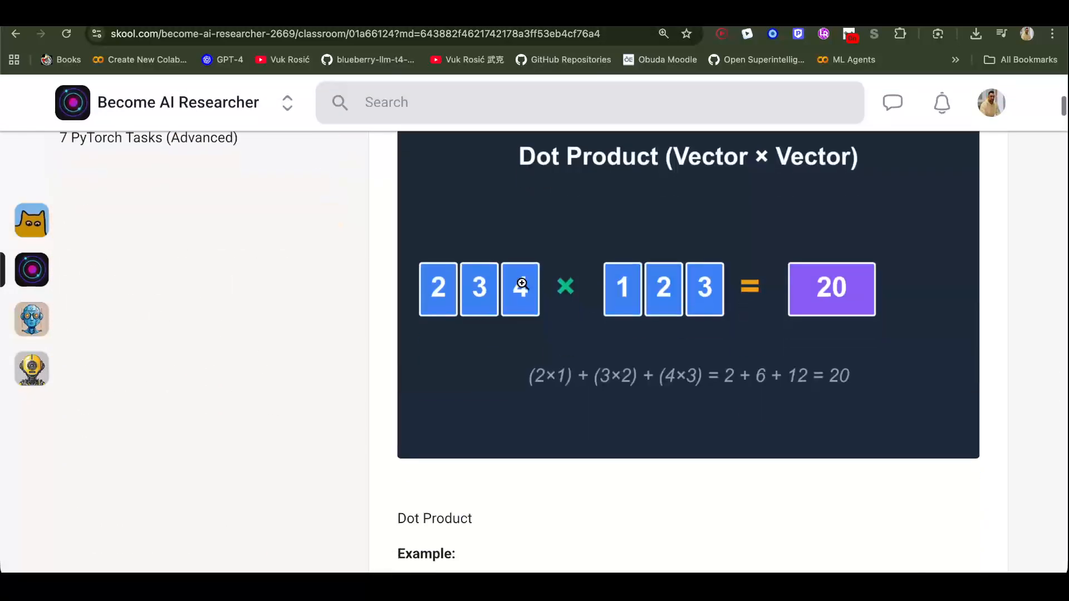
{"action": "scroll", "scroll_direction": "down", "scroll_amount": 3}
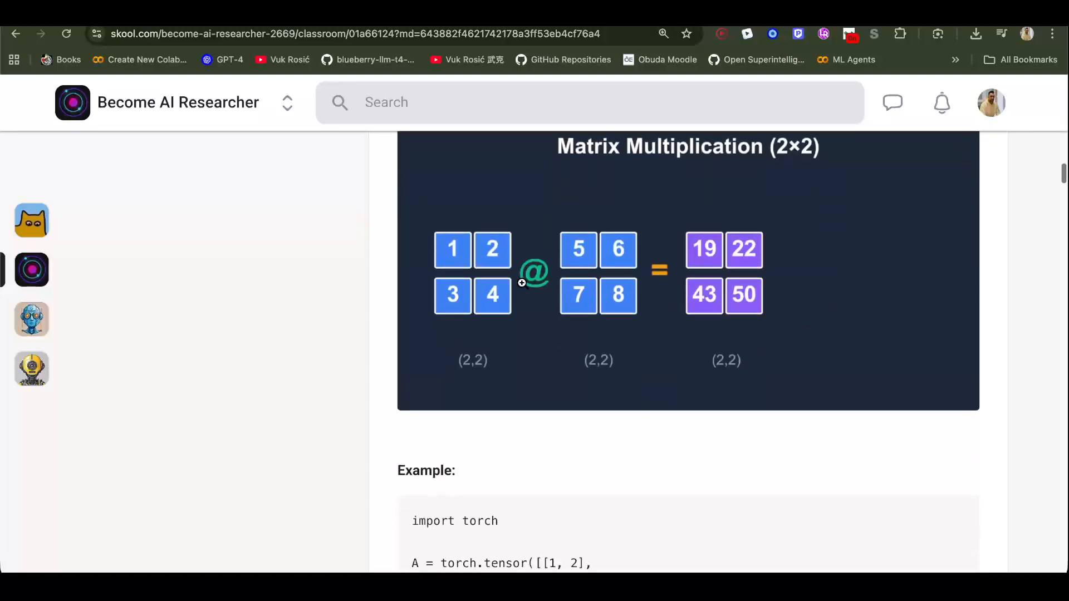
{"action": "scroll", "scroll_direction": "down", "scroll_amount": 3}
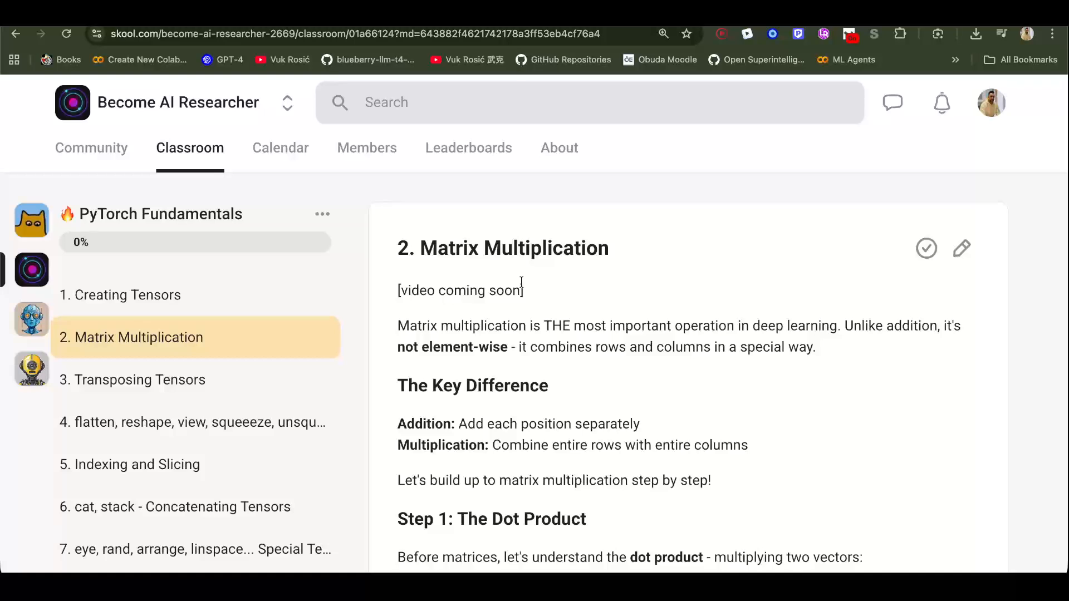
{"action": "left_click", "coordinate": [138, 328]}
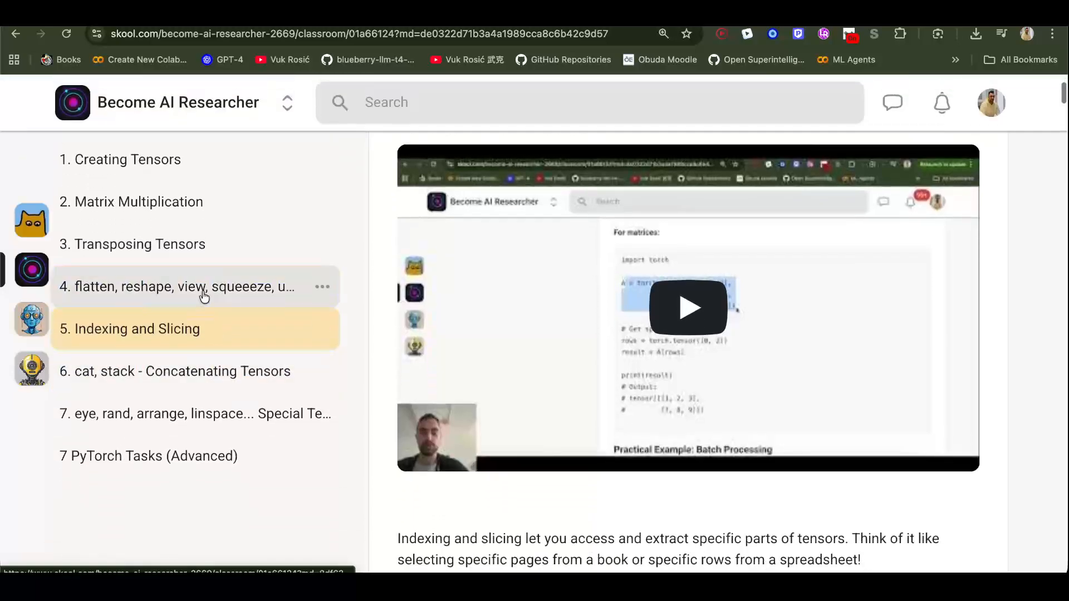
{"action": "left_click", "coordinate": [173, 287]}
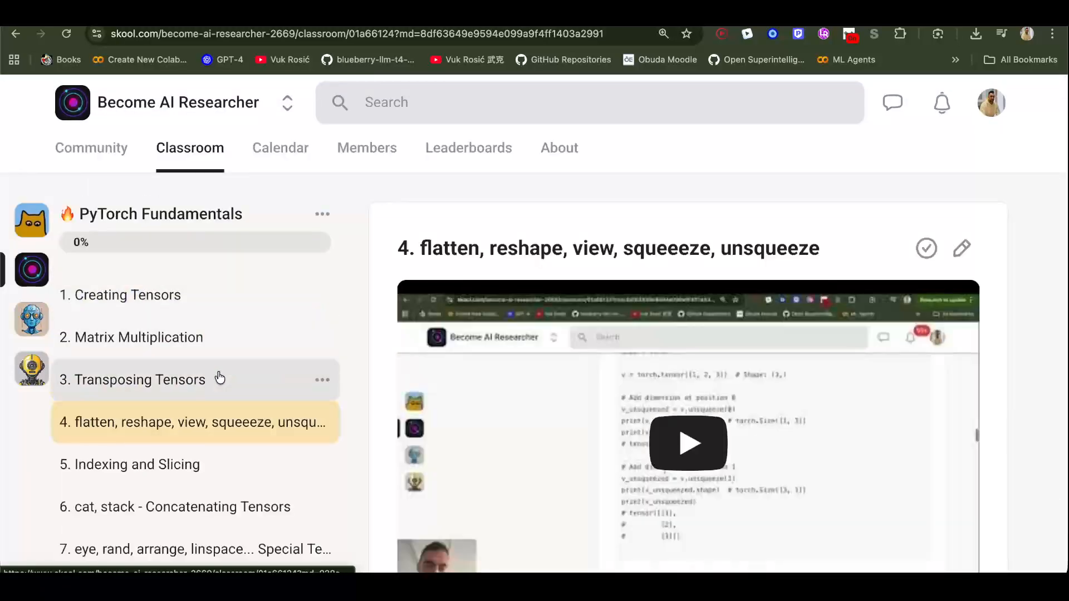
{"action": "left_click", "coordinate": [141, 380]}
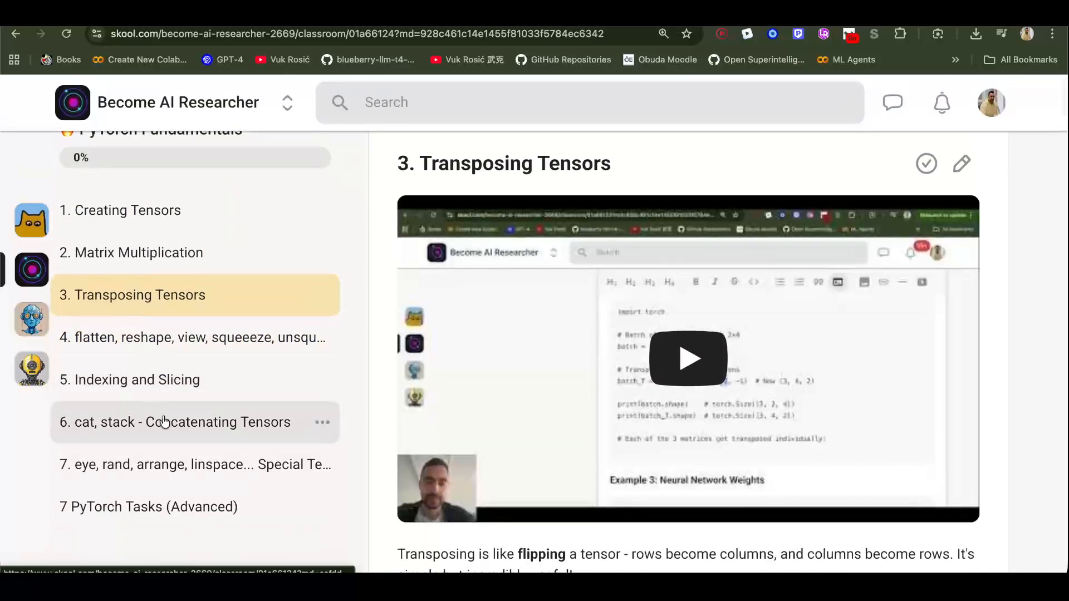
{"action": "scroll", "scroll_direction": "down", "scroll_amount": 3}
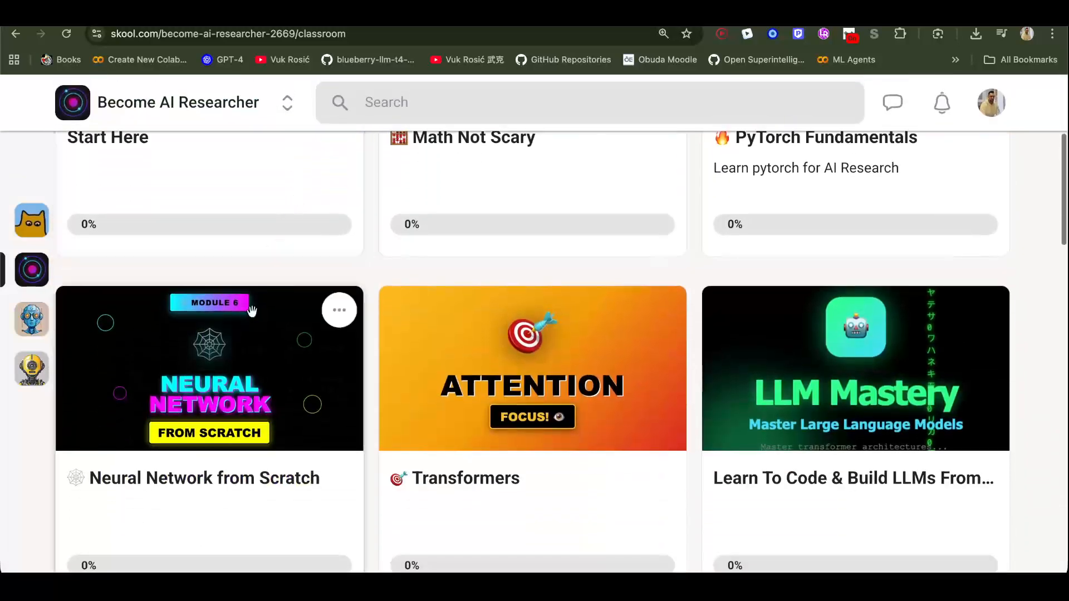
Step: Open Neural Network from Scratch and step through Single Neuron, Building a Layer and RMSNorm lessons
{"action": "left_click", "coordinate": [210, 369]}
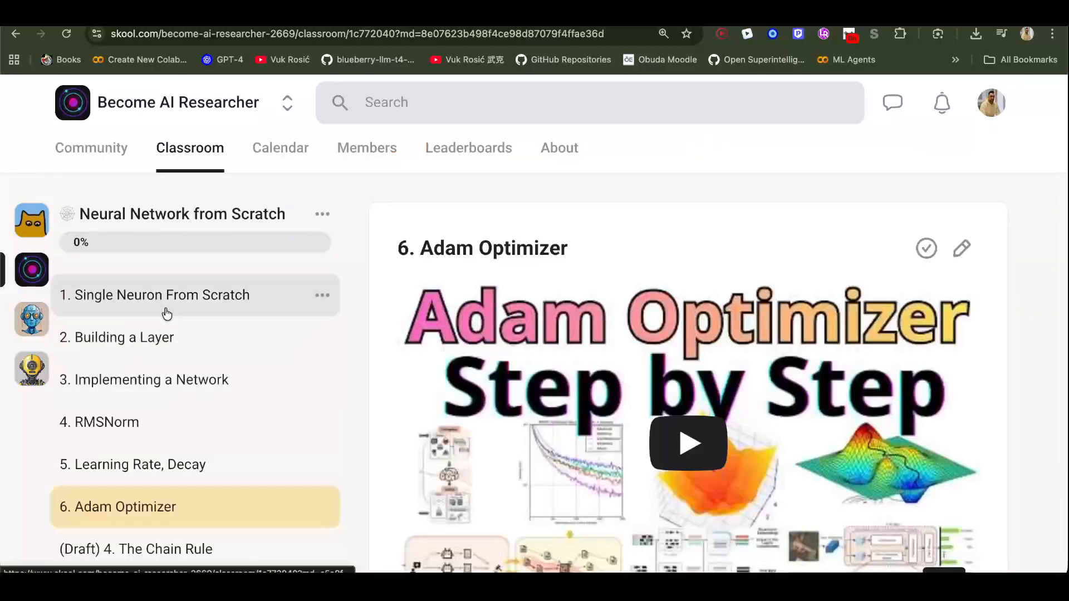
{"action": "left_click", "coordinate": [163, 294]}
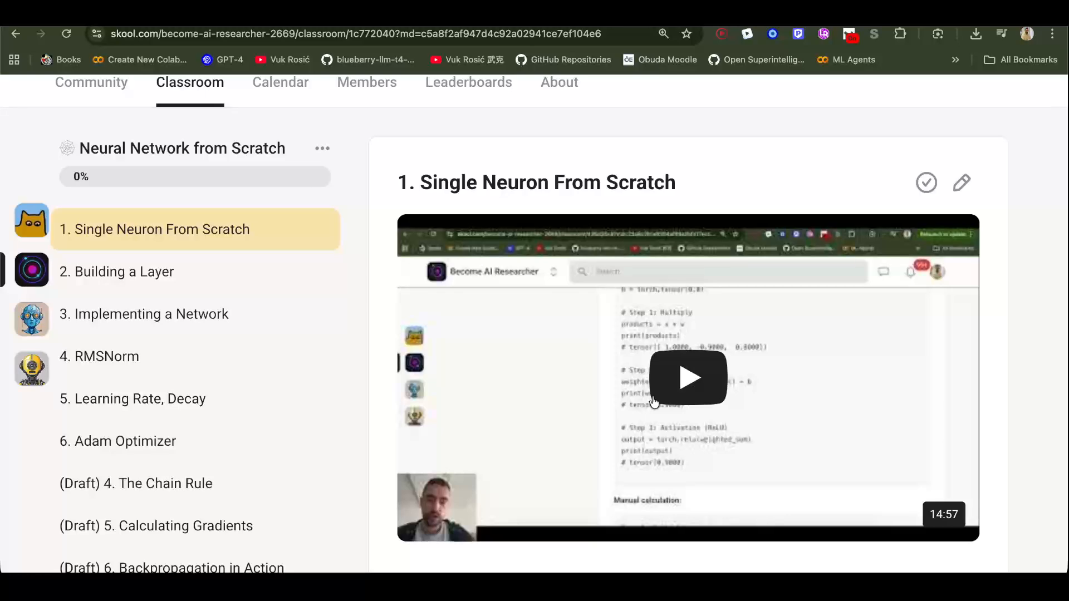
{"action": "mouse_move", "coordinate": [199, 272]}
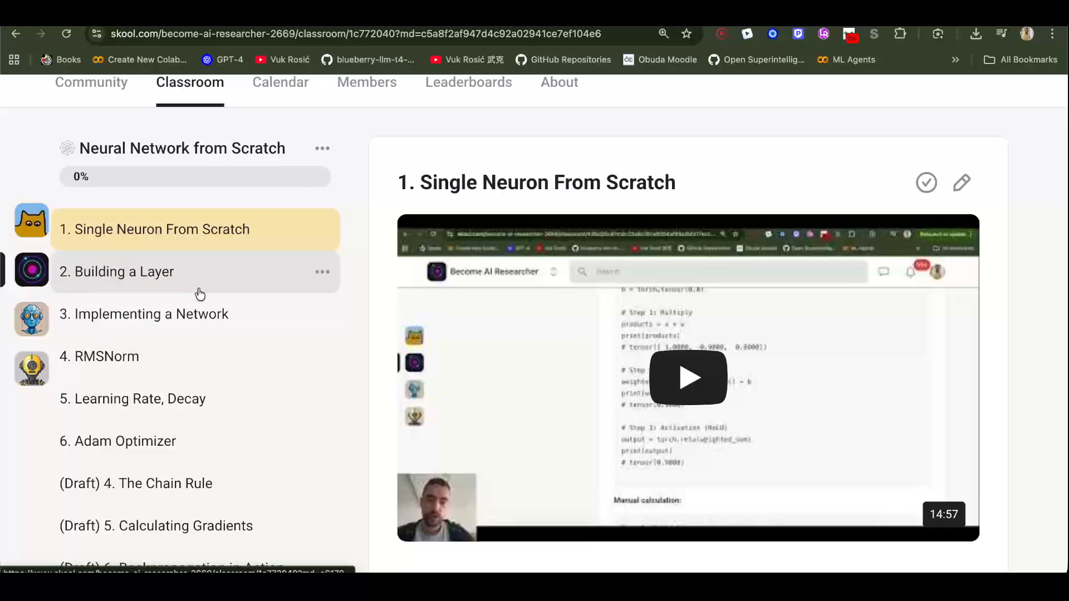
{"action": "left_click", "coordinate": [126, 272]}
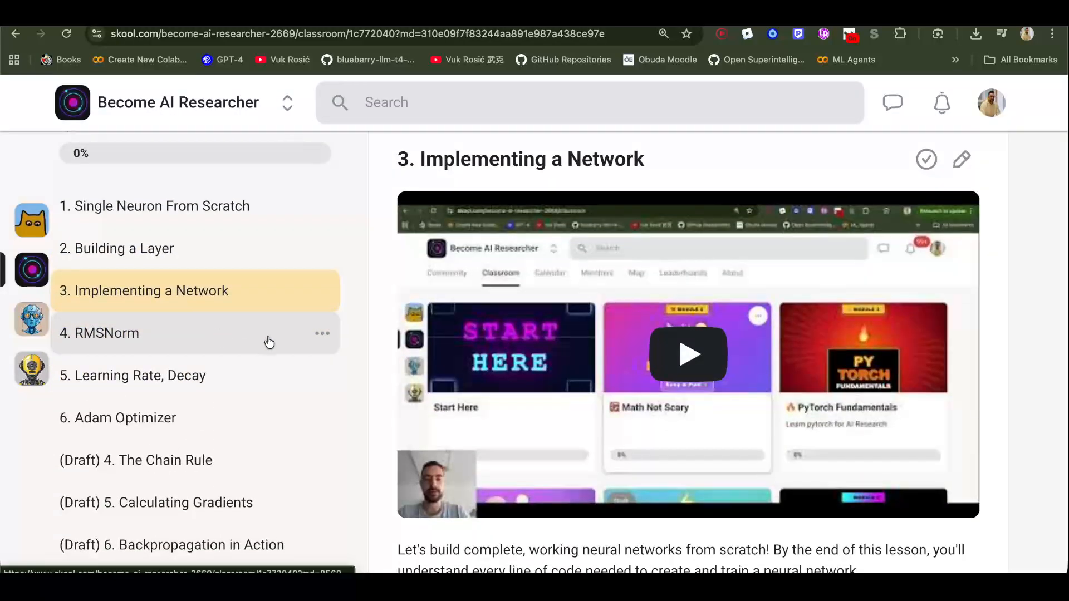
{"action": "left_click", "coordinate": [107, 333]}
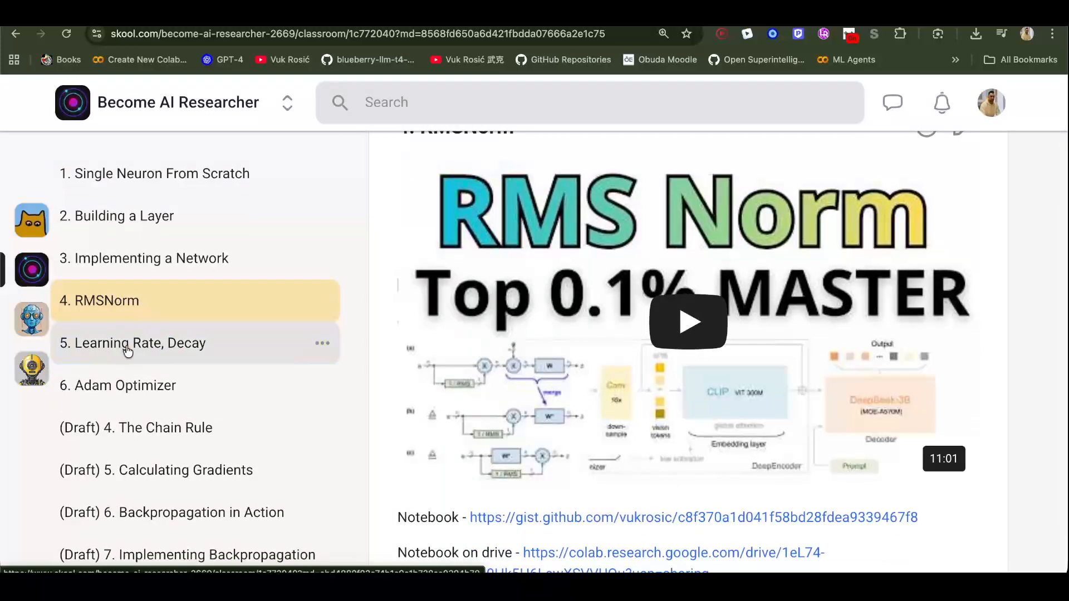
Step: Continue to the Learning Rate, Decay lesson and then the Adam Optimizer lesson
{"action": "left_click", "coordinate": [133, 343]}
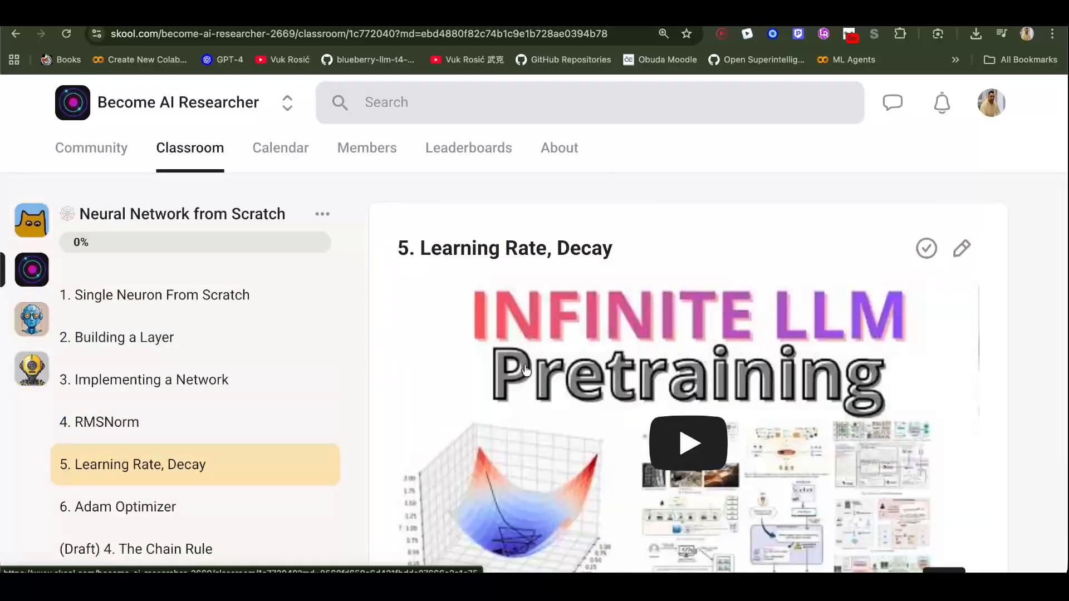
{"action": "mouse_move", "coordinate": [542, 392]}
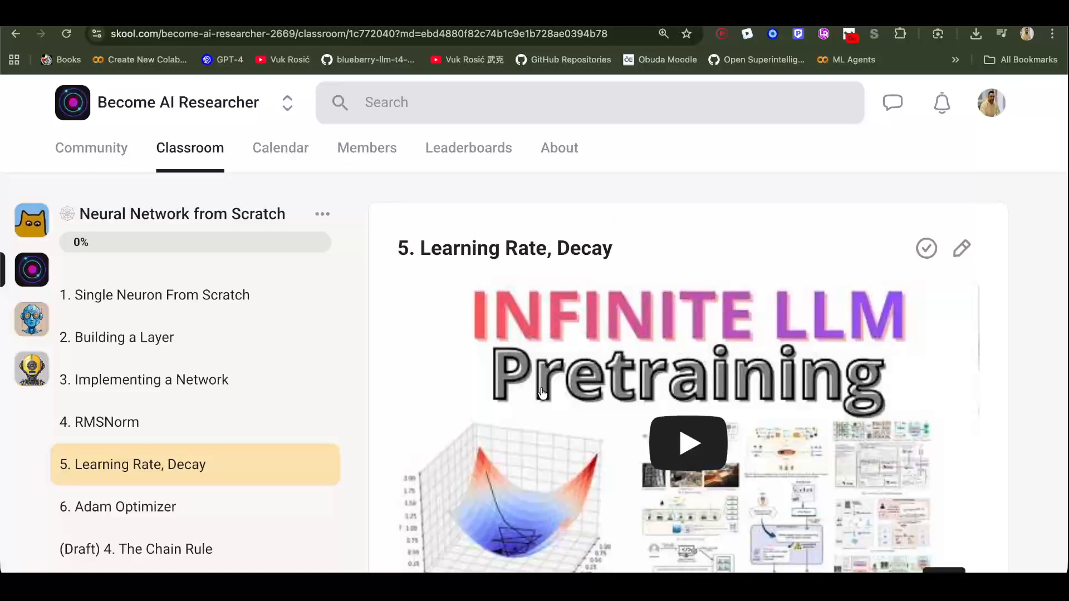
{"action": "scroll", "scroll_direction": "down", "scroll_amount": 3}
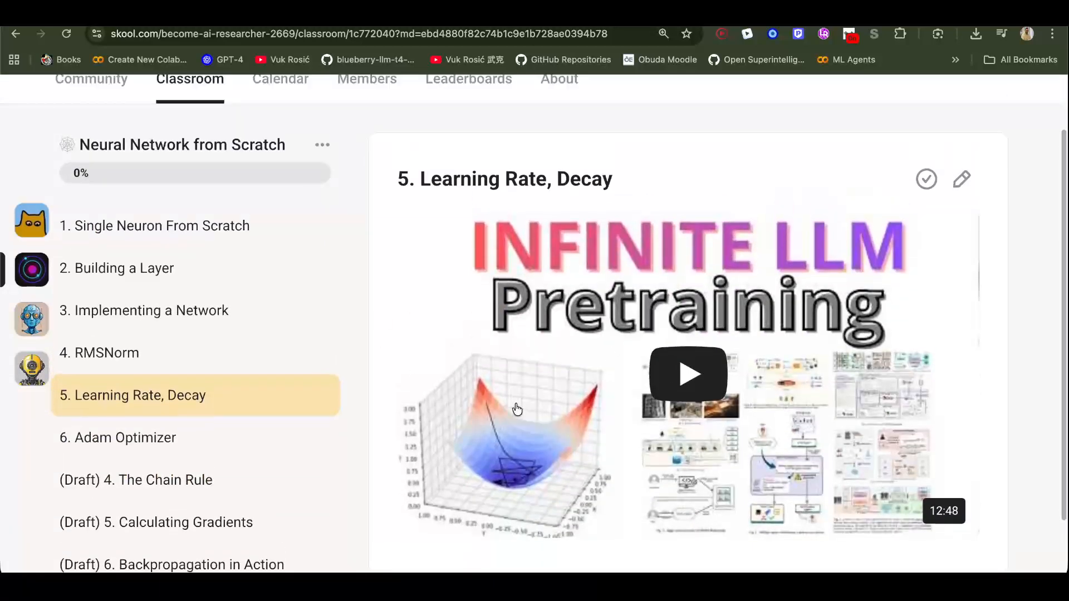
{"action": "mouse_move", "coordinate": [599, 311]}
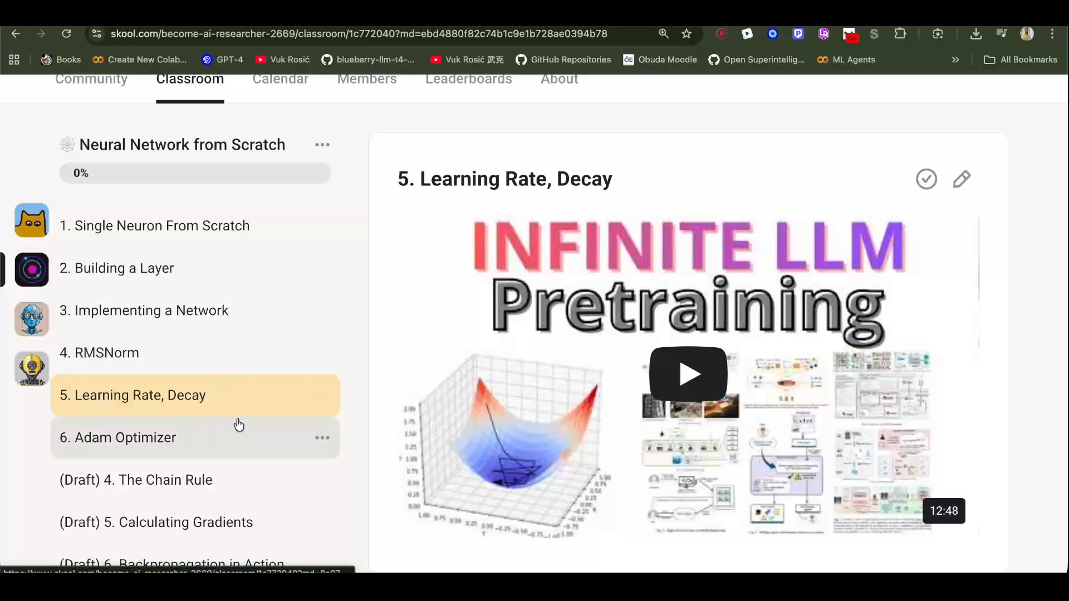
{"action": "left_click", "coordinate": [125, 437]}
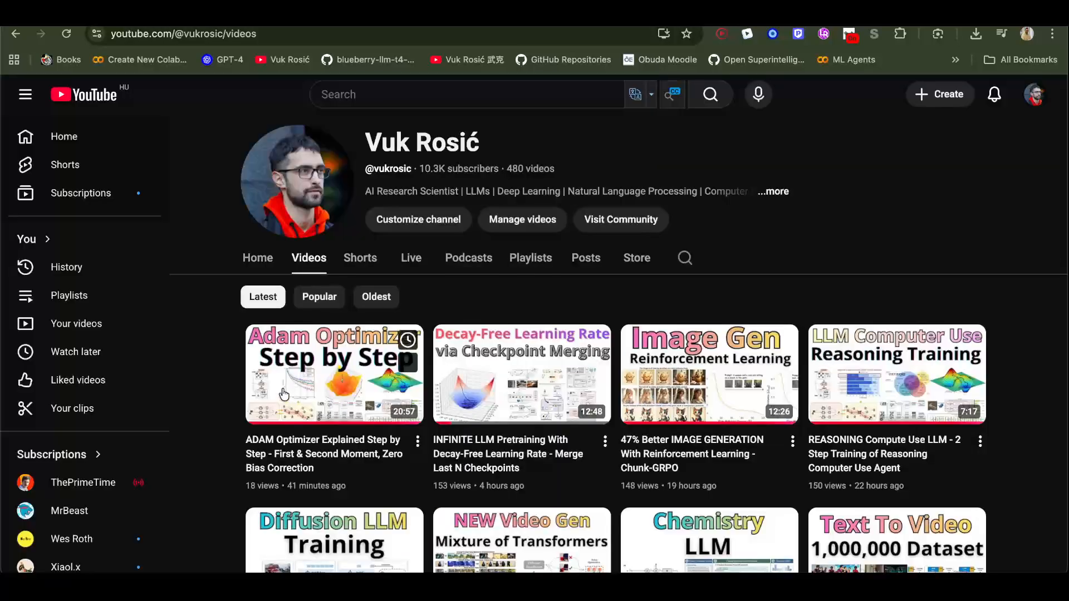
{"action": "mouse_move", "coordinate": [198, 327]}
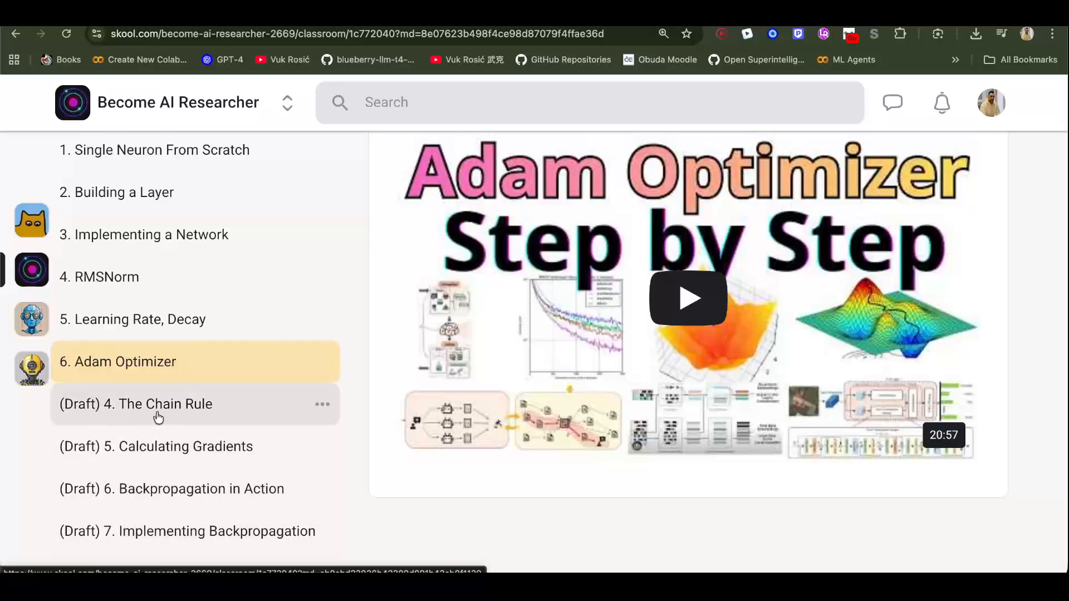
{"action": "mouse_move", "coordinate": [158, 415]}
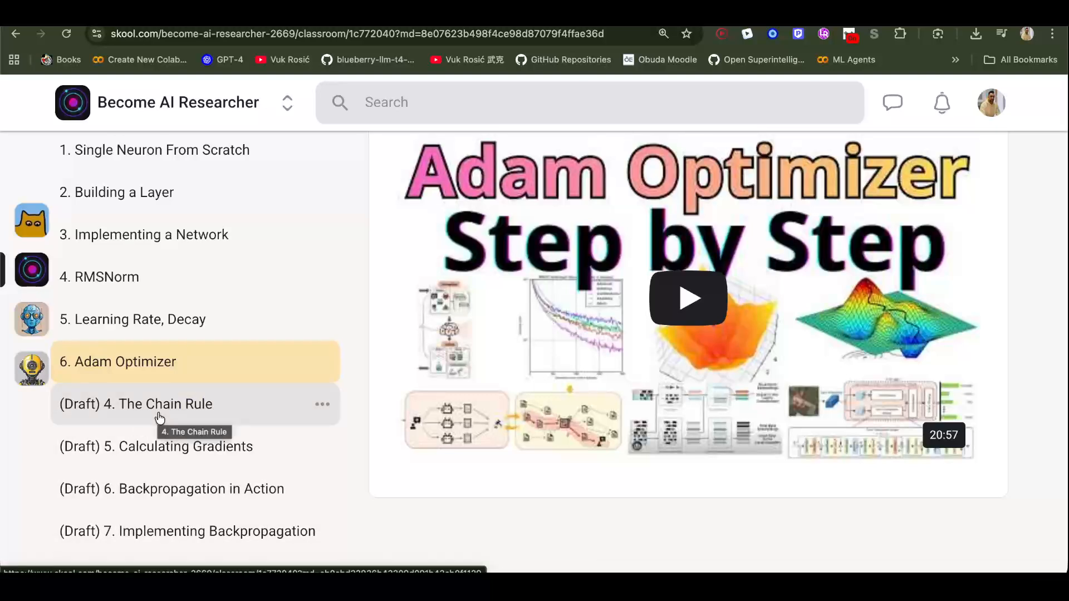
{"action": "mouse_move", "coordinate": [160, 418]}
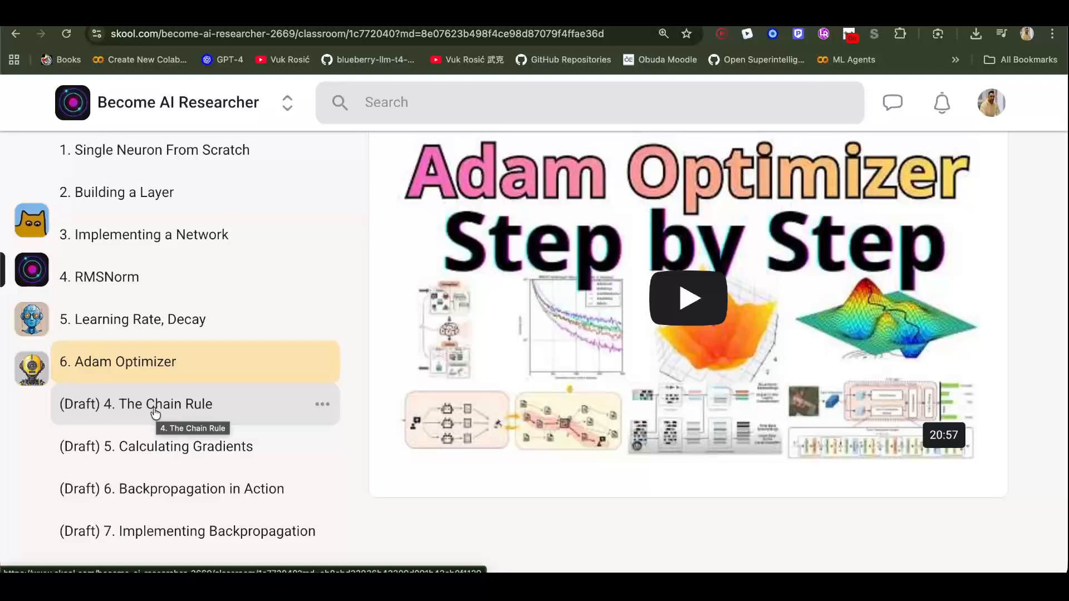
{"action": "mouse_move", "coordinate": [169, 412]}
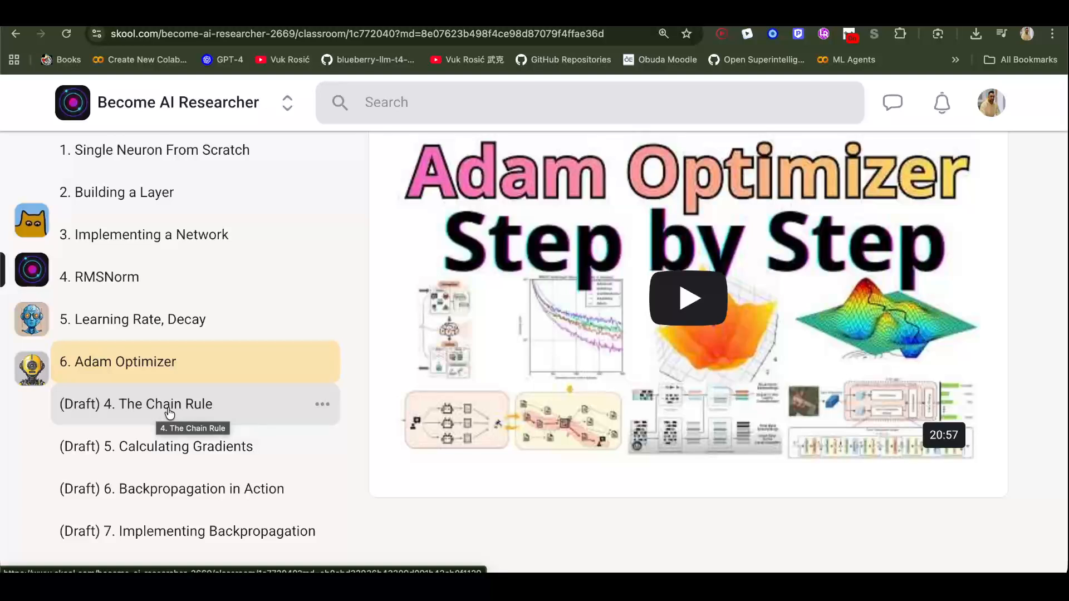
{"action": "mouse_move", "coordinate": [109, 407]}
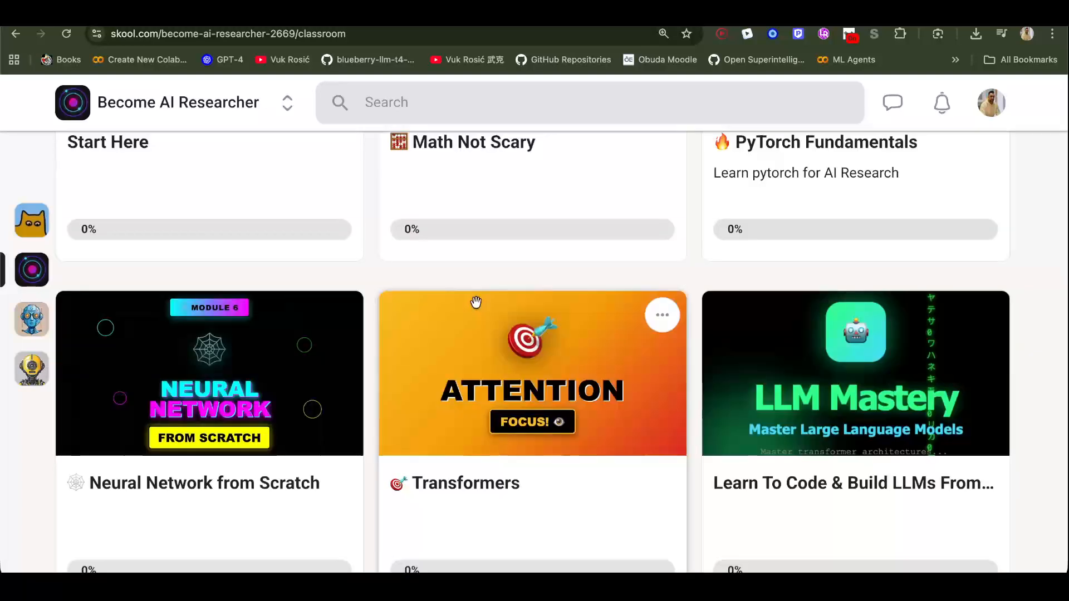
Step: Open the Transformers course and its Attention Mechanism Explained lesson
{"action": "scroll", "scroll_direction": "down", "scroll_amount": 3}
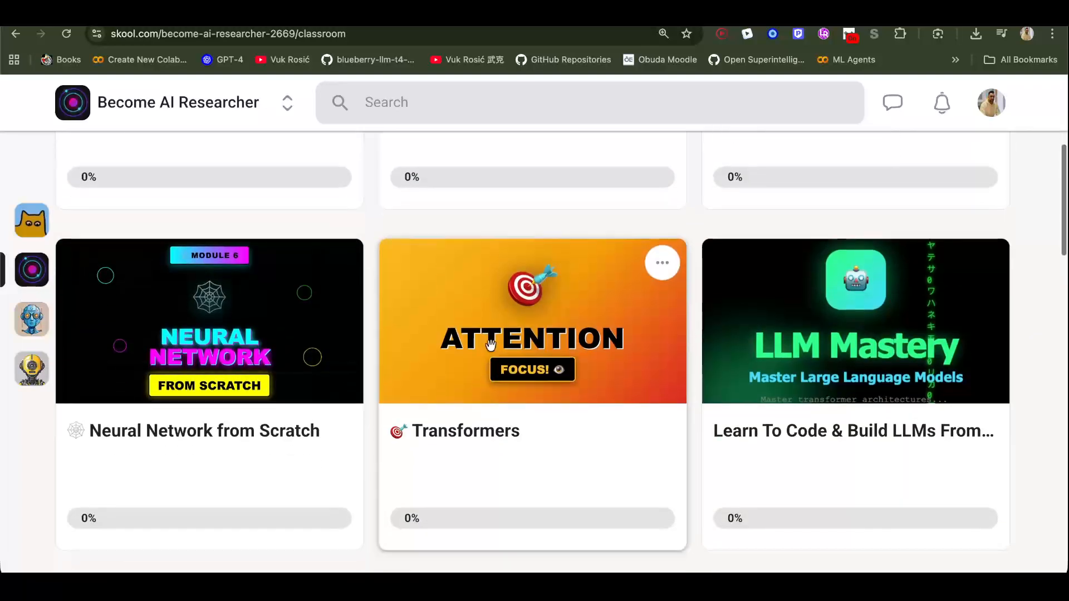
{"action": "left_click", "coordinate": [533, 321]}
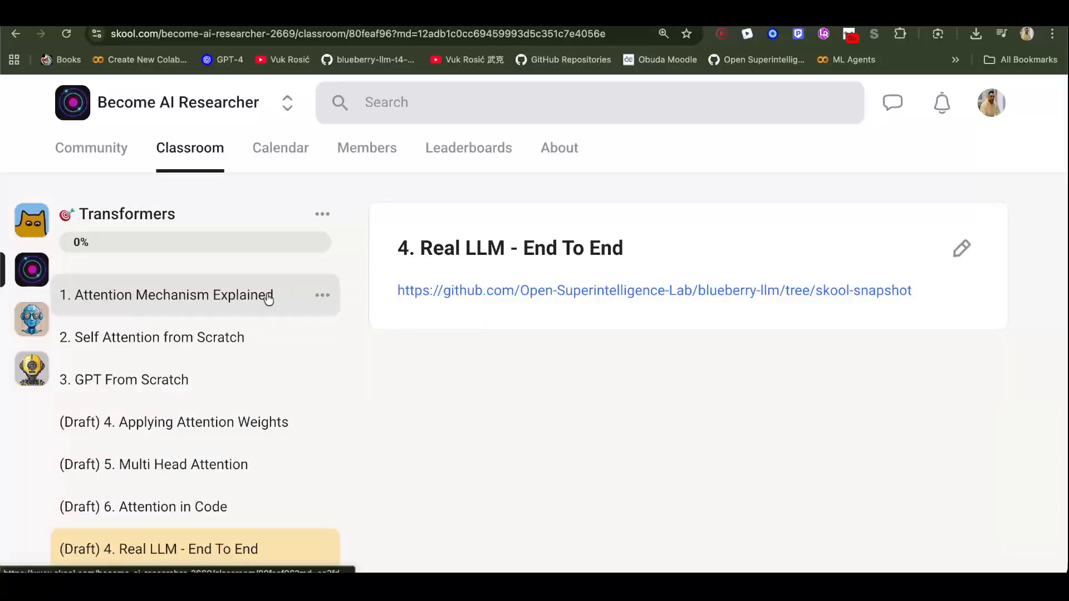
{"action": "left_click", "coordinate": [166, 294]}
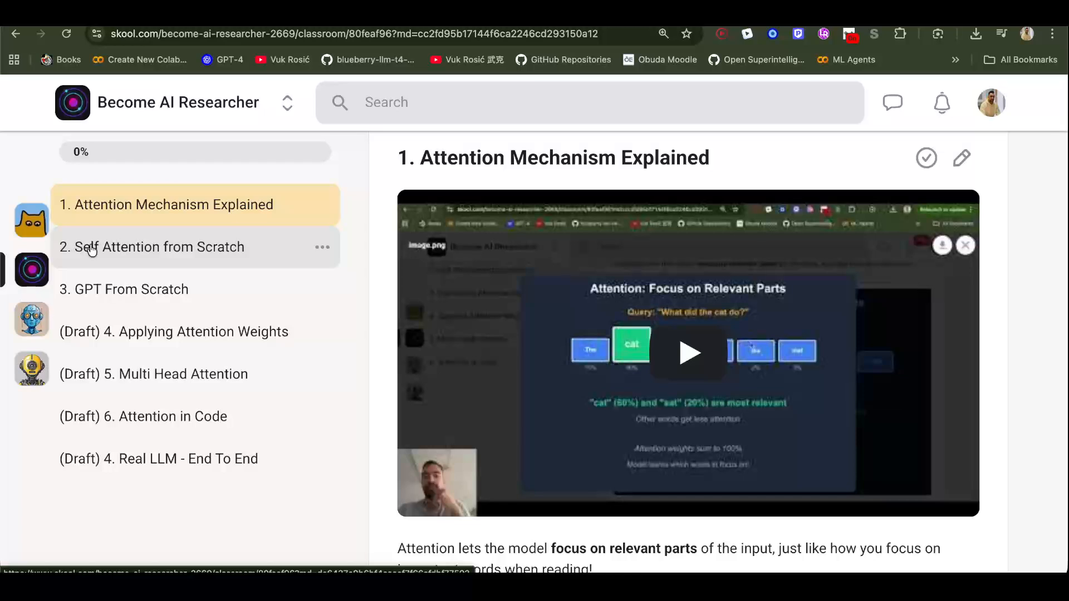
Step: Go through Self Attention from Scratch to GPT From Scratch and start its lesson video
{"action": "left_click", "coordinate": [162, 247]}
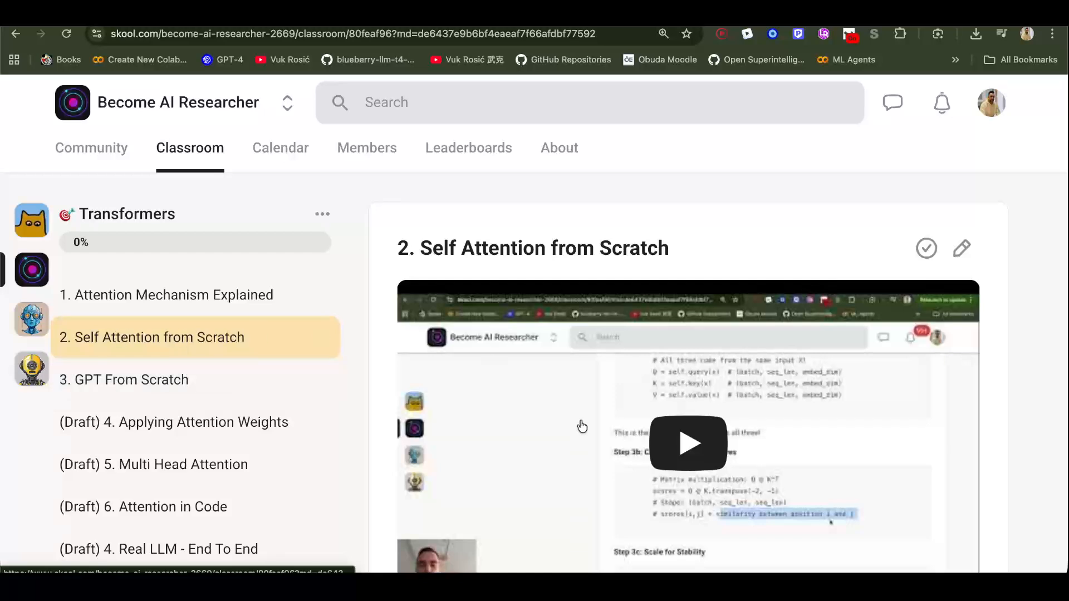
{"action": "scroll", "scroll_direction": "down", "scroll_amount": 3}
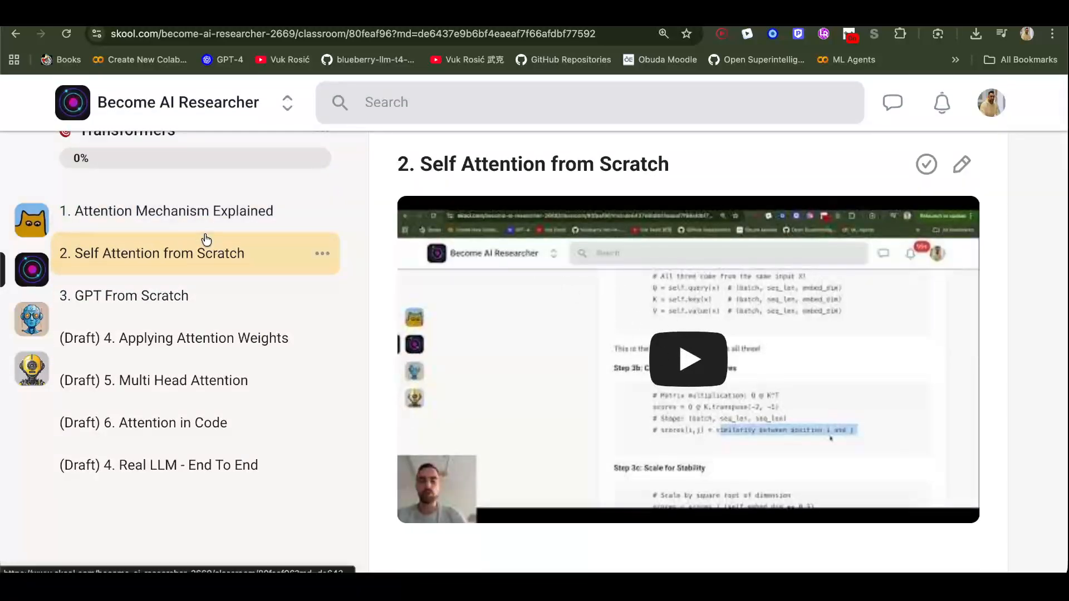
{"action": "mouse_move", "coordinate": [231, 220]}
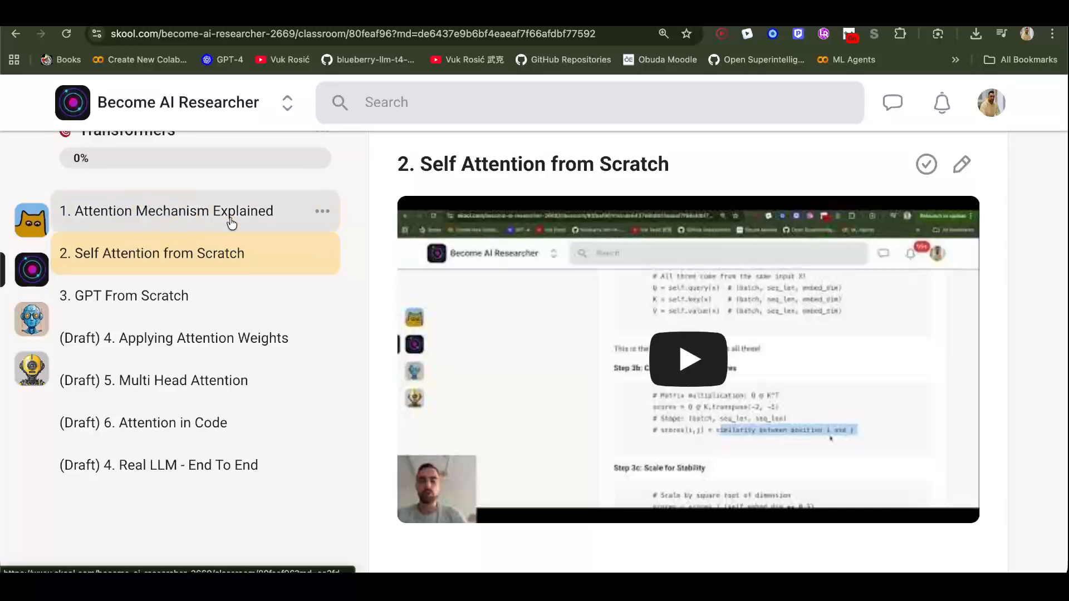
{"action": "mouse_move", "coordinate": [231, 222]}
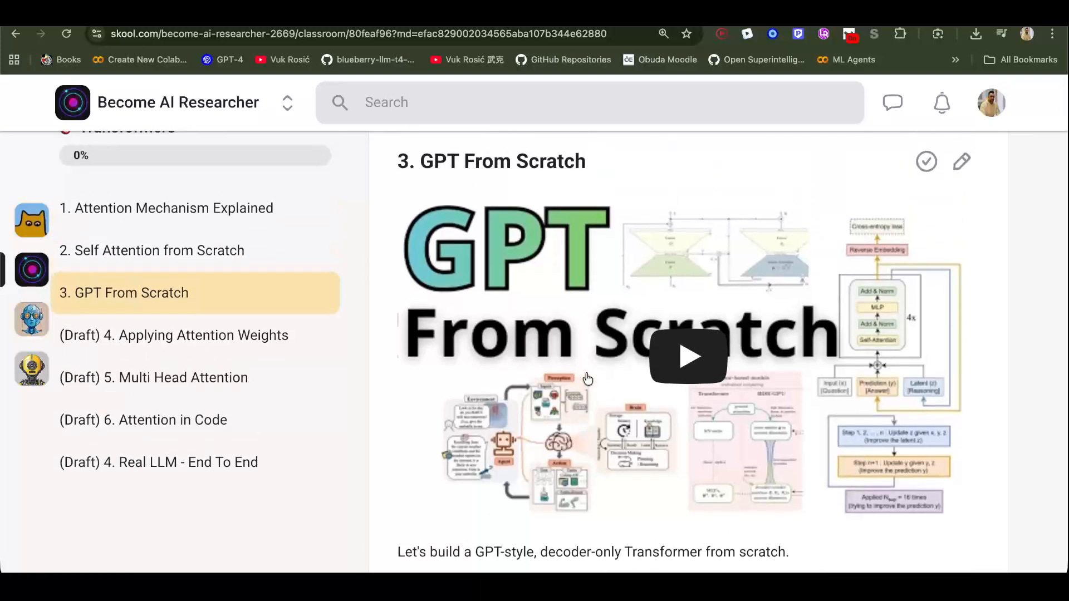
{"action": "left_click", "coordinate": [687, 356]}
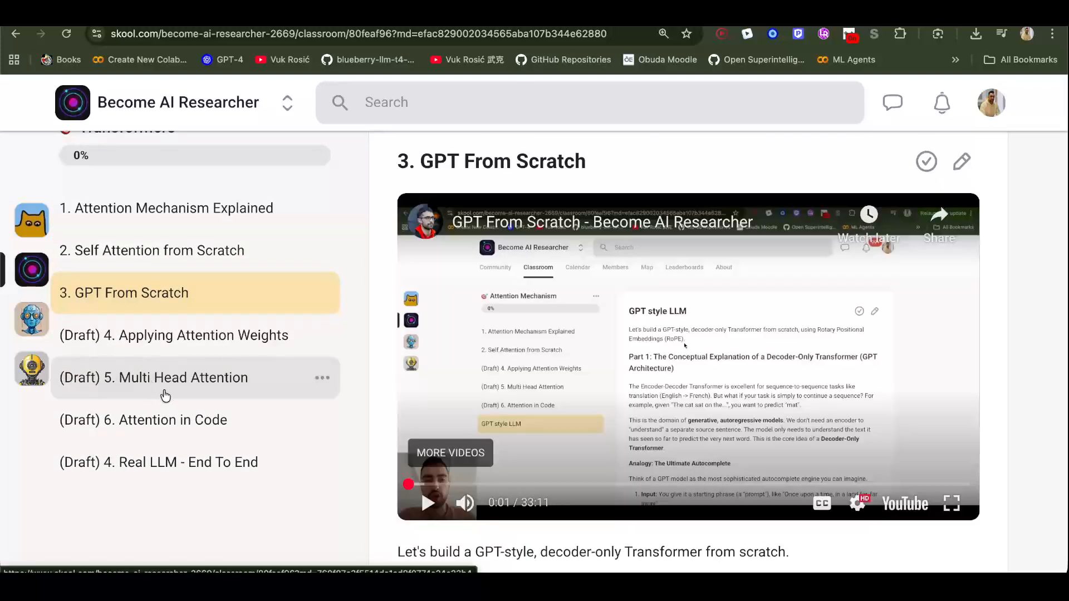
{"action": "mouse_move", "coordinate": [148, 388]}
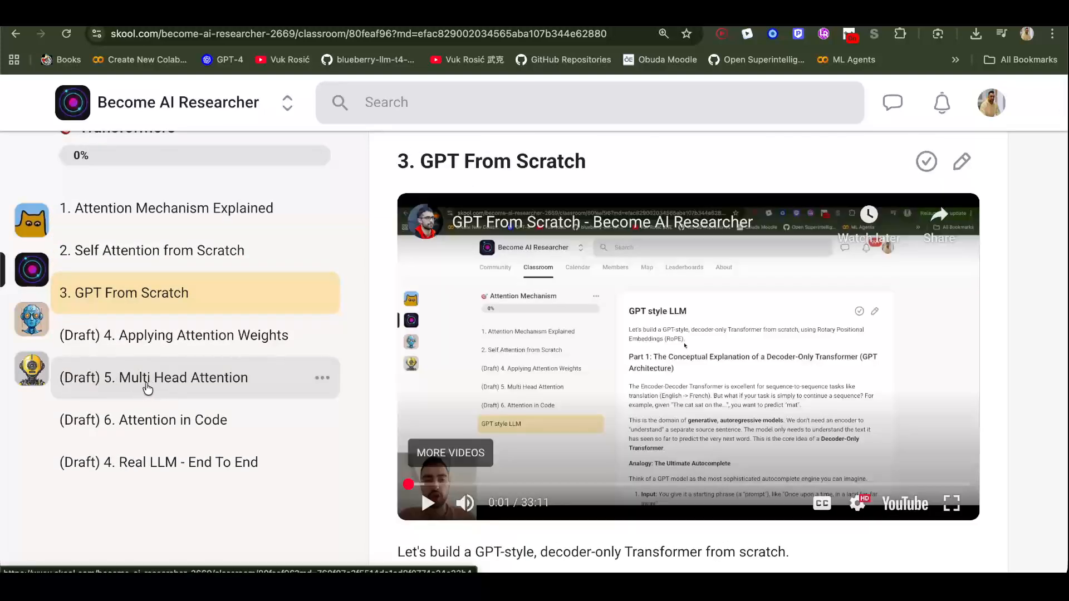
{"action": "mouse_move", "coordinate": [167, 335]}
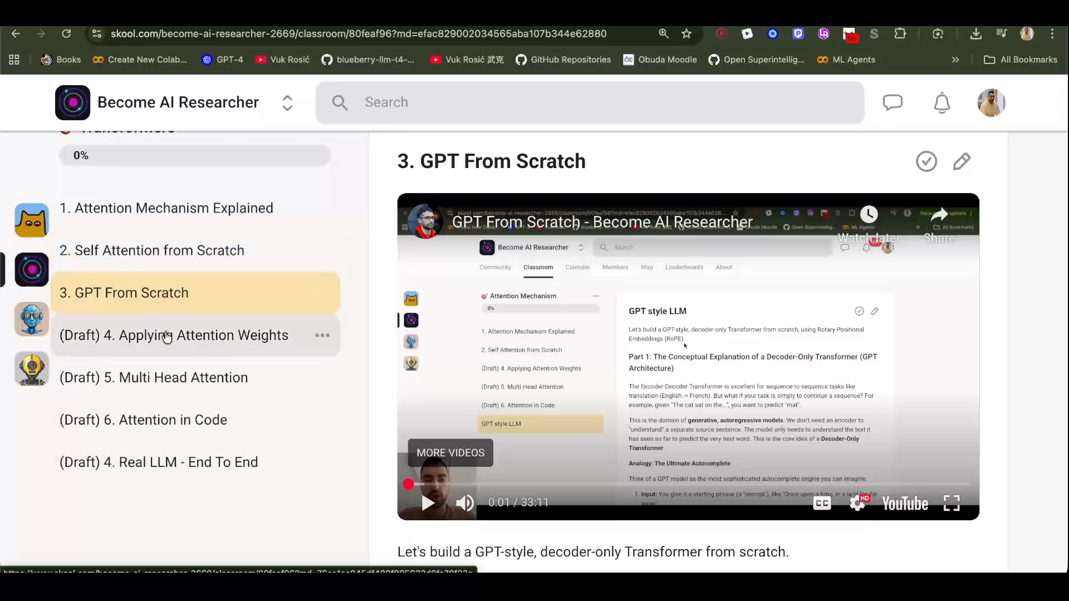
{"action": "mouse_move", "coordinate": [205, 420]}
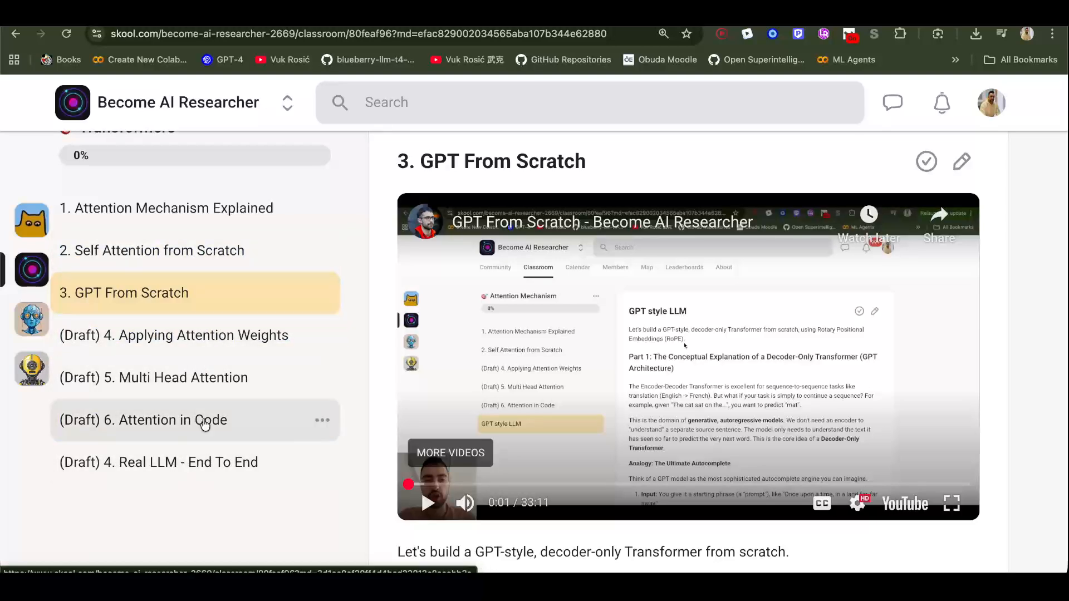
{"action": "mouse_move", "coordinate": [164, 250]}
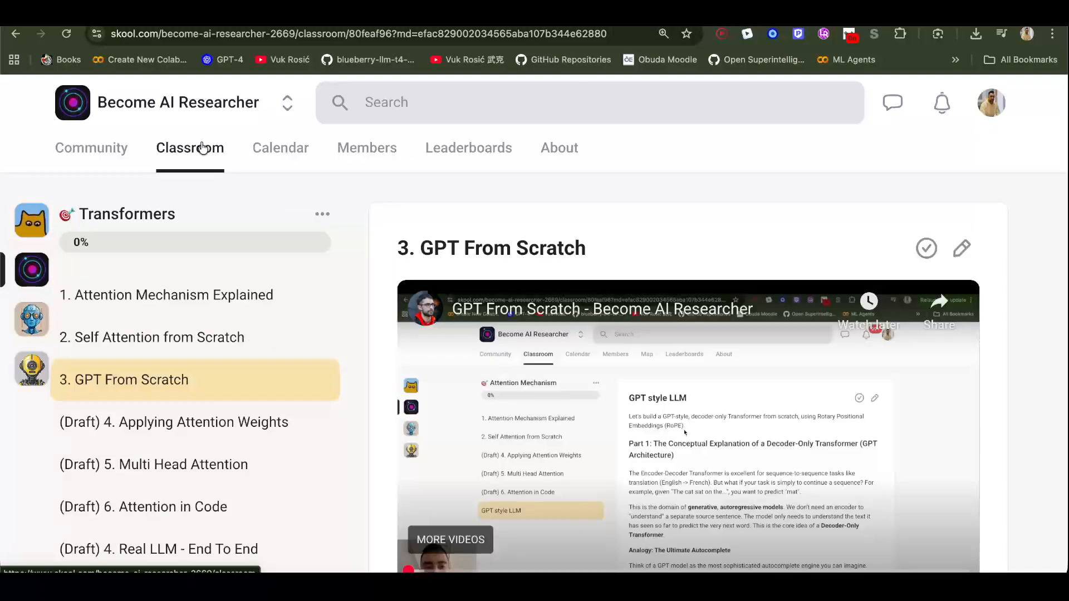
{"action": "scroll", "scroll_direction": "down", "scroll_amount": 3}
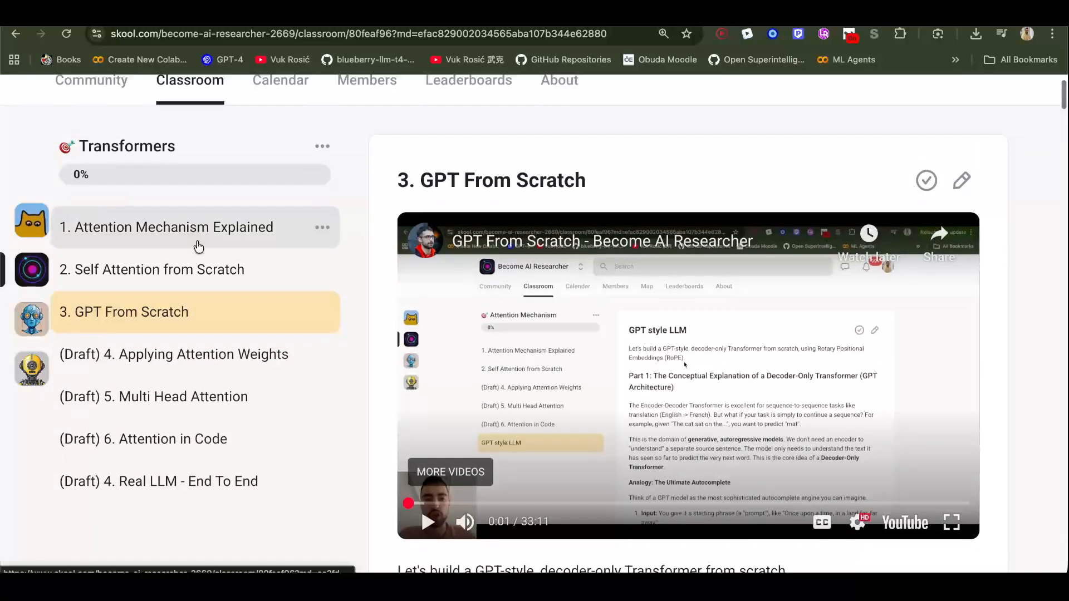
{"action": "scroll", "scroll_direction": "down", "scroll_amount": 3}
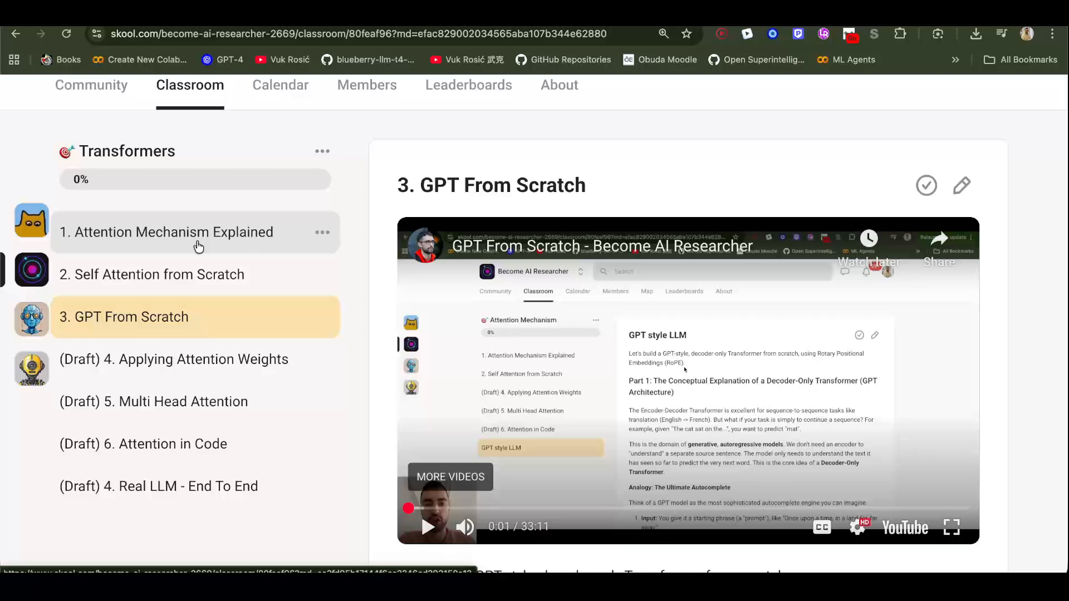
{"action": "mouse_move", "coordinate": [198, 244]}
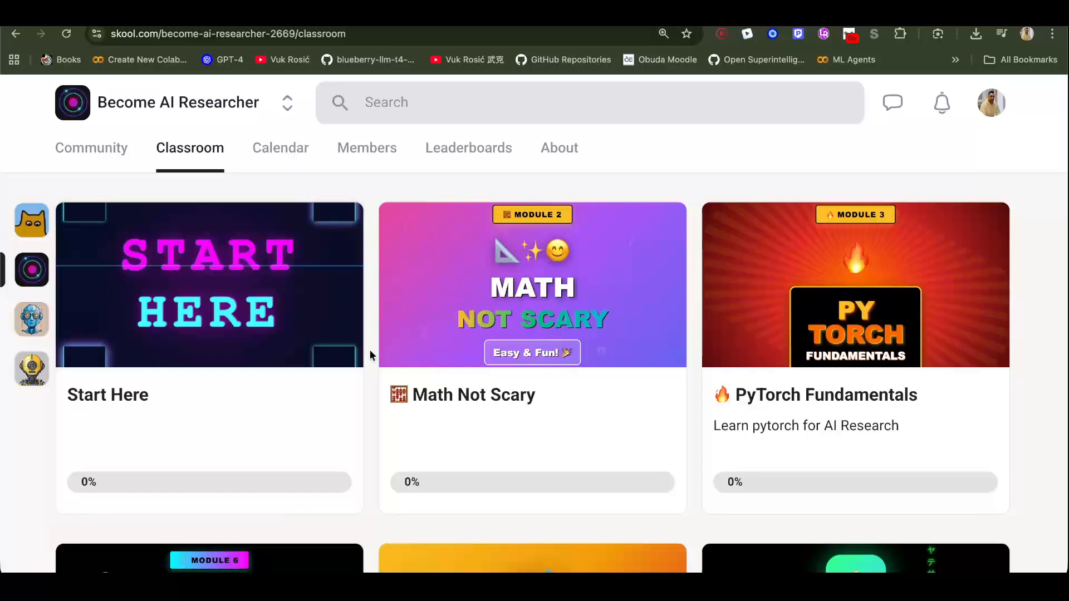
Step: Open the LLM Mastery course and its Qwen 3 From Scratch lesson
{"action": "scroll", "scroll_direction": "down", "scroll_amount": 3}
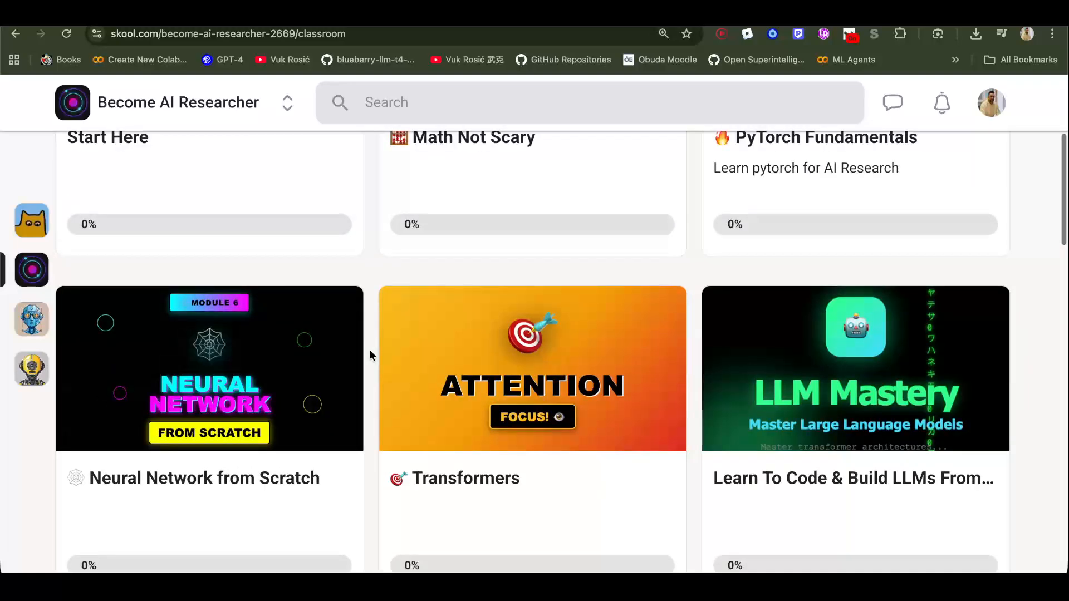
{"action": "scroll", "scroll_direction": "down", "scroll_amount": 3}
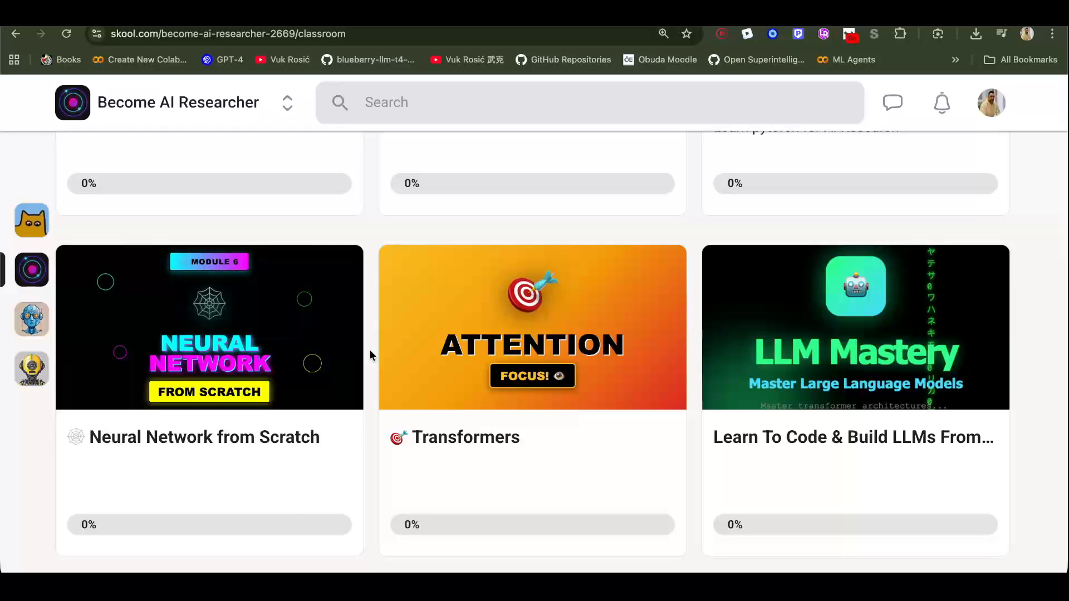
{"action": "mouse_move", "coordinate": [812, 228]}
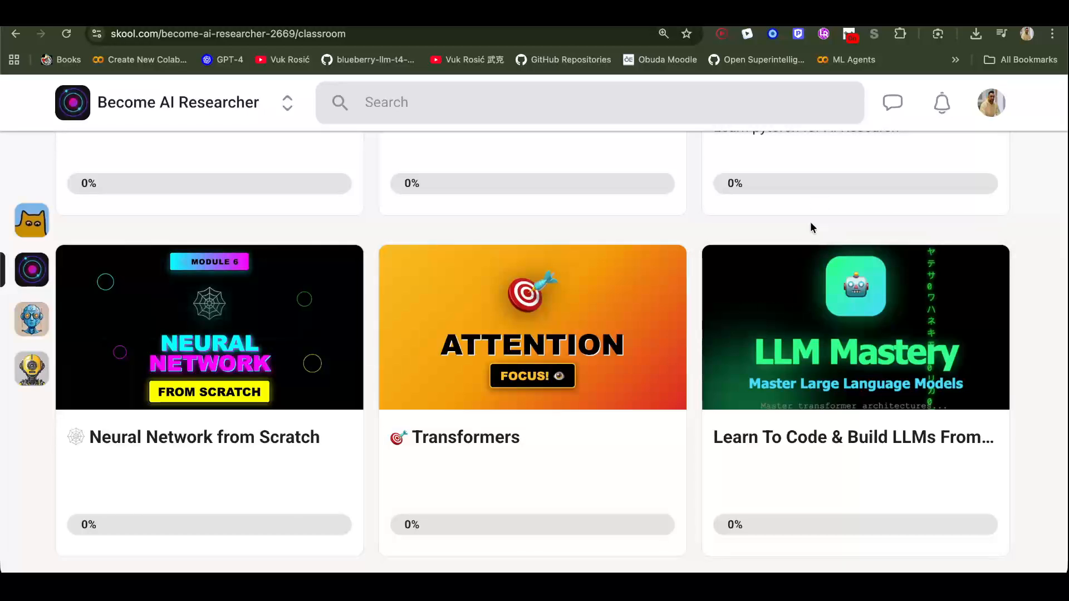
{"action": "mouse_move", "coordinate": [756, 288]}
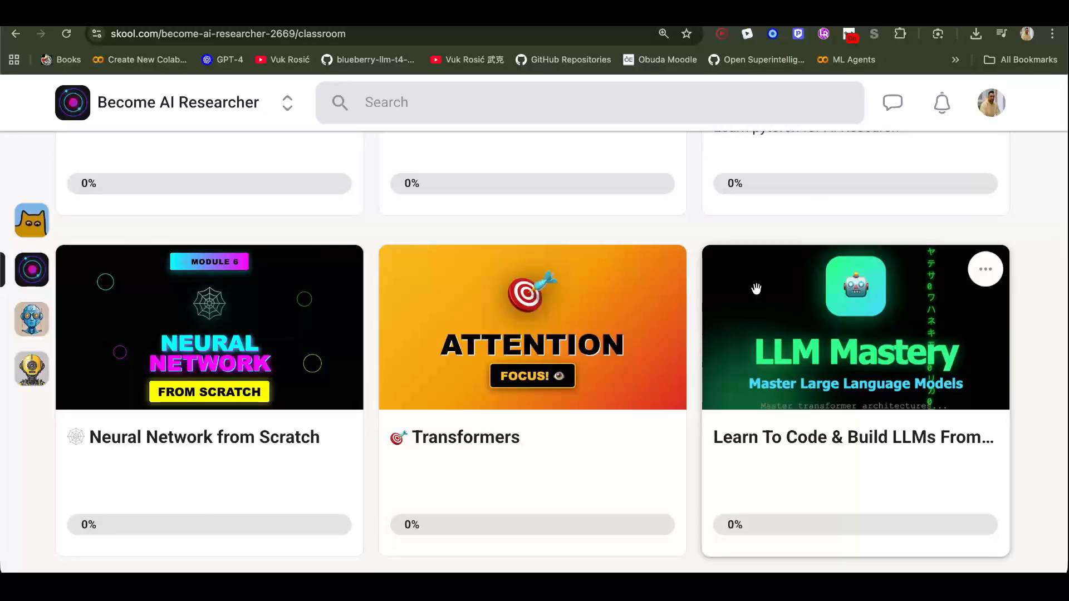
{"action": "left_click", "coordinate": [854, 328]}
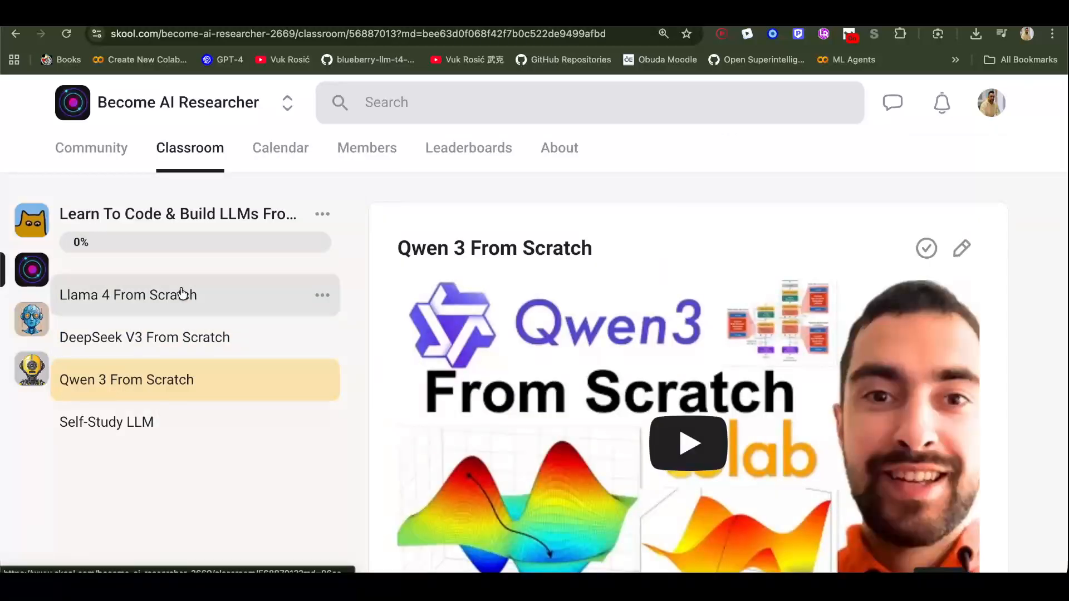
{"action": "left_click", "coordinate": [128, 294]}
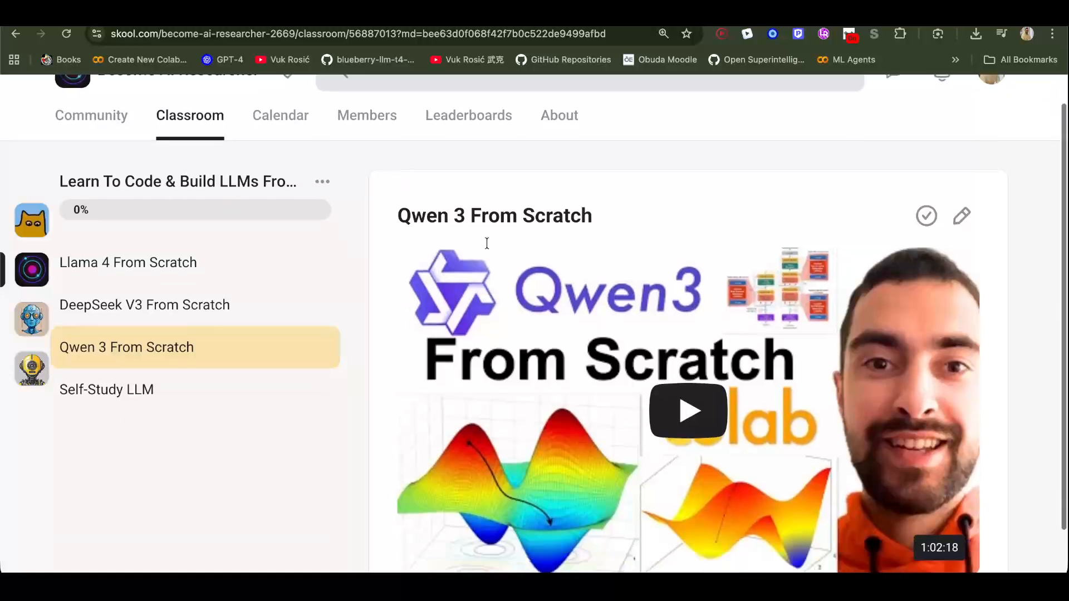
Step: Read down the lesson notes to the model training configuration code
{"action": "scroll", "scroll_direction": "down", "scroll_amount": 3}
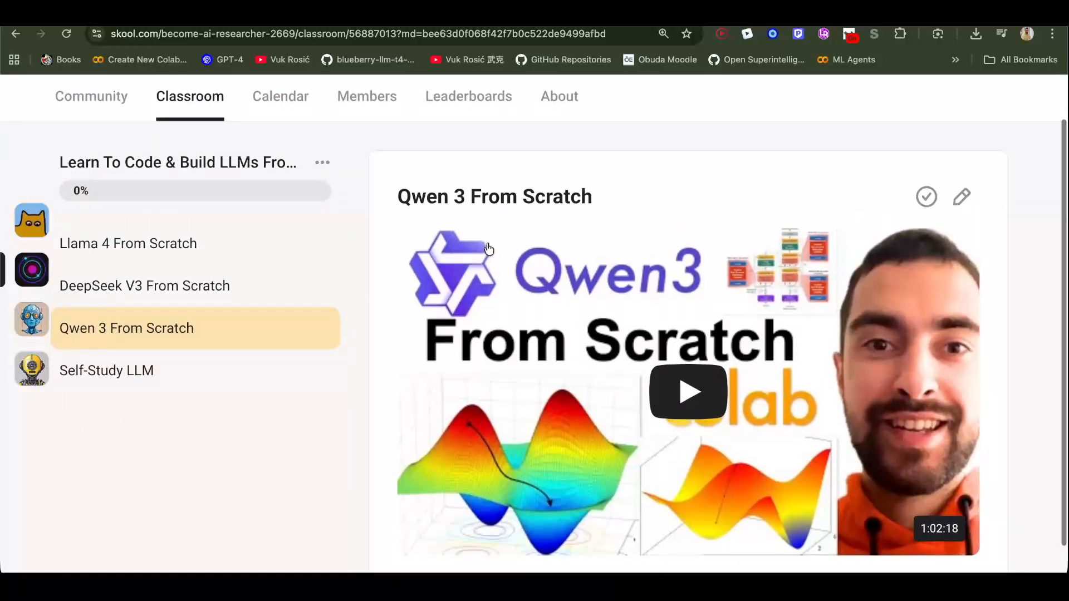
{"action": "scroll", "scroll_direction": "down", "scroll_amount": 3}
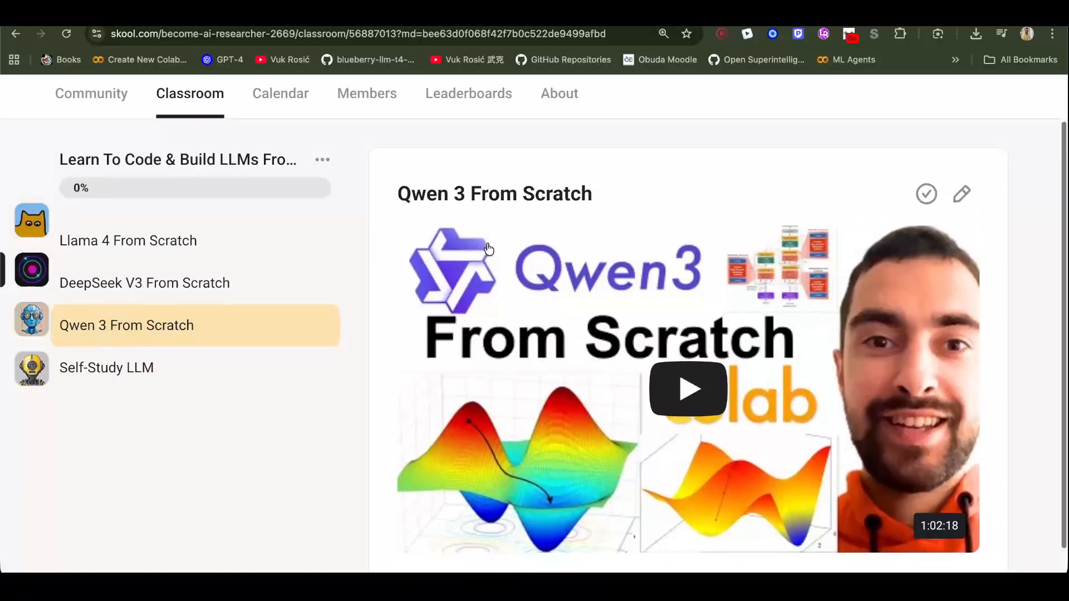
{"action": "mouse_move", "coordinate": [202, 378]}
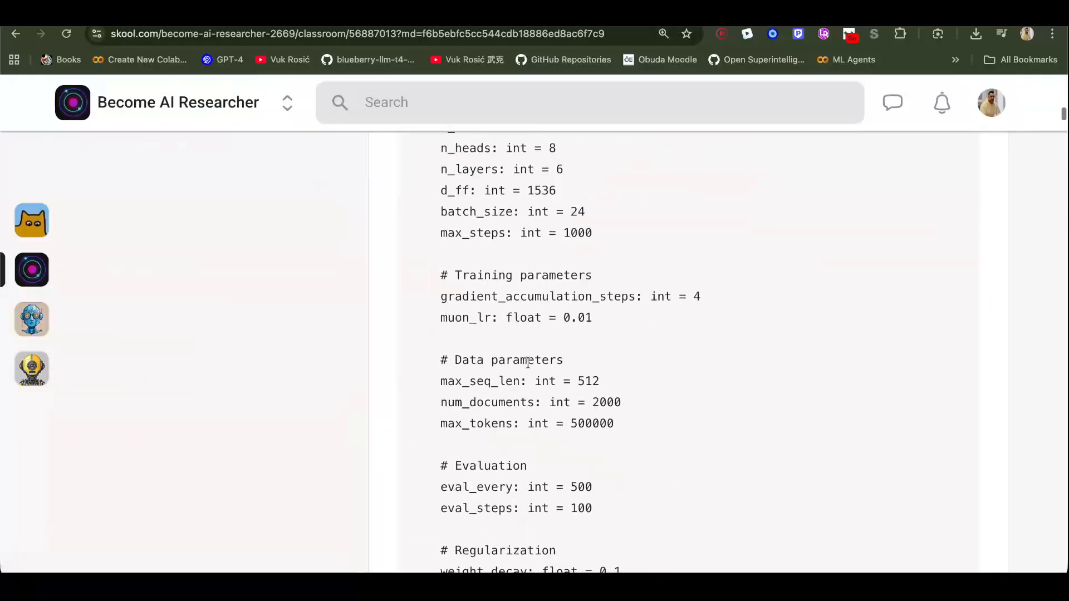
{"action": "scroll", "scroll_direction": "down", "scroll_amount": 3}
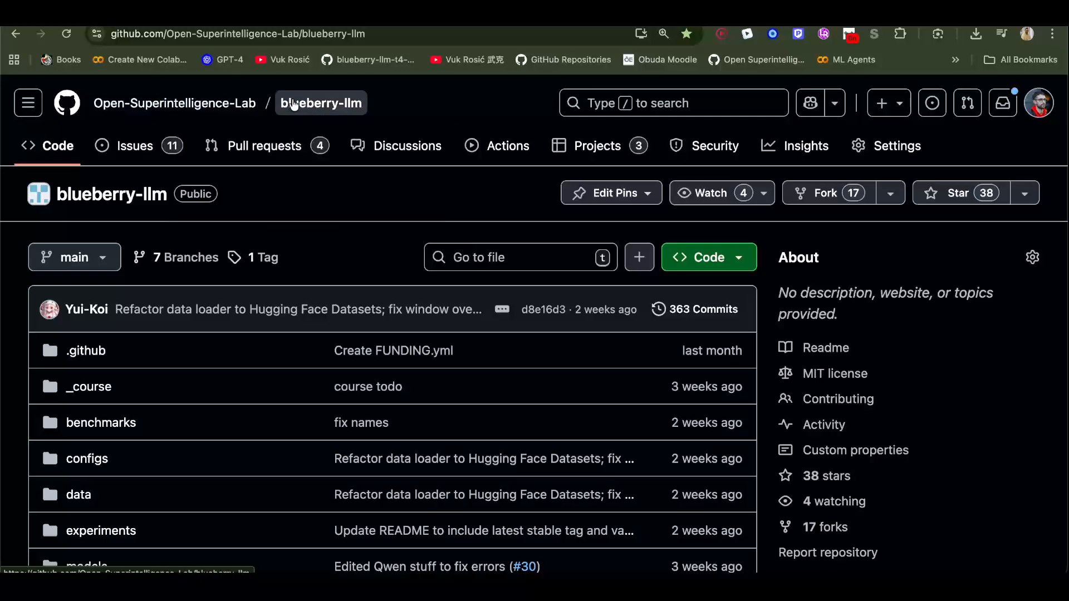
Step: Browse the blueberry-llm repository file list and open the models folder
{"action": "scroll", "scroll_direction": "down", "scroll_amount": 3}
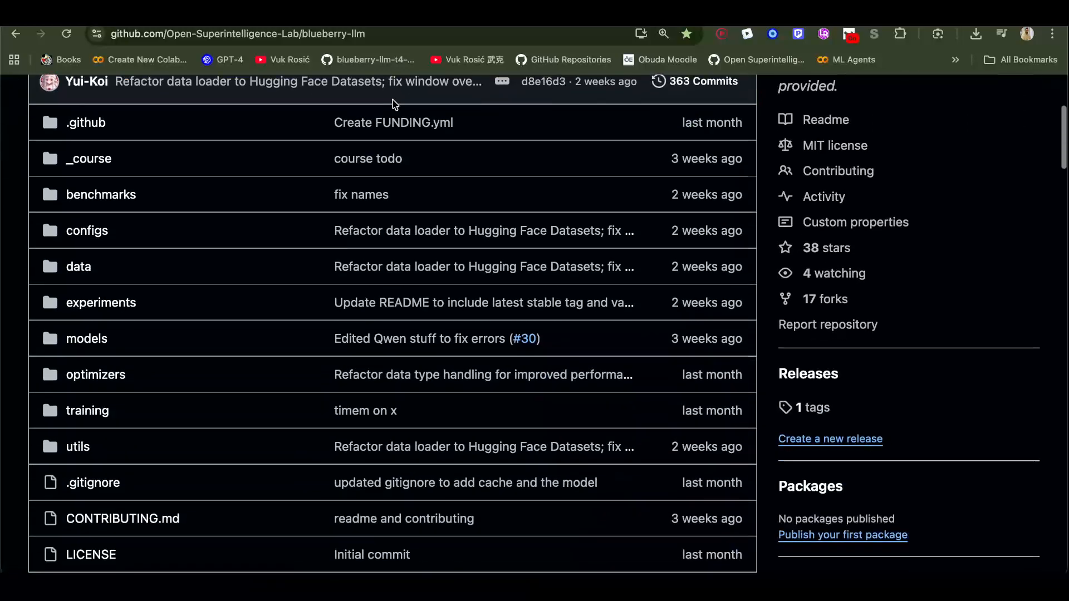
{"action": "scroll", "scroll_direction": "down", "scroll_amount": 3}
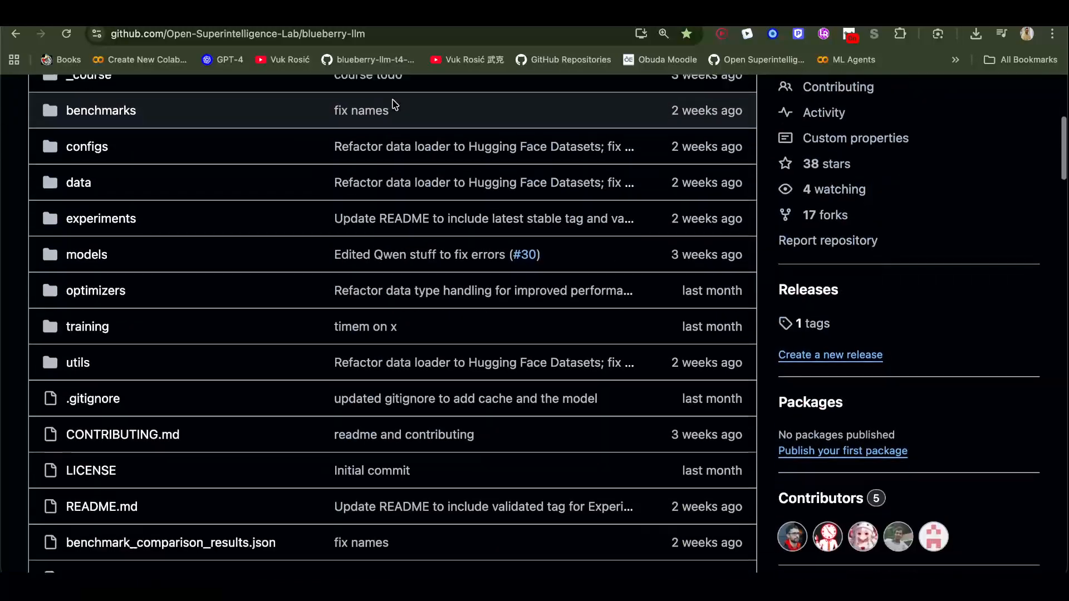
{"action": "scroll", "scroll_direction": "down", "scroll_amount": 3}
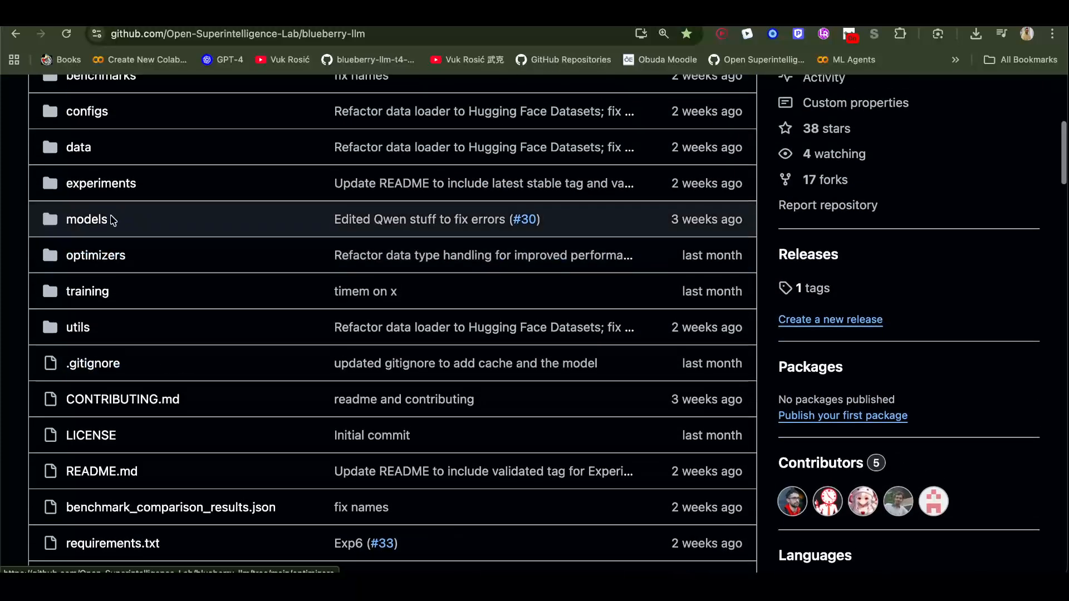
{"action": "left_click", "coordinate": [87, 219]}
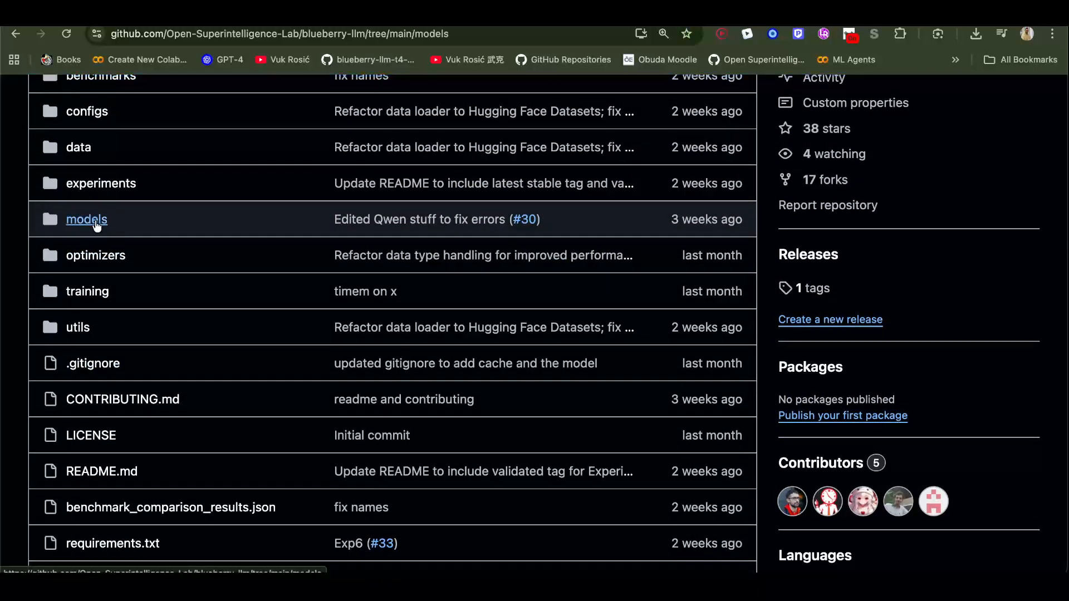
{"action": "left_click", "coordinate": [86, 220]}
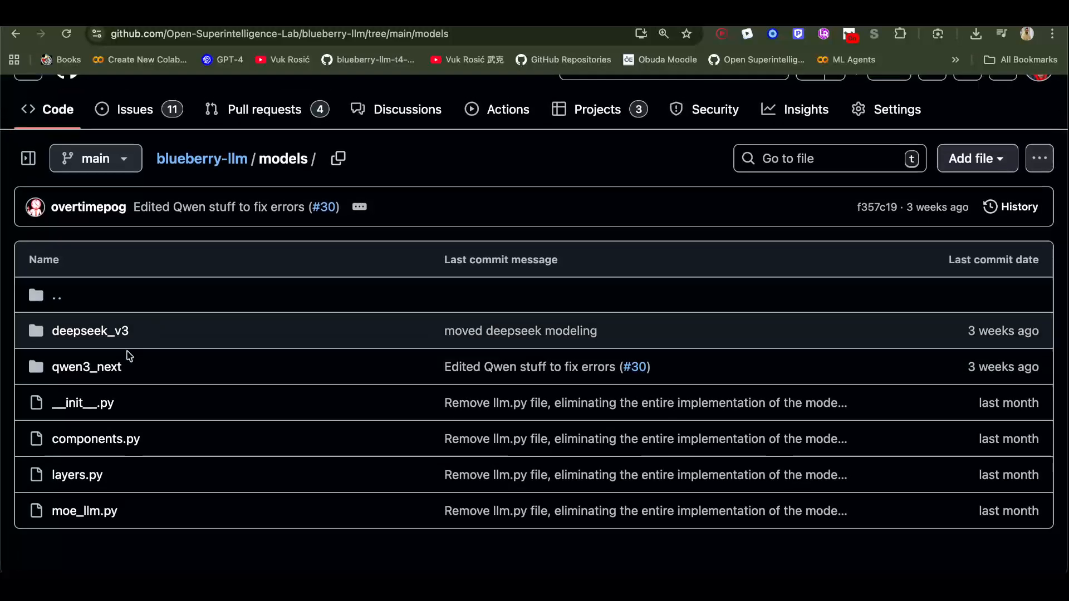
{"action": "mouse_move", "coordinate": [84, 512]}
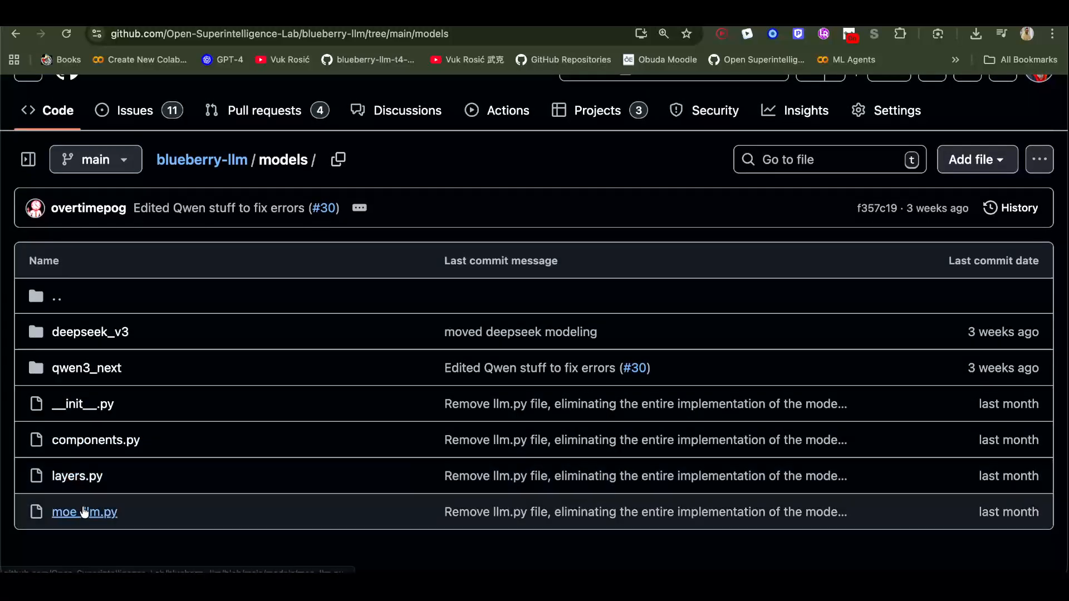
{"action": "mouse_move", "coordinate": [76, 476]}
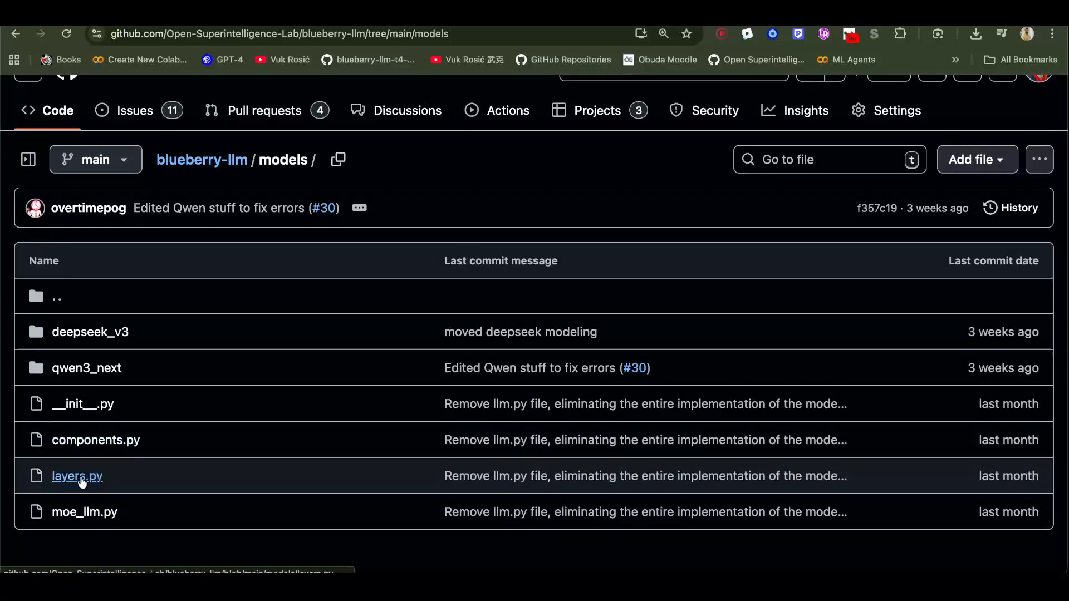
Step: Open components.py and read through the expert and router classes
{"action": "left_click", "coordinate": [95, 440]}
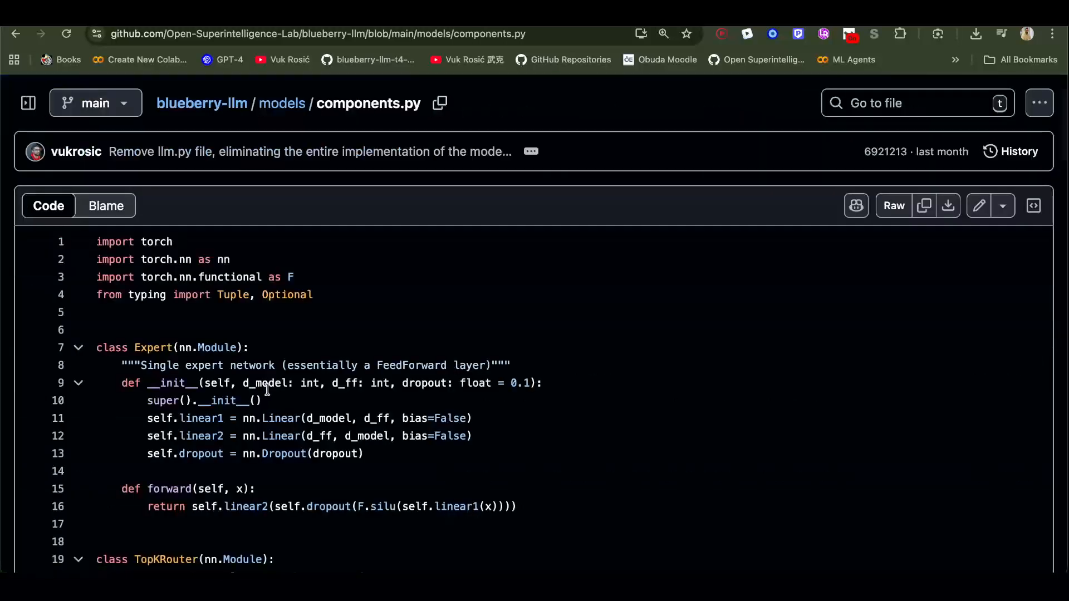
{"action": "scroll", "scroll_direction": "down", "scroll_amount": 3}
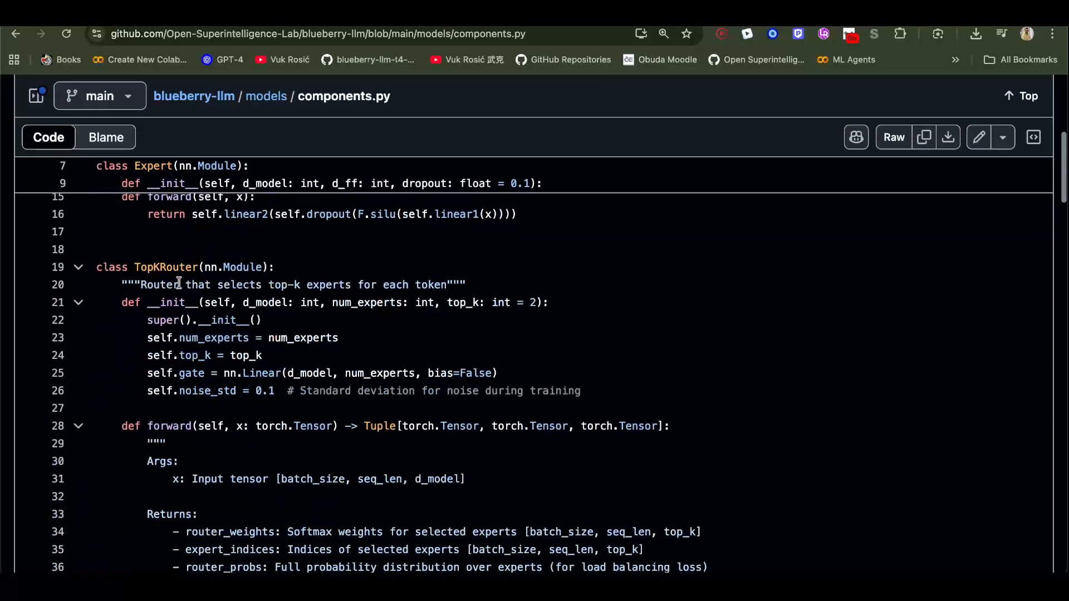
{"action": "scroll", "scroll_direction": "down", "scroll_amount": 3}
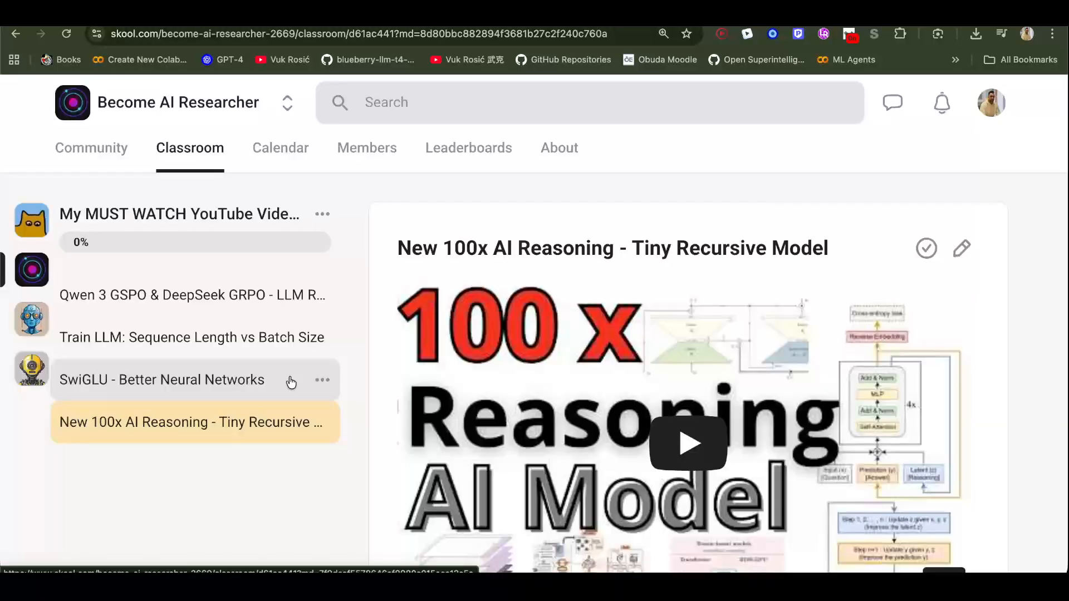
{"action": "mouse_move", "coordinate": [363, 240]}
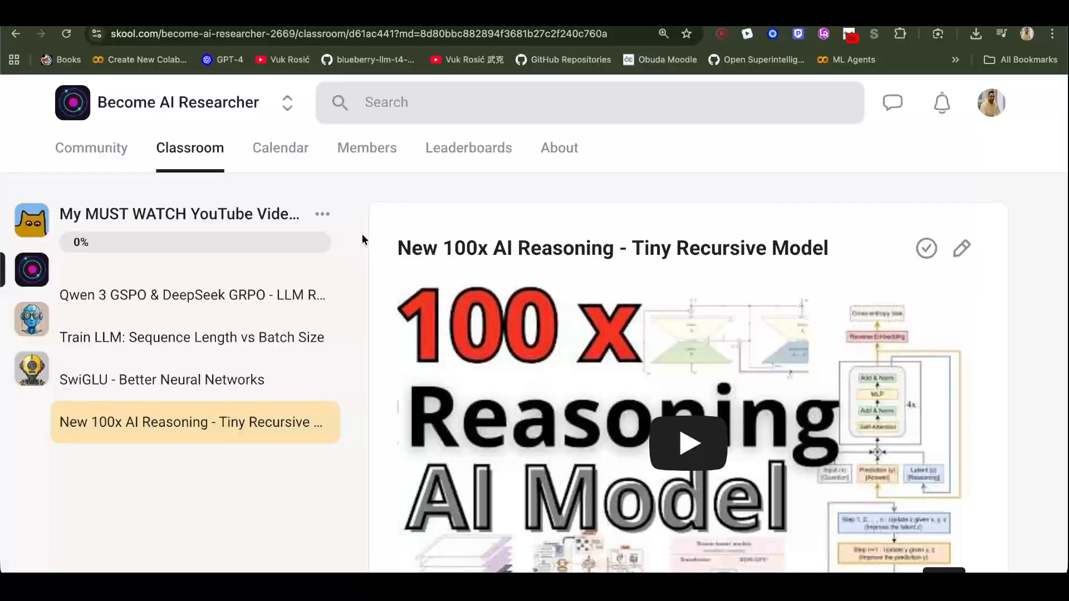
Step: Highlight Tiny Recursive Model in the title, then open the Qwen 3 GSPO & DeepSeek GRPO lesson
{"action": "scroll", "scroll_direction": "down", "scroll_amount": 3}
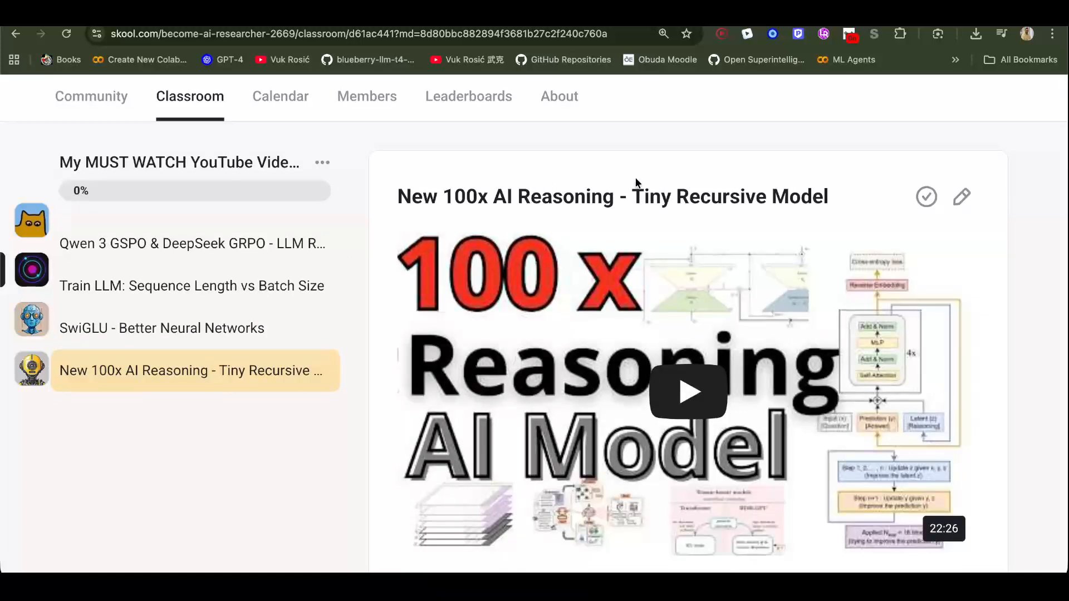
{"action": "left_click_drag", "start_coordinate": [632, 196], "coordinate": [829, 196]}
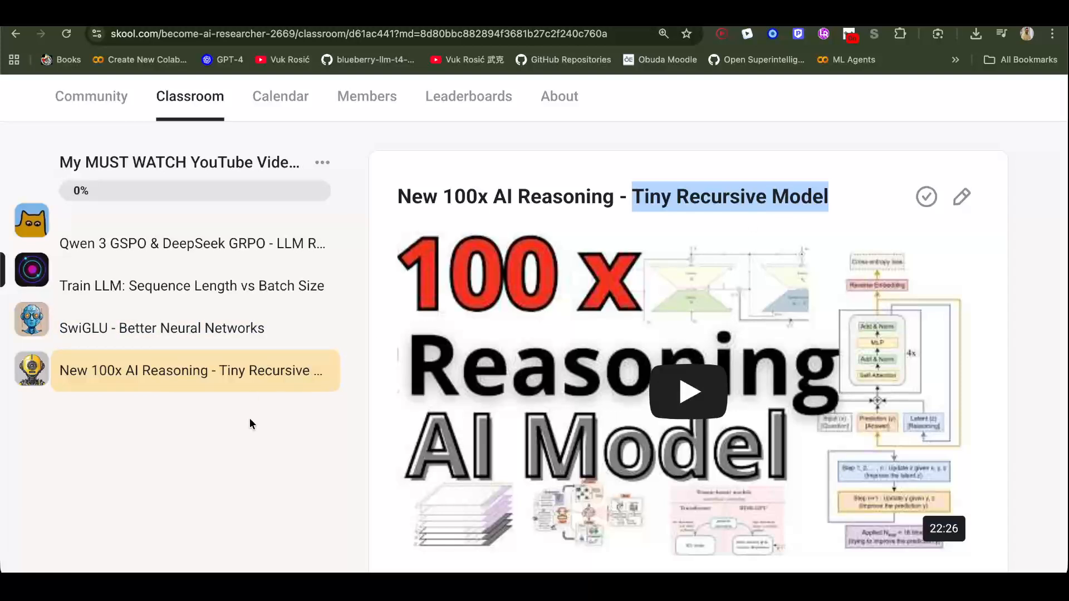
{"action": "left_click", "coordinate": [193, 294]}
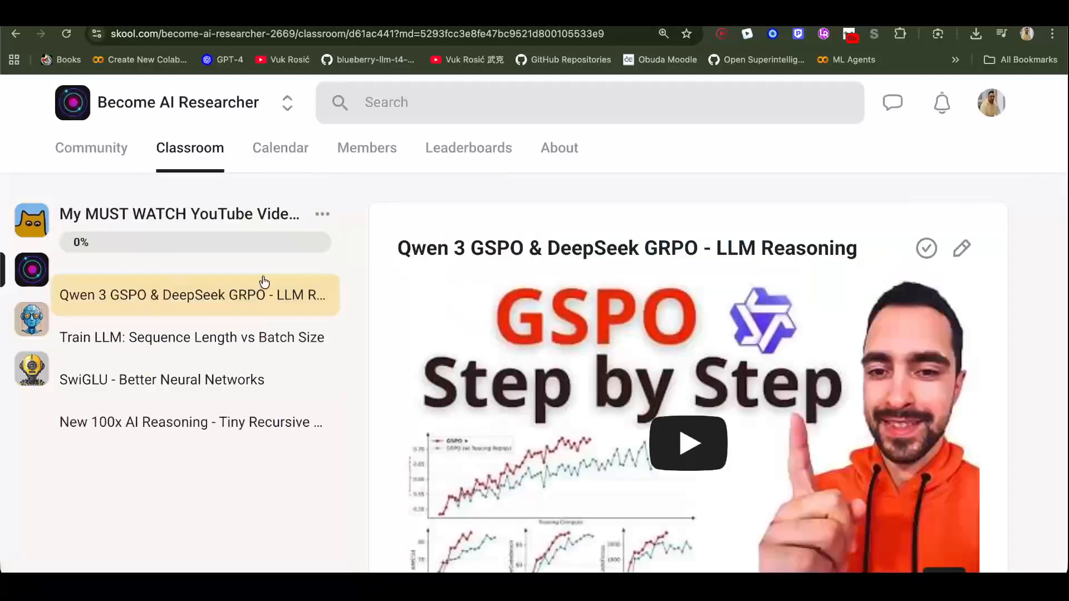
Step: Highlight GSPO terms in the title, then move to the SwiGLU - Better Neural Networks lesson
{"action": "double_click", "coordinate": [512, 248]}
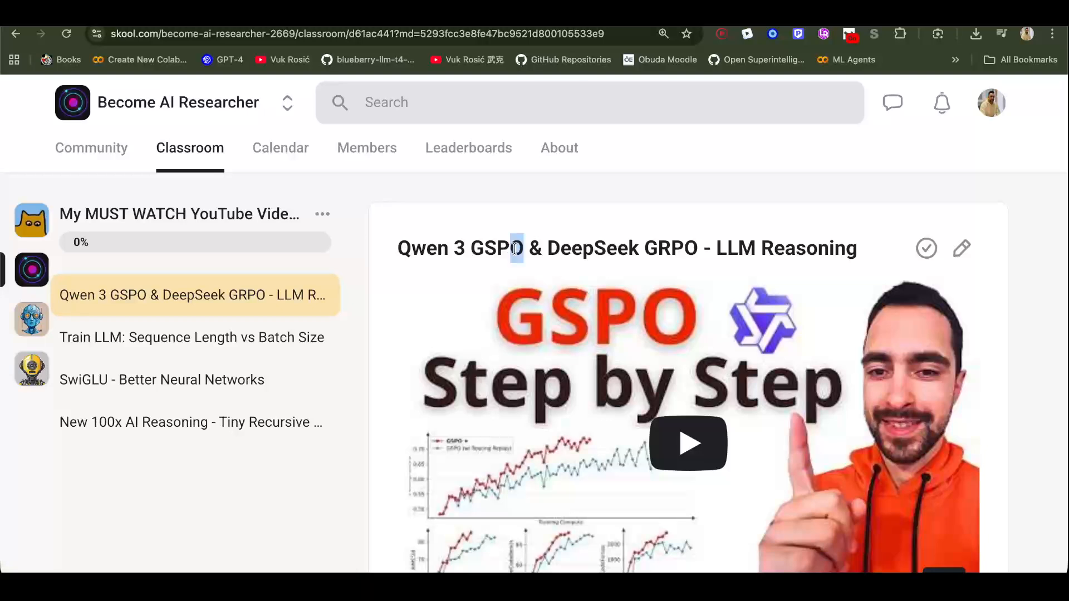
{"action": "double_click", "coordinate": [494, 248]}
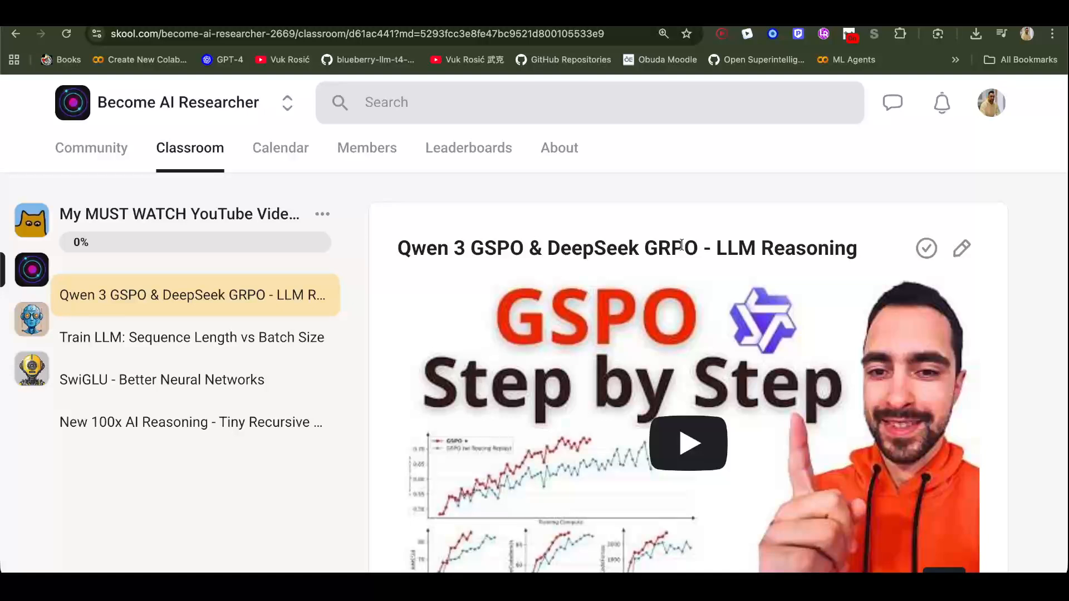
{"action": "left_click", "coordinate": [161, 380]}
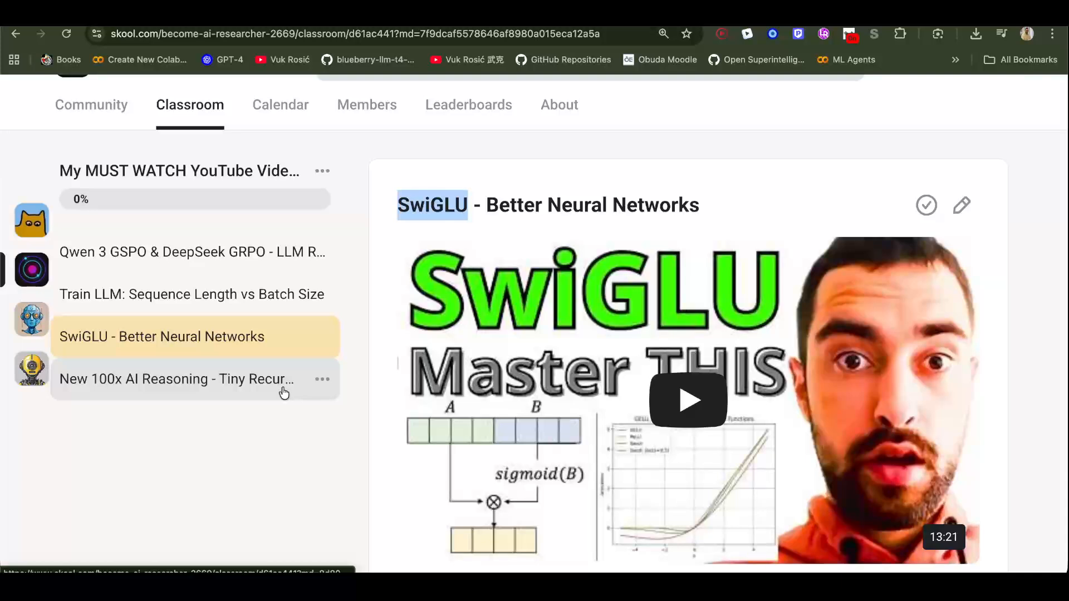
{"action": "mouse_move", "coordinate": [284, 392]}
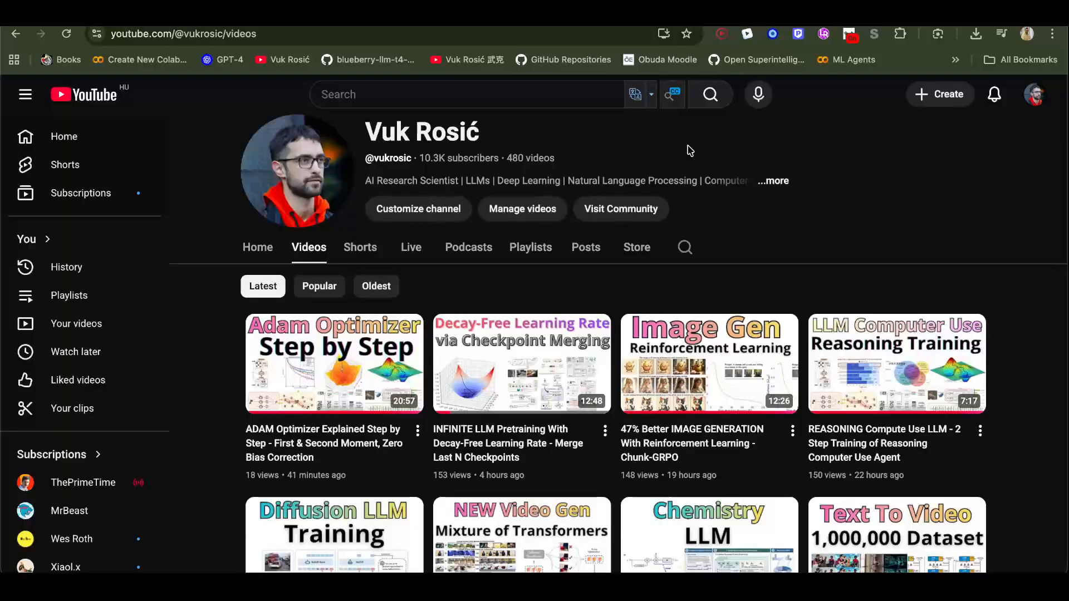
{"action": "mouse_move", "coordinate": [229, 378]}
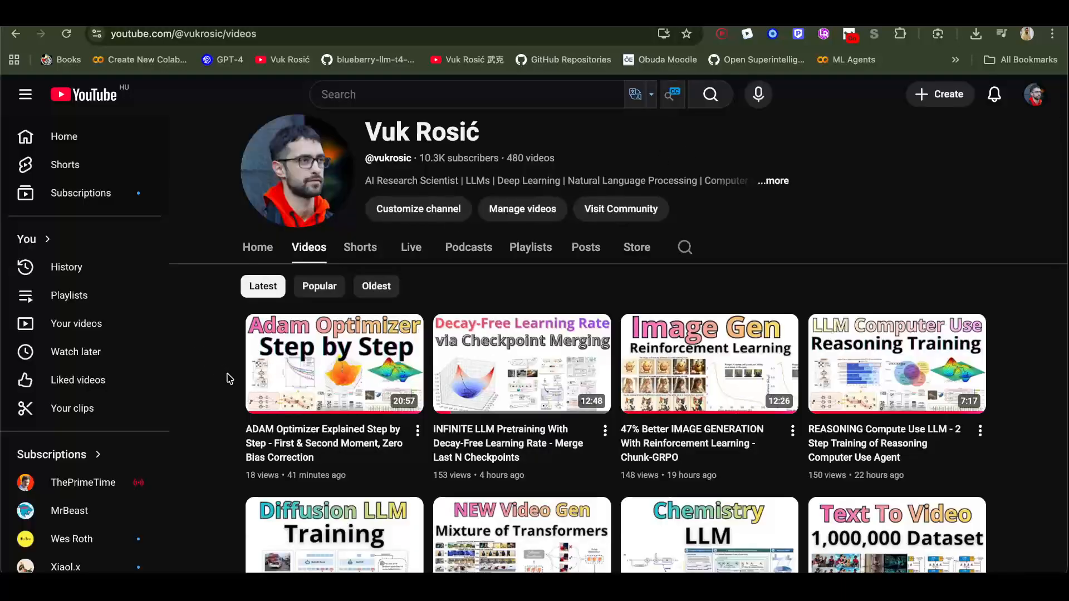
{"action": "mouse_move", "coordinate": [521, 363]}
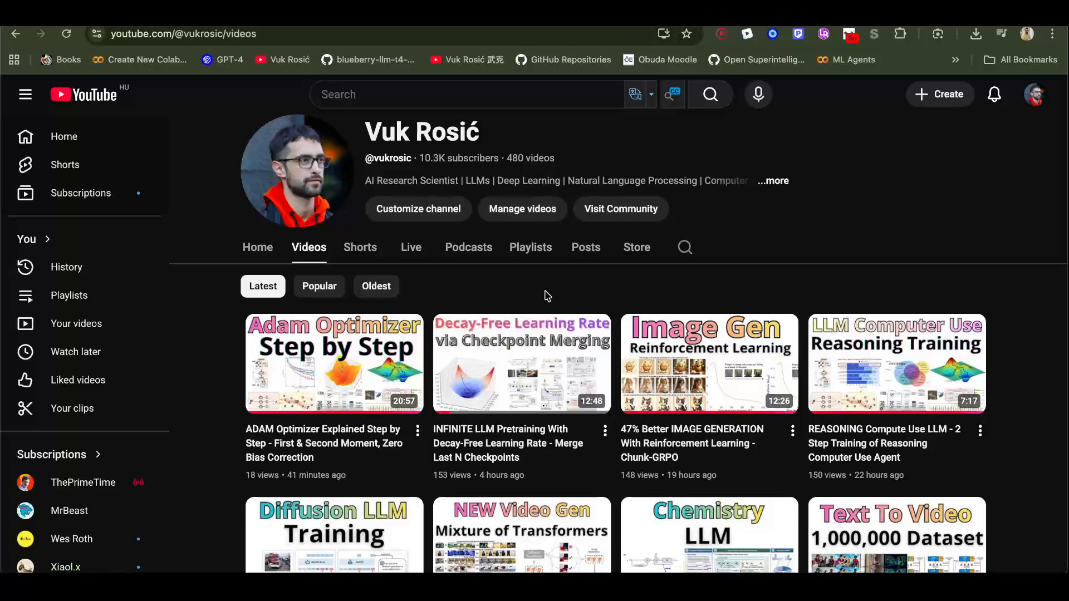
{"action": "mouse_move", "coordinate": [474, 270]}
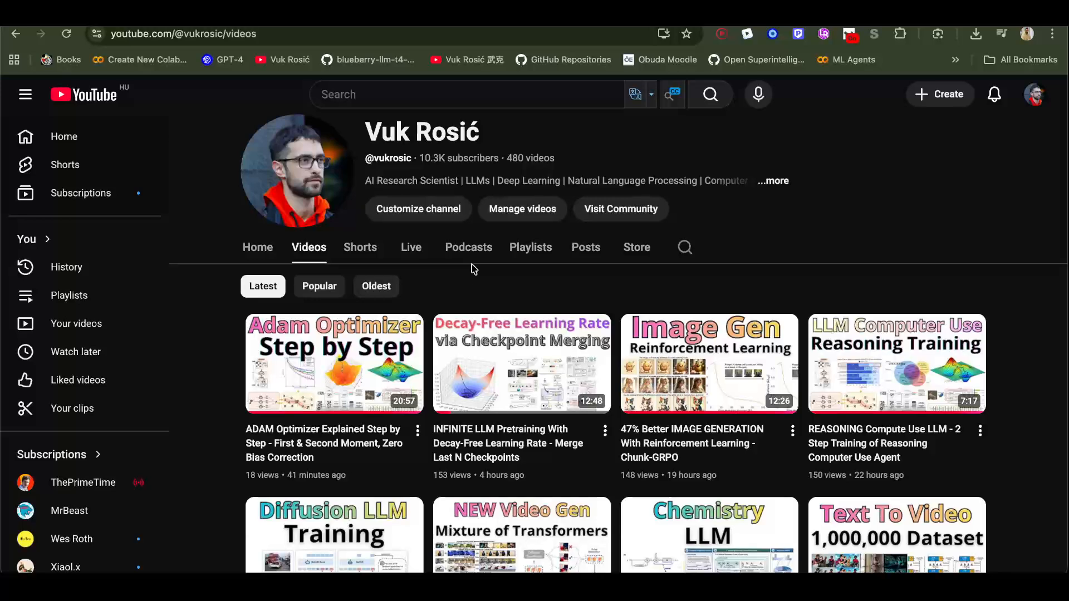
{"action": "scroll", "scroll_direction": "down", "scroll_amount": 3}
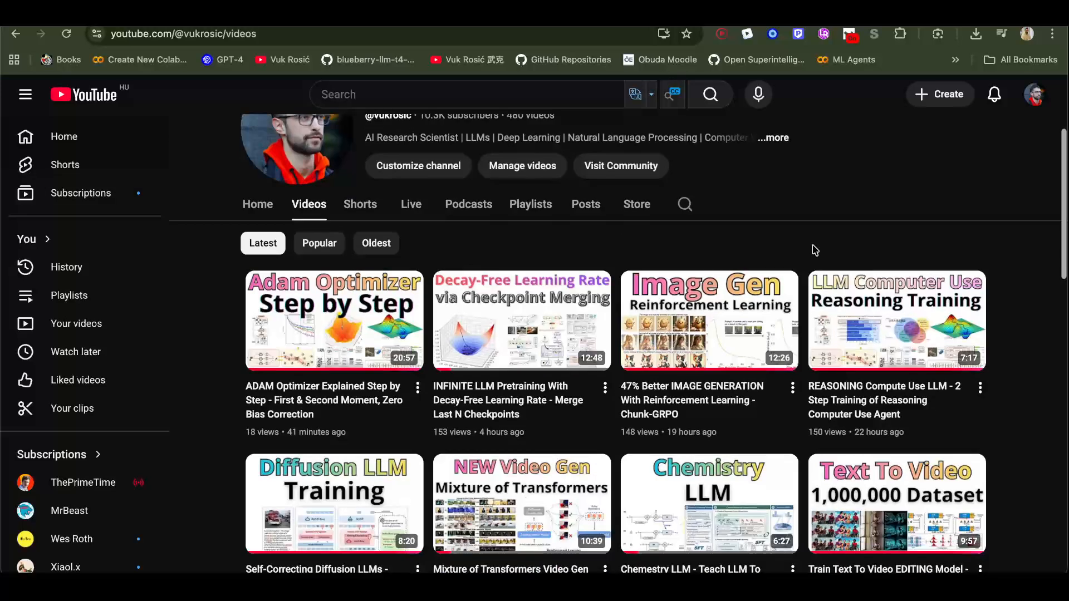
{"action": "mouse_move", "coordinate": [488, 244]}
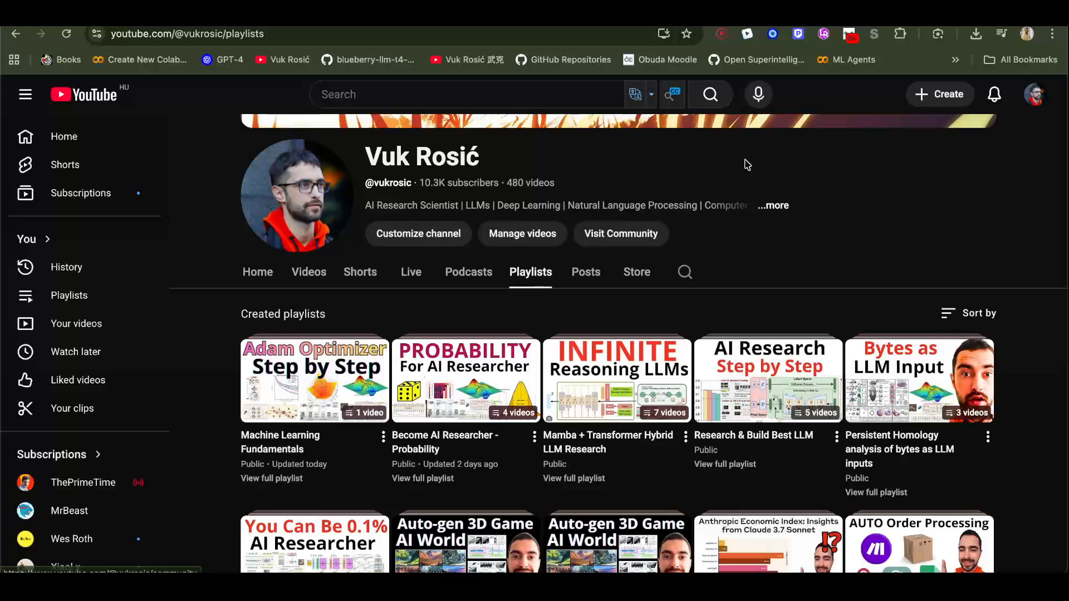
{"action": "mouse_move", "coordinate": [456, 389]}
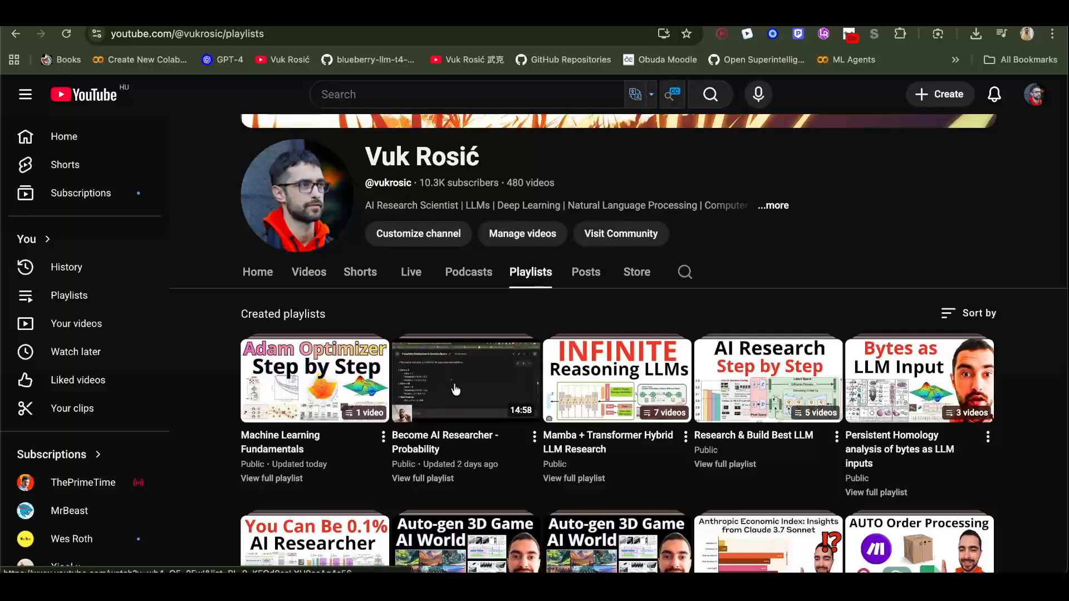
{"action": "left_click", "coordinate": [309, 271]}
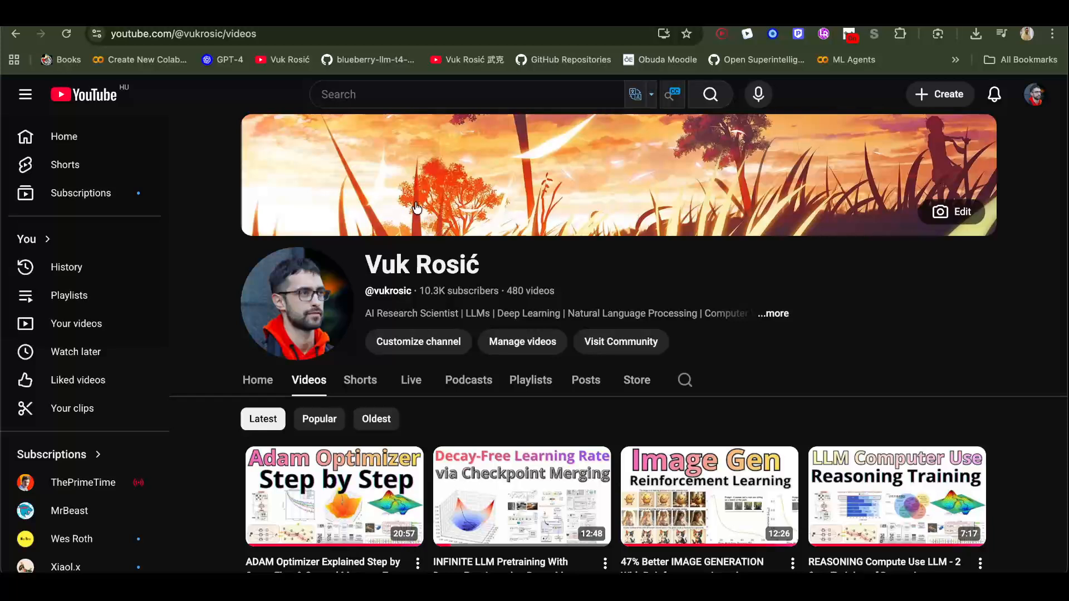
{"action": "mouse_move", "coordinate": [852, 343]}
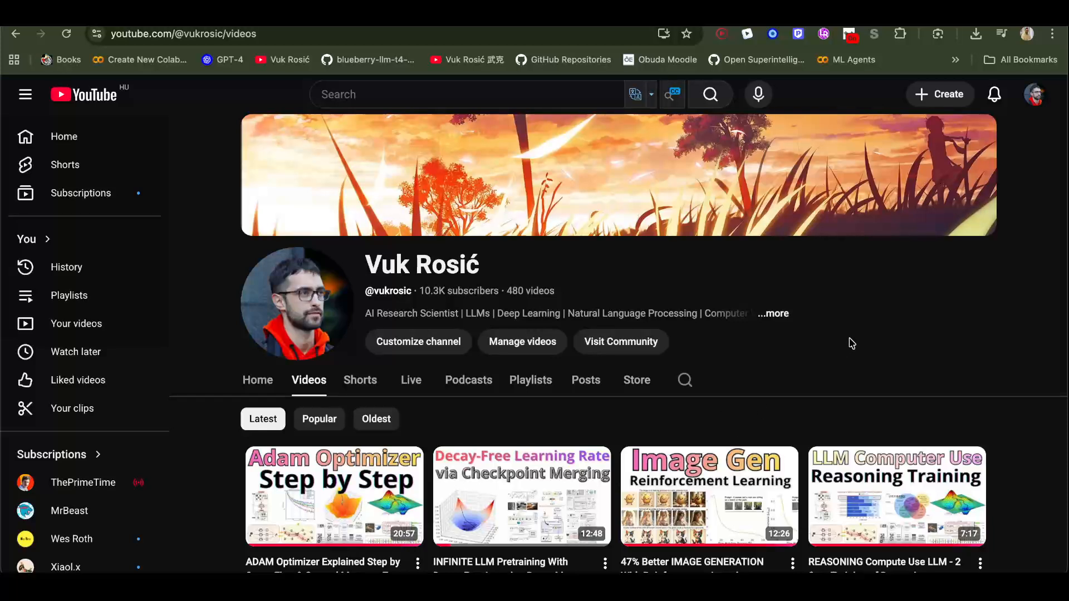
{"action": "mouse_move", "coordinate": [973, 314]}
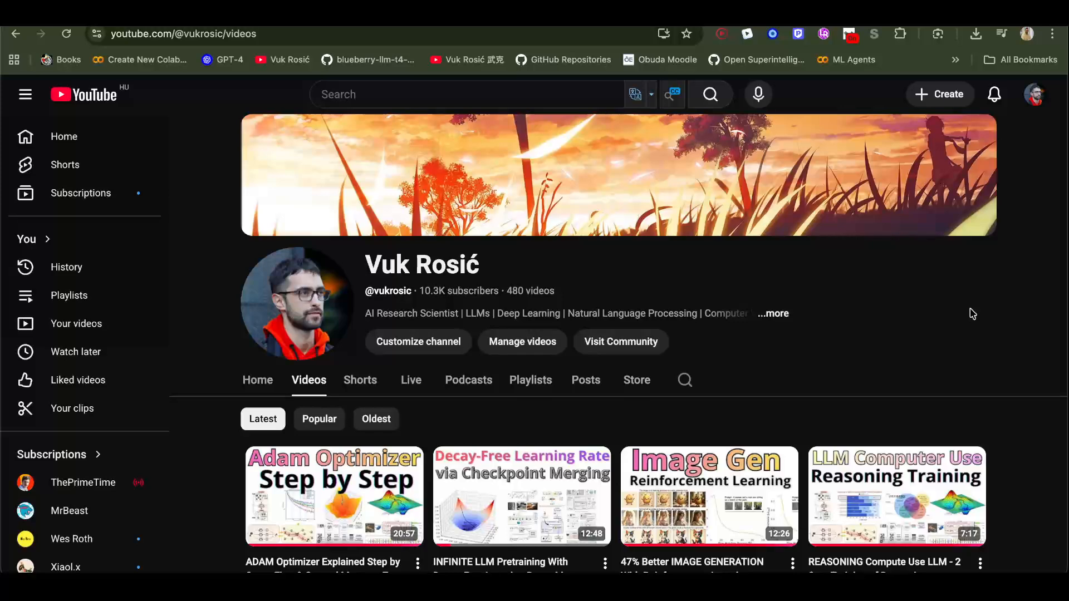
{"action": "scroll", "scroll_direction": "down", "scroll_amount": 3}
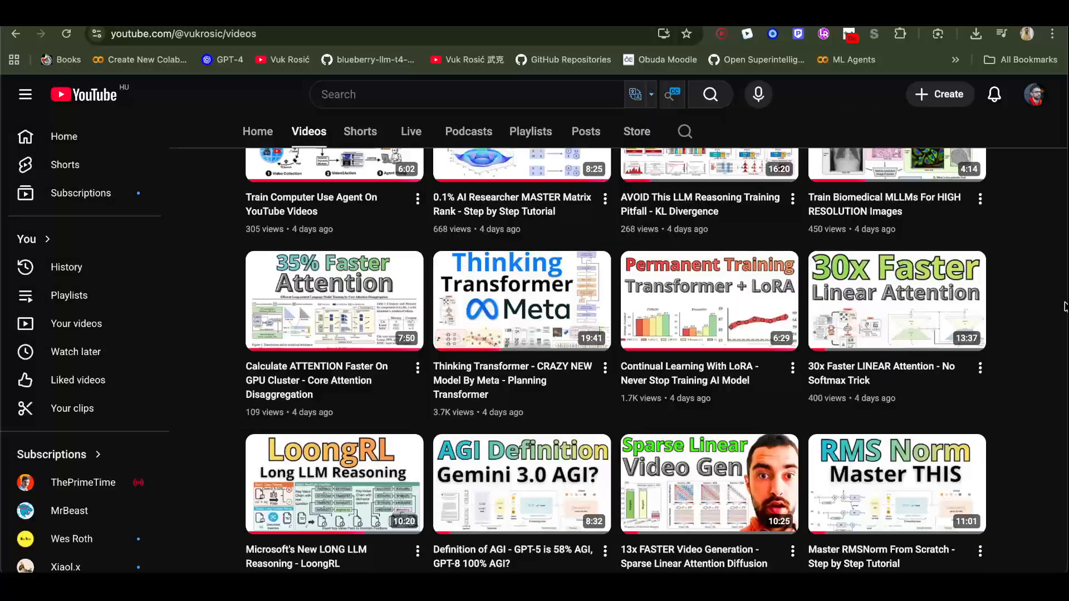
{"action": "mouse_move", "coordinate": [501, 324]}
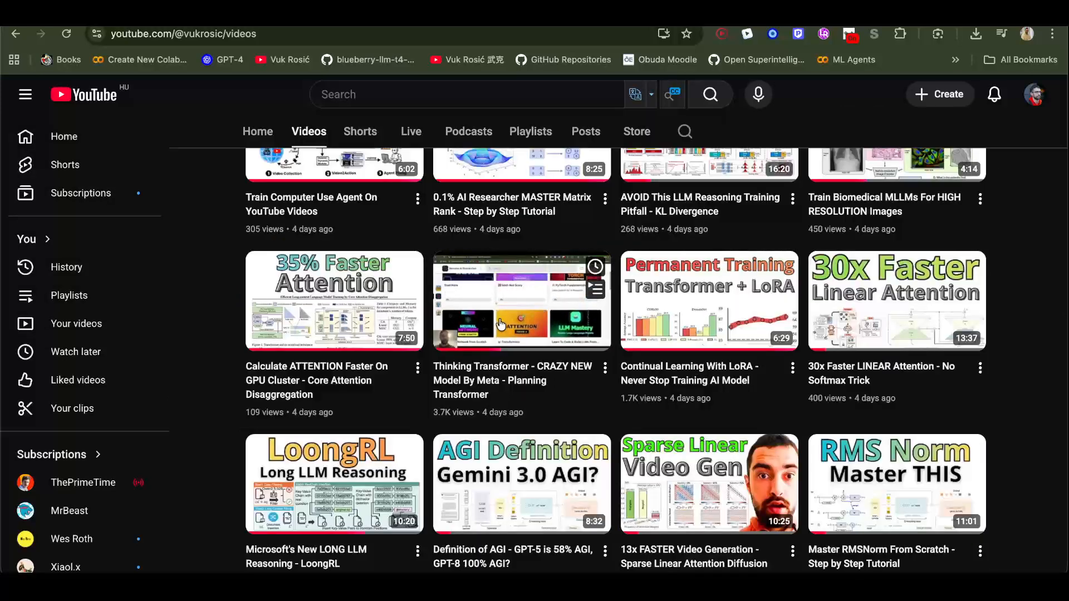
{"action": "mouse_move", "coordinate": [1026, 265]}
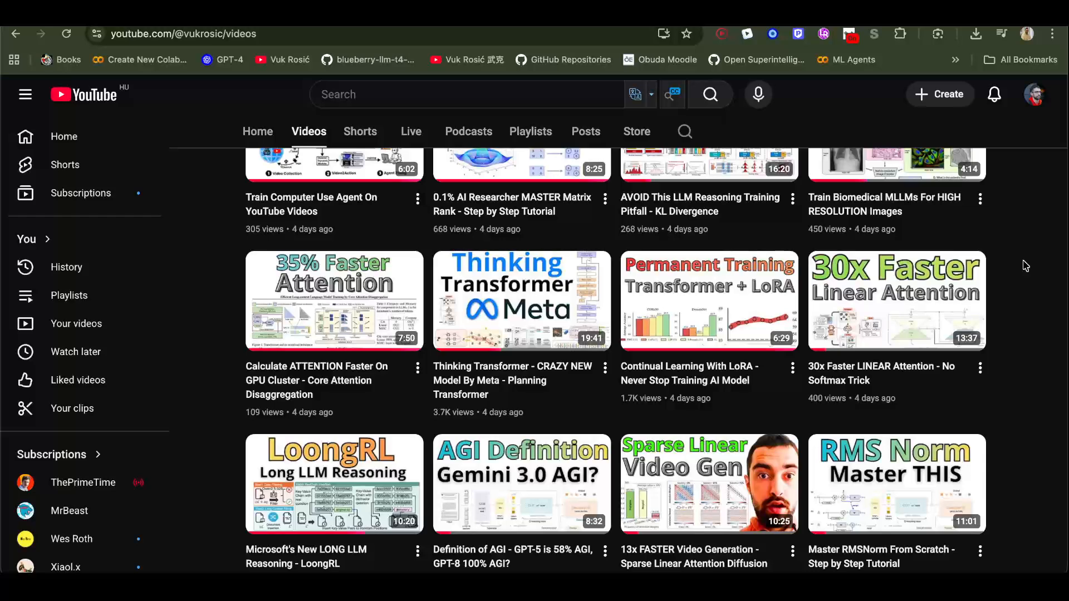
{"action": "scroll", "scroll_direction": "down", "scroll_amount": 3}
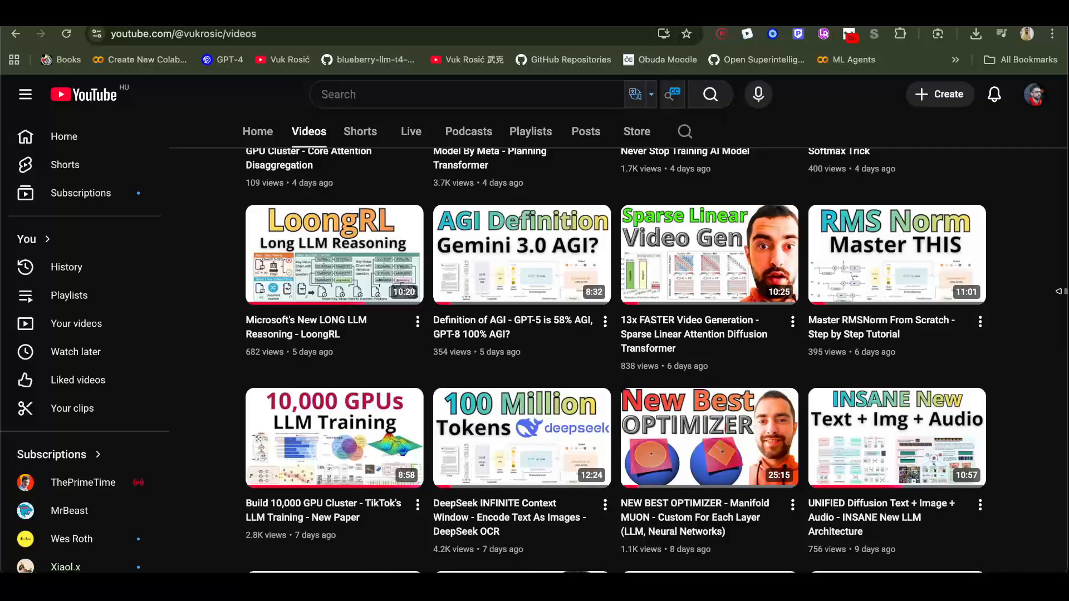
{"action": "scroll", "scroll_direction": "down", "scroll_amount": 3}
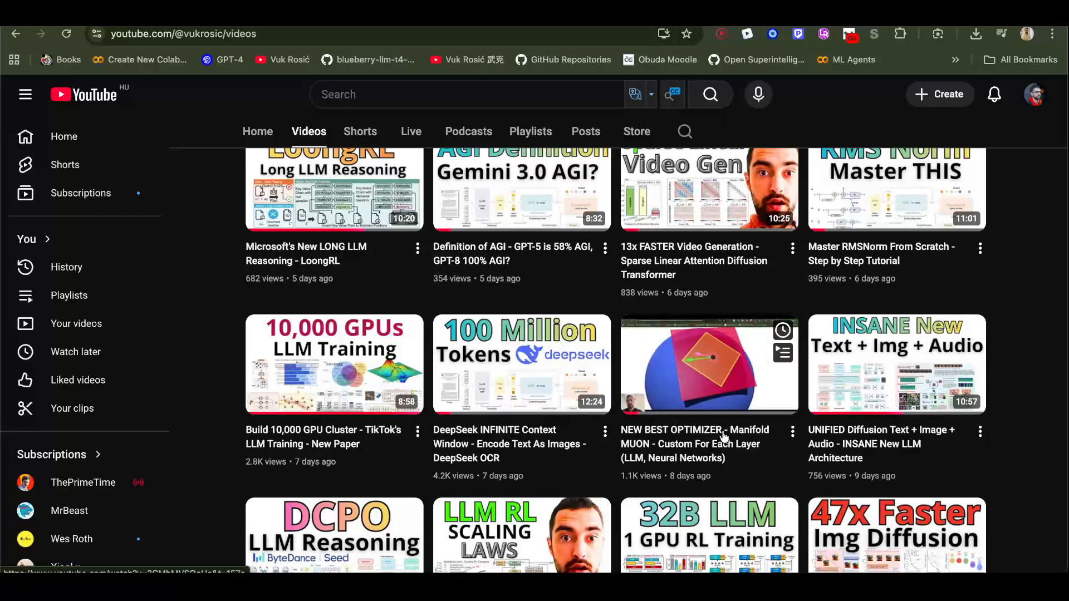
{"action": "mouse_move", "coordinate": [709, 387]}
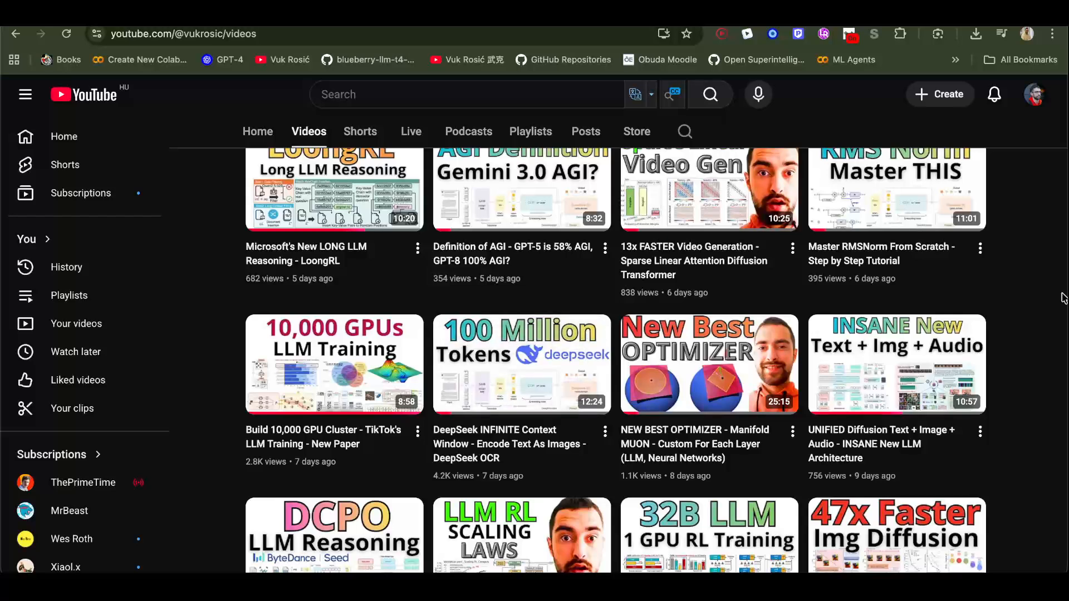
{"action": "scroll", "scroll_direction": "down", "scroll_amount": 3}
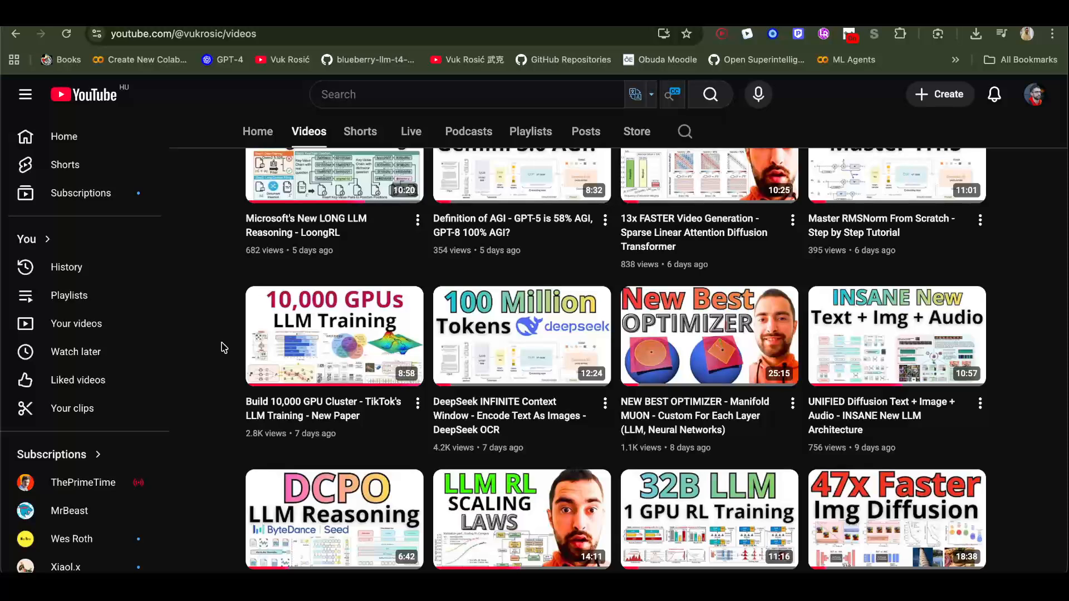
{"action": "scroll", "scroll_direction": "down", "scroll_amount": 3}
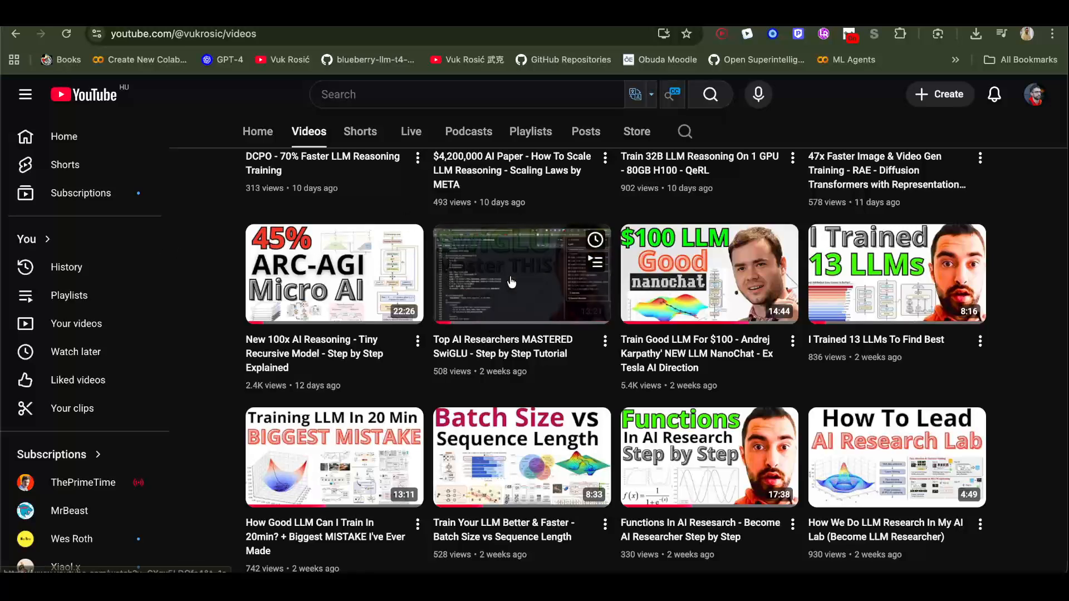
{"action": "scroll", "scroll_direction": "down", "scroll_amount": 3}
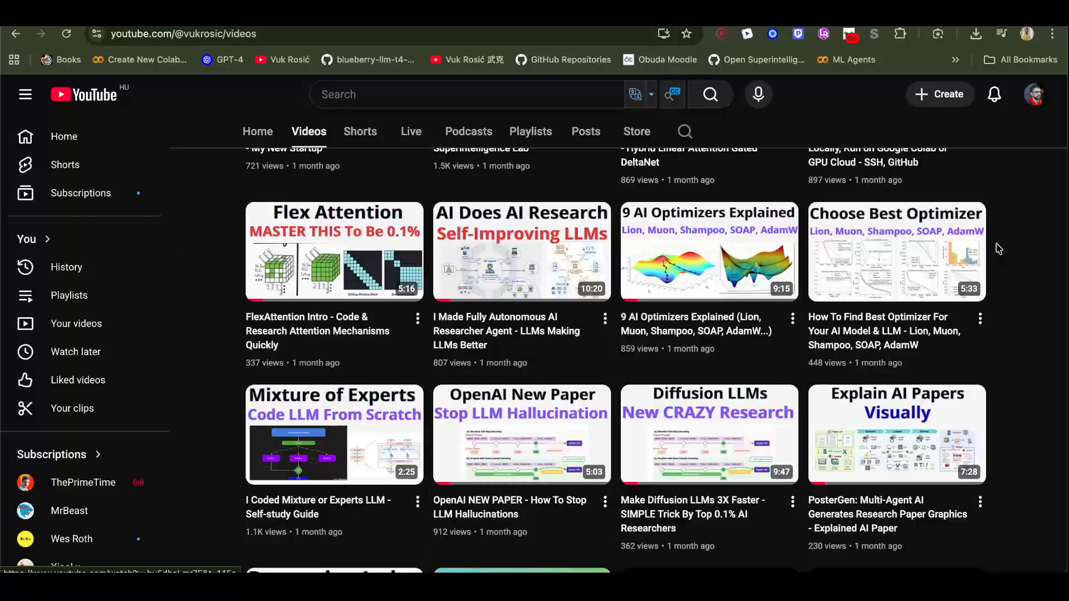
{"action": "scroll", "scroll_direction": "down", "scroll_amount": 3}
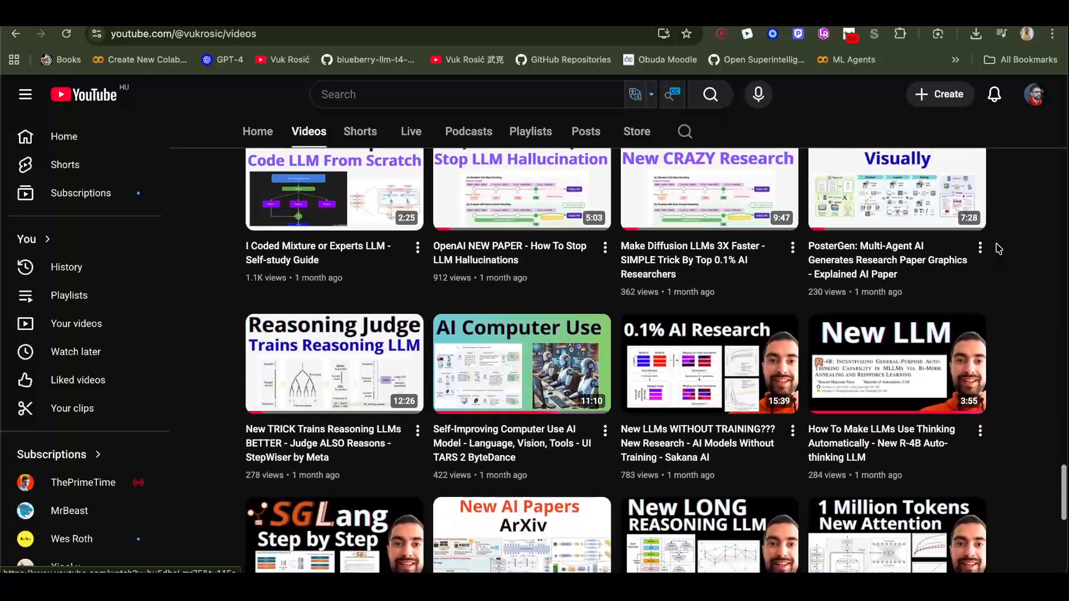
{"action": "scroll", "scroll_direction": "down", "scroll_amount": 3}
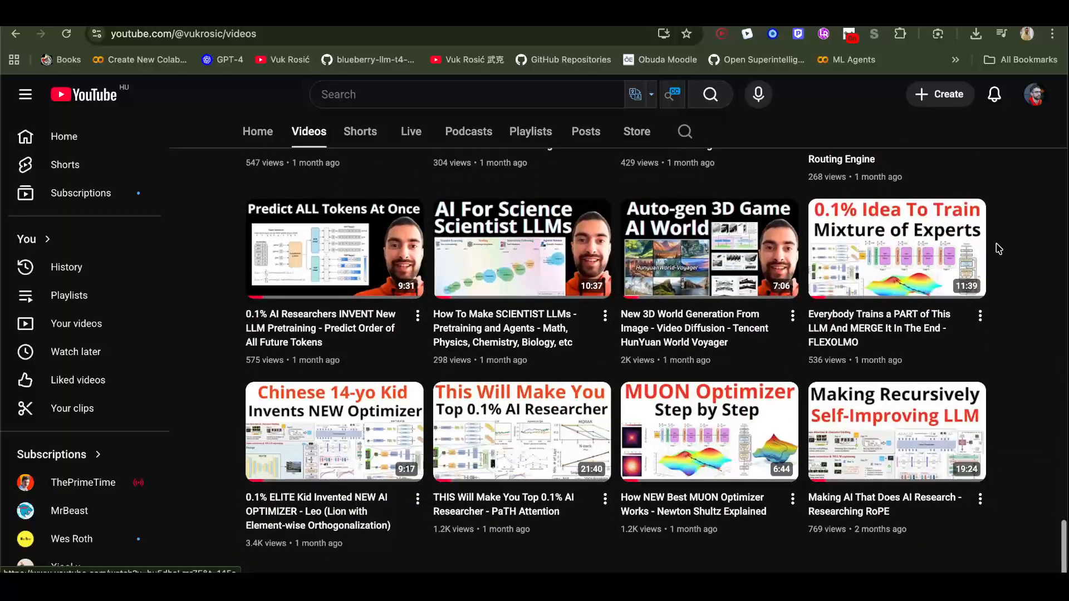
{"action": "scroll", "scroll_direction": "down", "scroll_amount": 3}
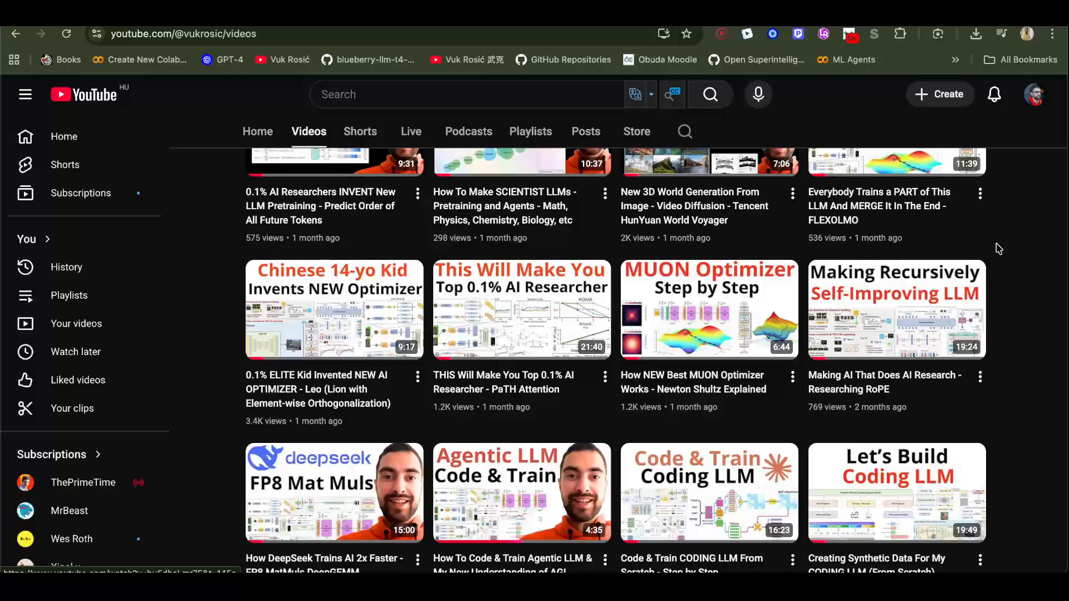
{"action": "scroll", "scroll_direction": "down", "scroll_amount": 3}
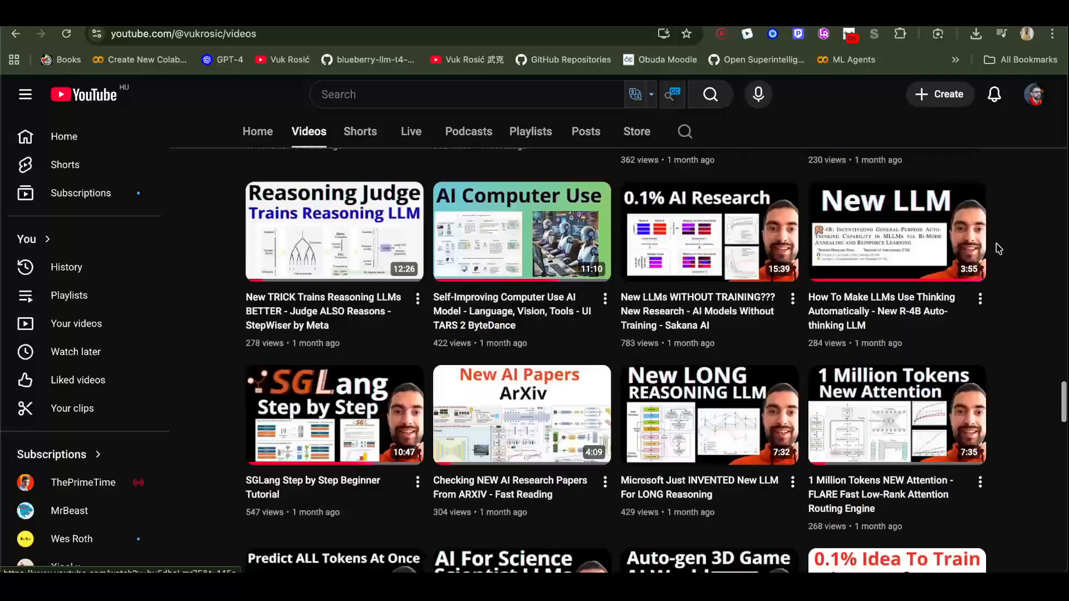
{"action": "scroll", "scroll_direction": "down", "scroll_amount": 3}
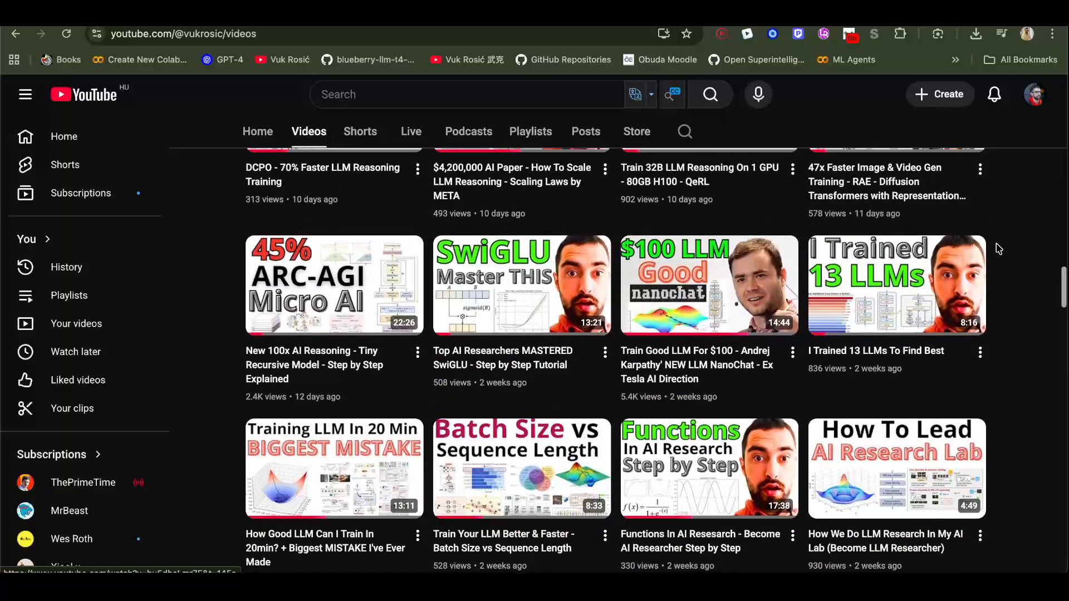